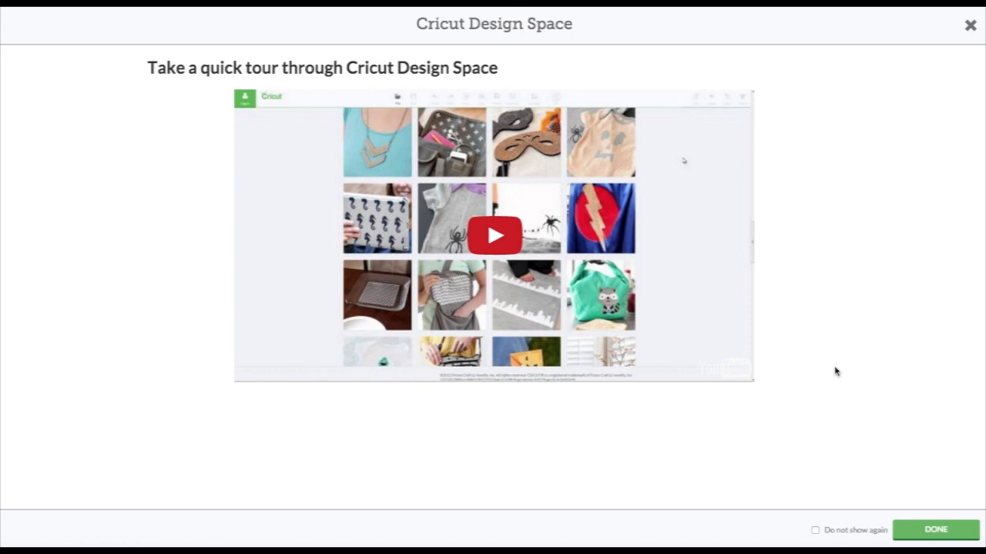
mouse_move(499, 221)
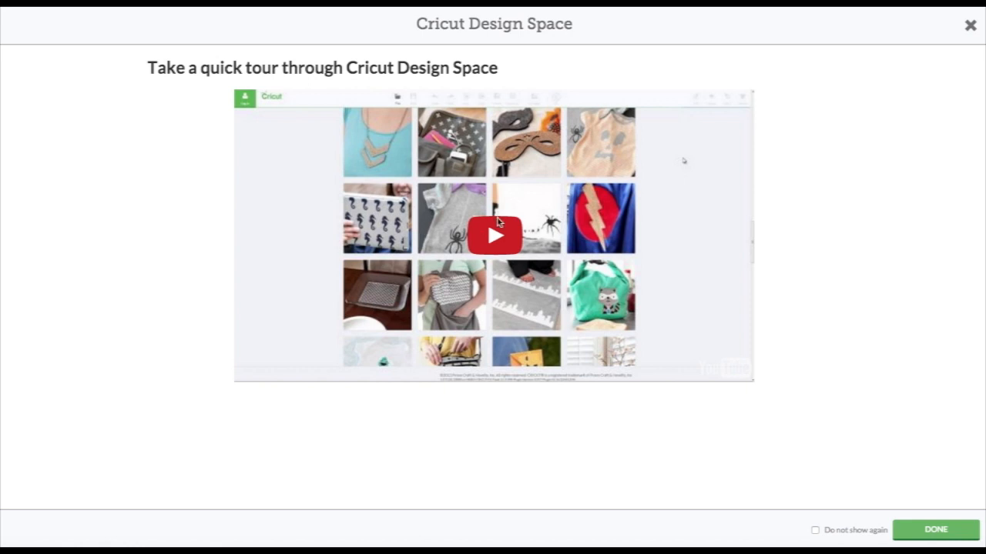
mouse_move(502, 240)
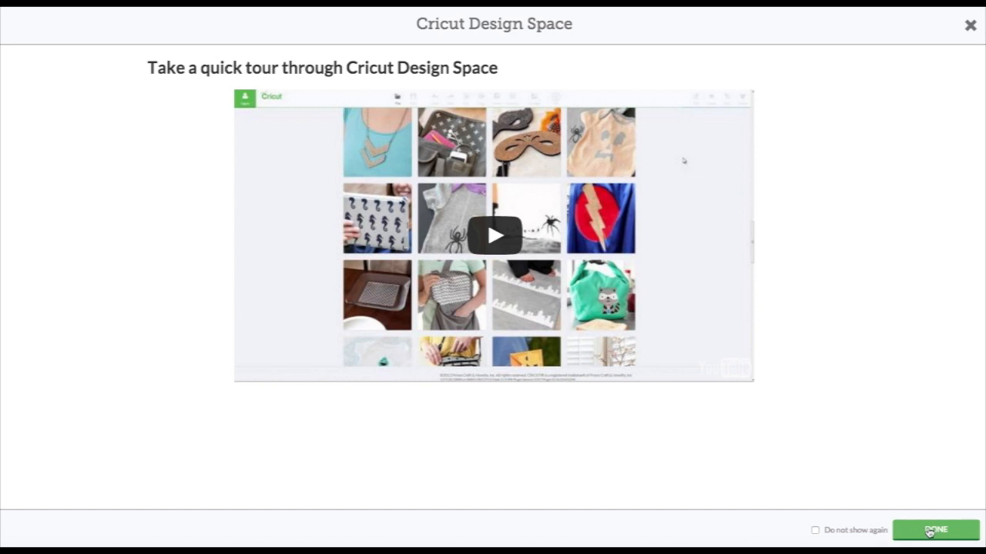
Dismiss the quick tour video and browse down the project gallery.
click(934, 528)
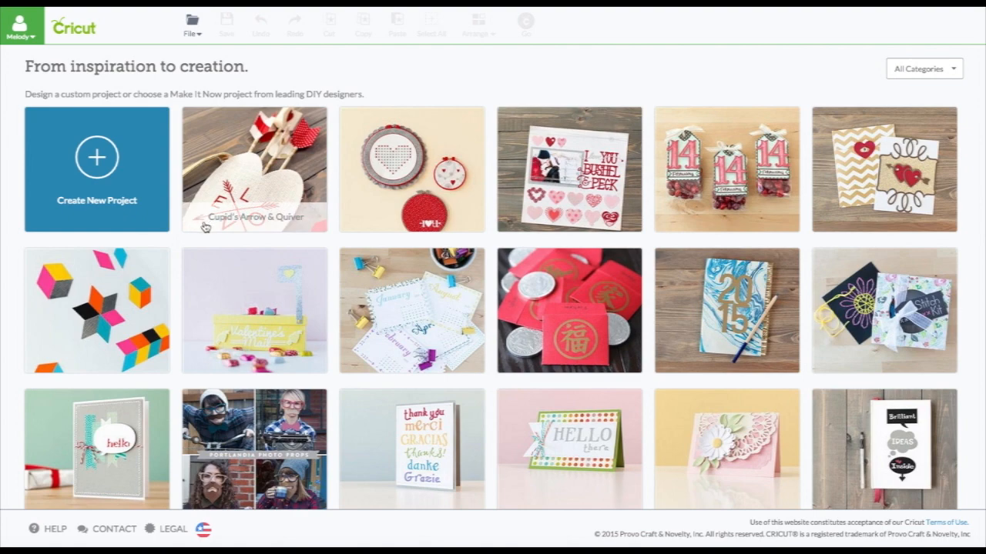
mouse_move(179, 246)
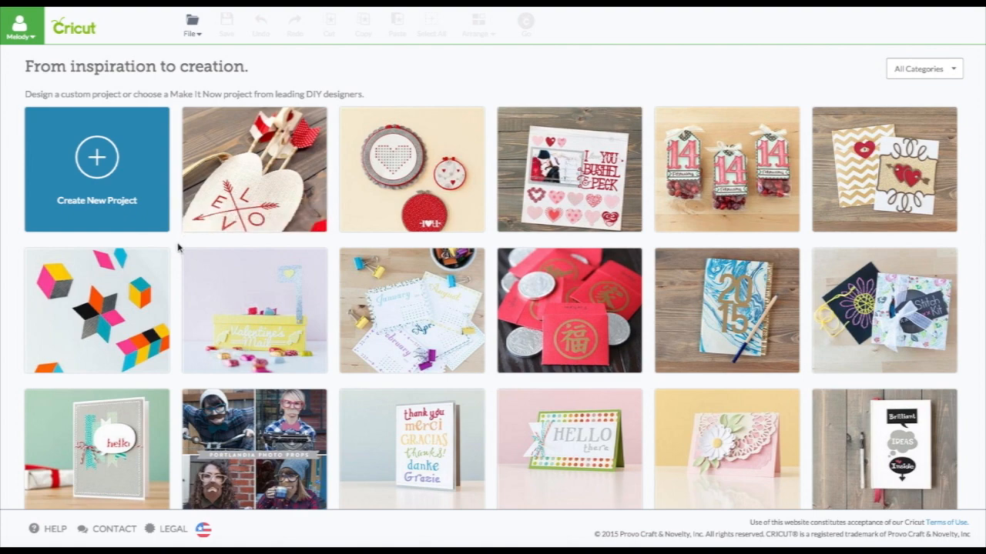
scroll(down, 3)
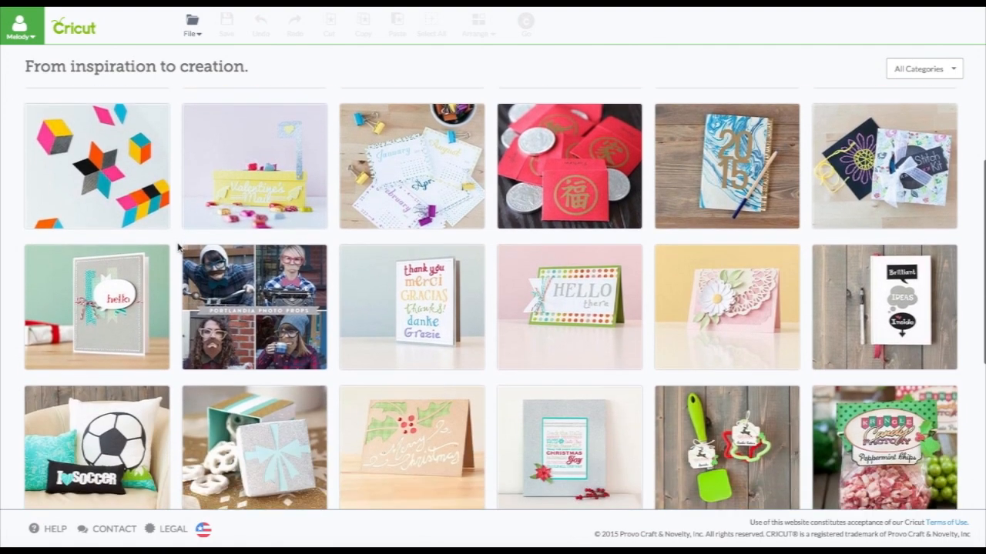
scroll(down, 3)
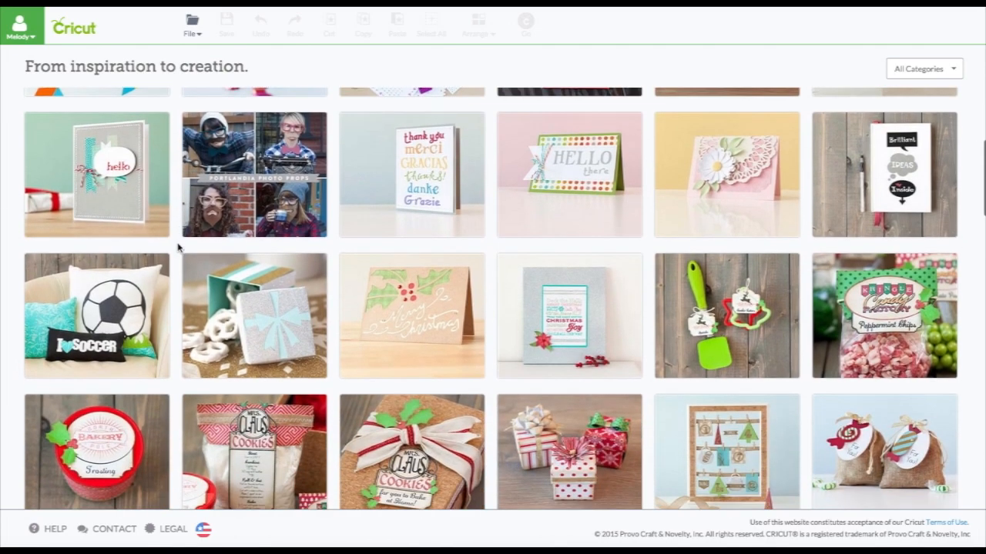
scroll(down, 3)
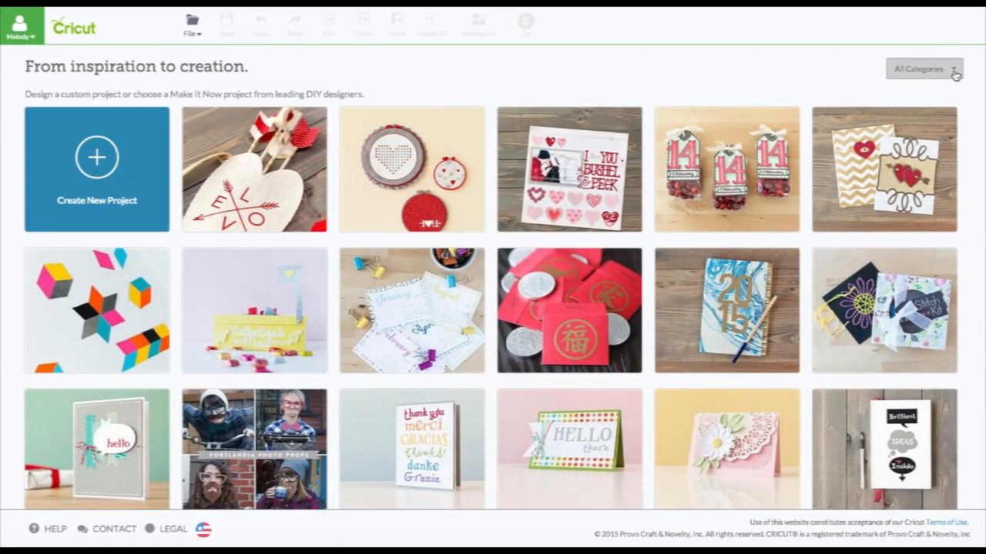
Filter the project gallery to Free for Cricut Explore Air and browse its 50 results.
click(924, 68)
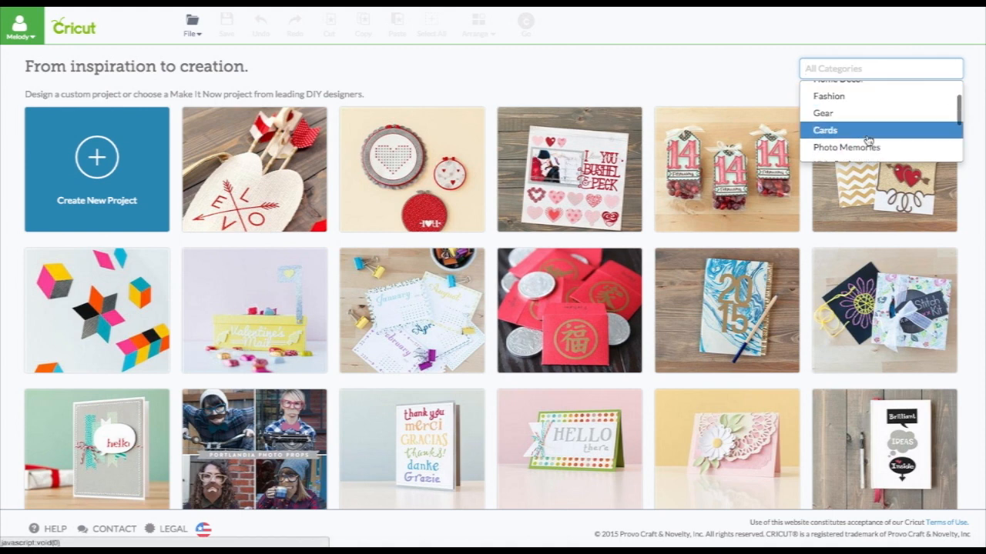
scroll(down, 3)
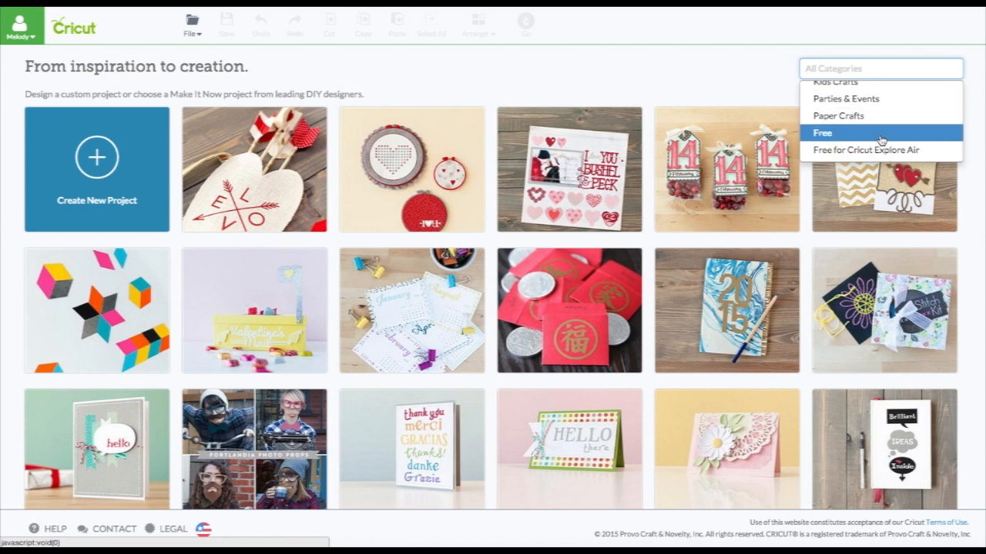
click(866, 151)
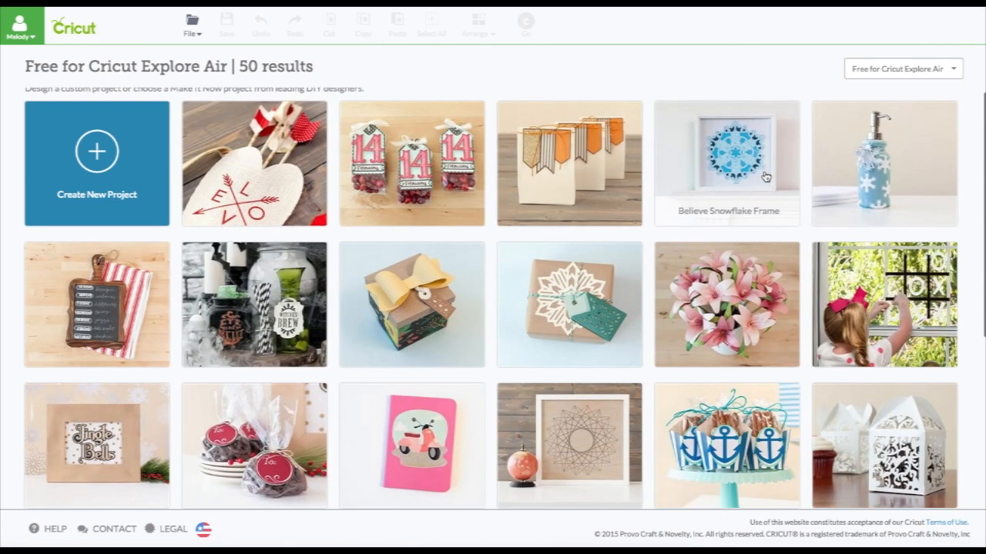
scroll(down, 3)
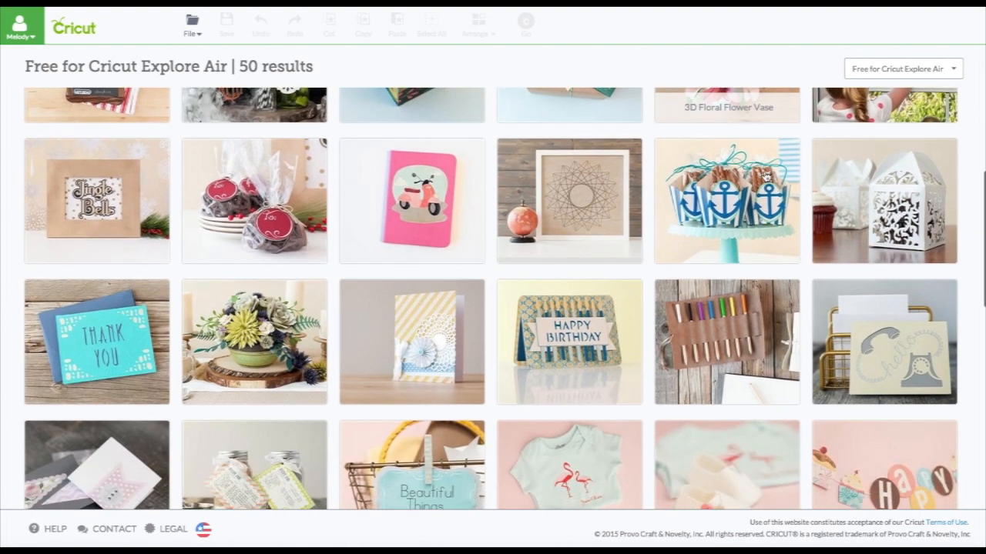
scroll(down, 3)
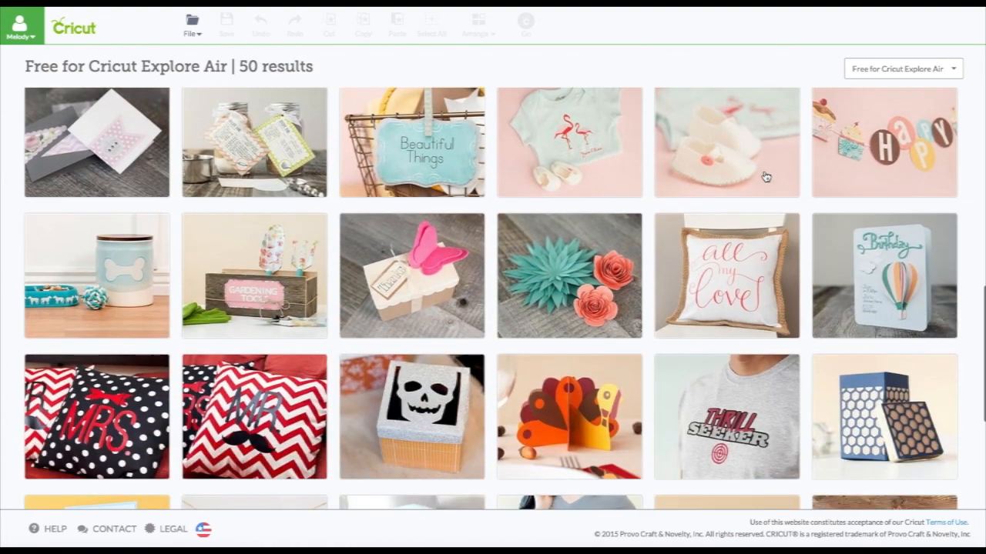
scroll(down, 3)
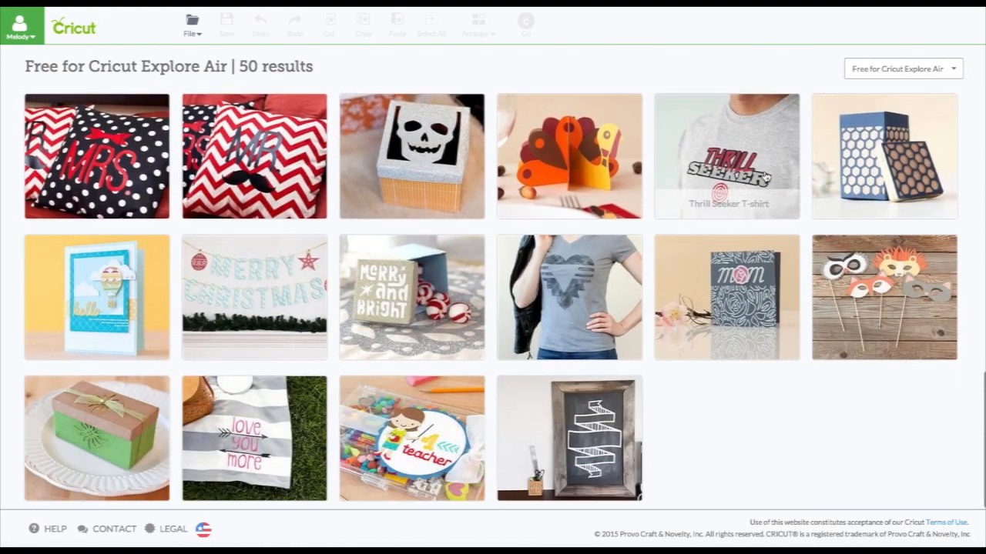
scroll(down, 3)
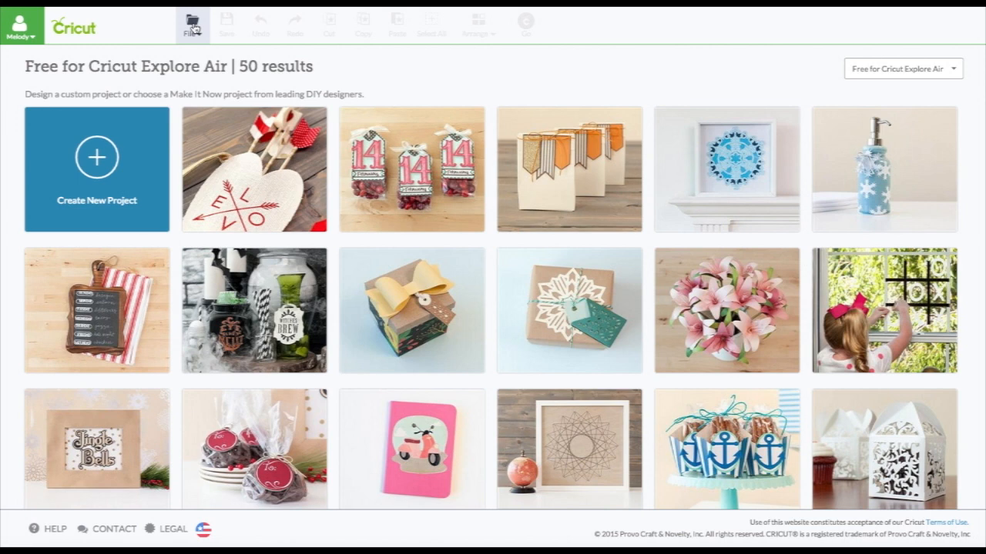
click(191, 26)
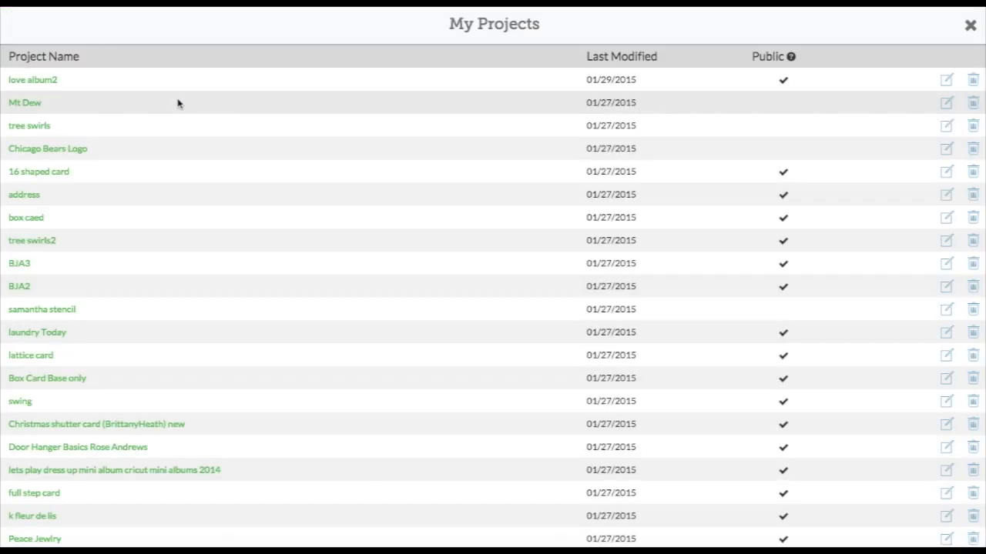
mouse_move(174, 98)
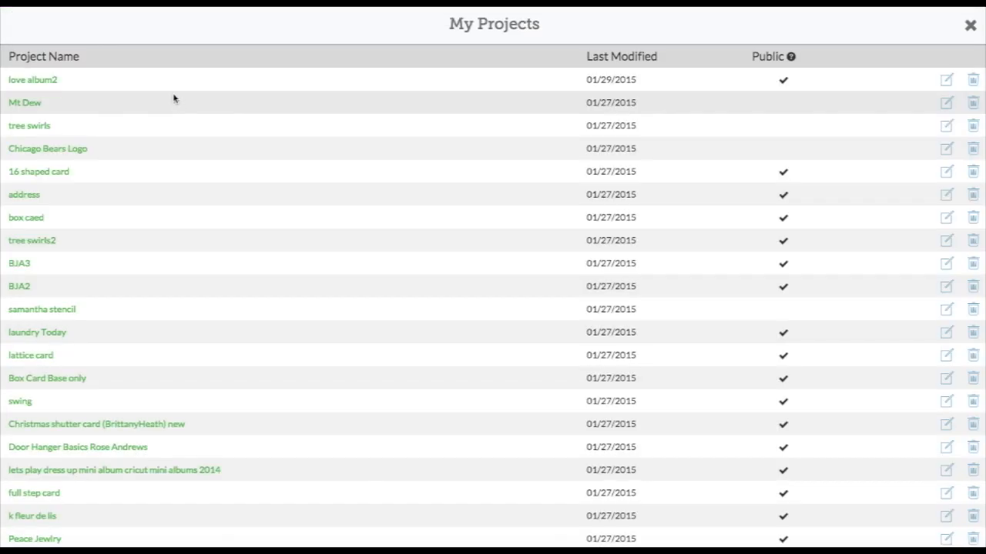
mouse_move(157, 102)
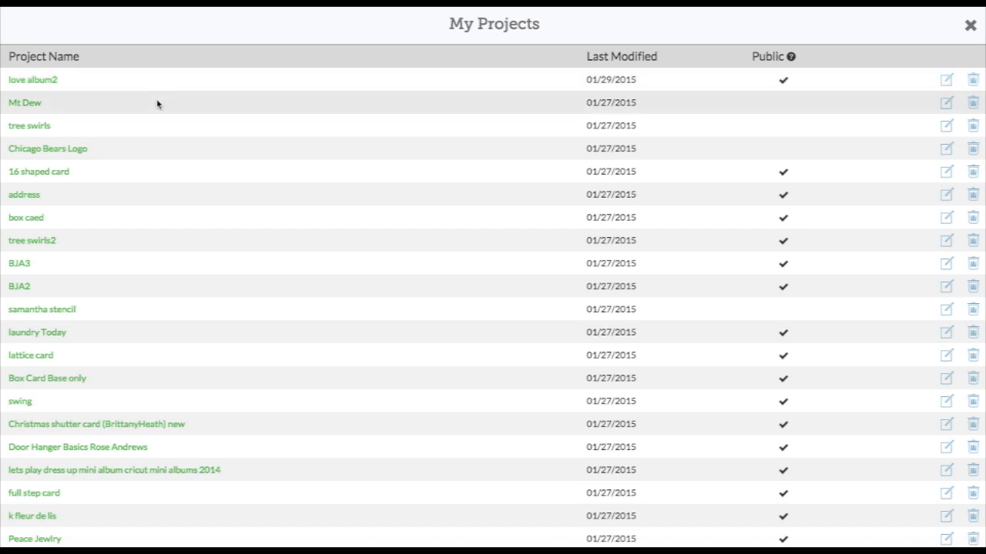
mouse_move(598, 117)
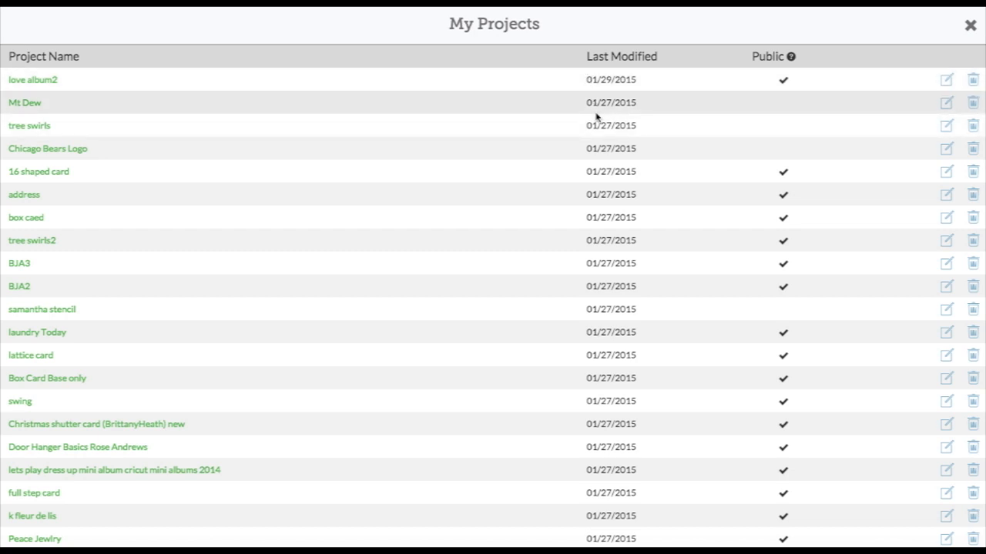
mouse_move(197, 85)
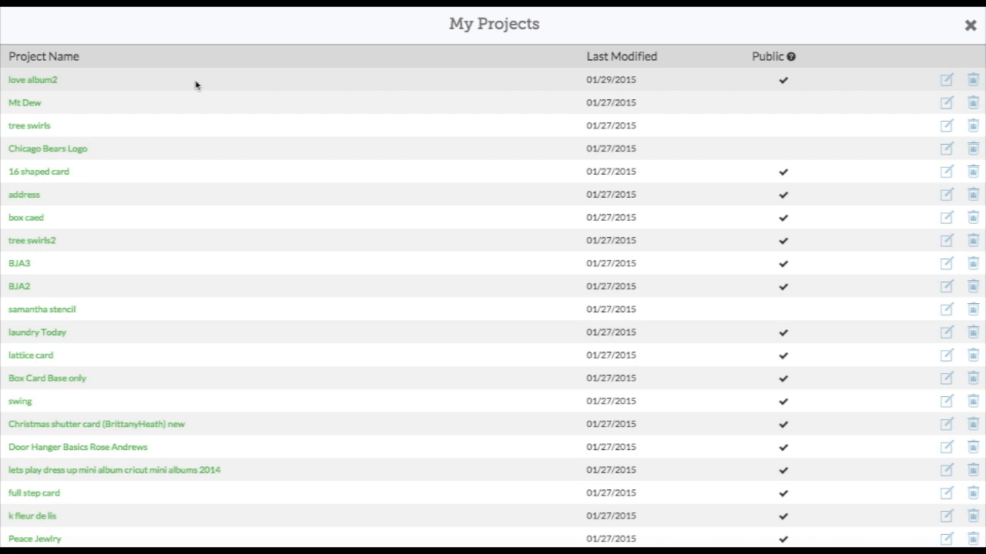
scroll(down, 3)
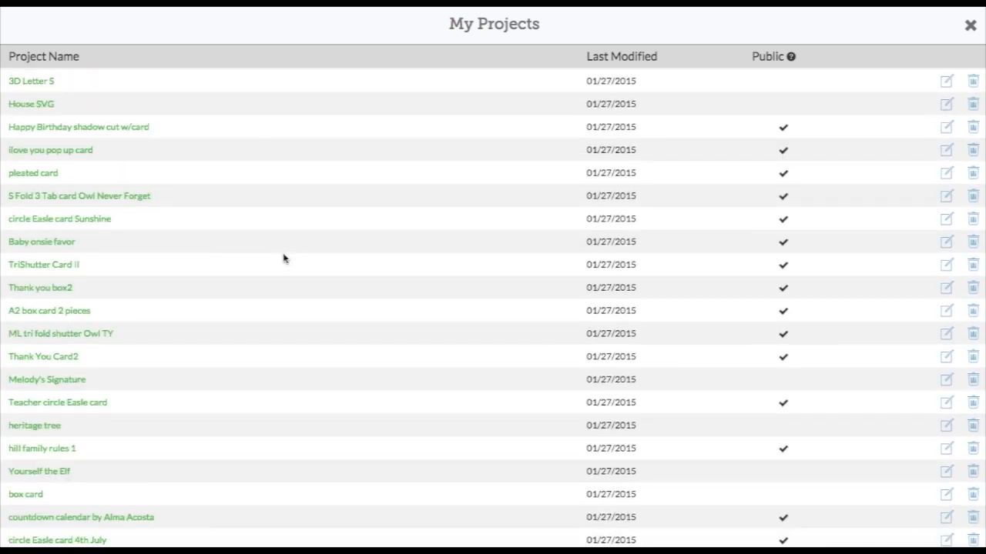
scroll(down, 3)
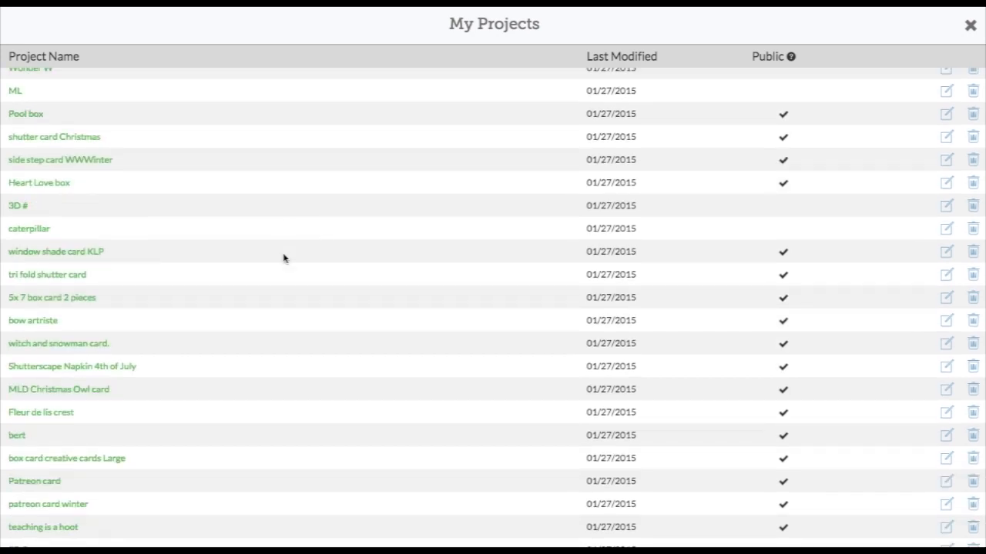
scroll(down, 3)
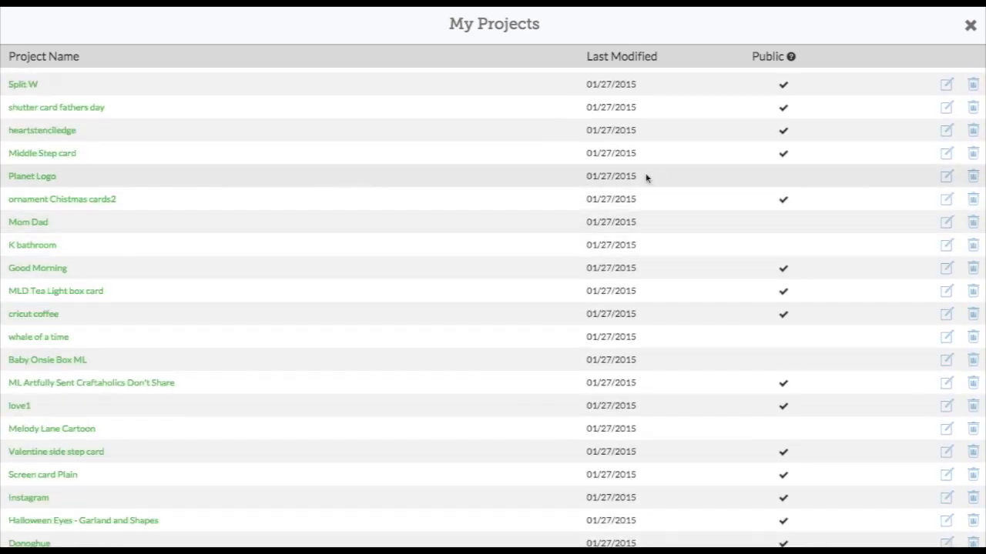
mouse_move(946, 131)
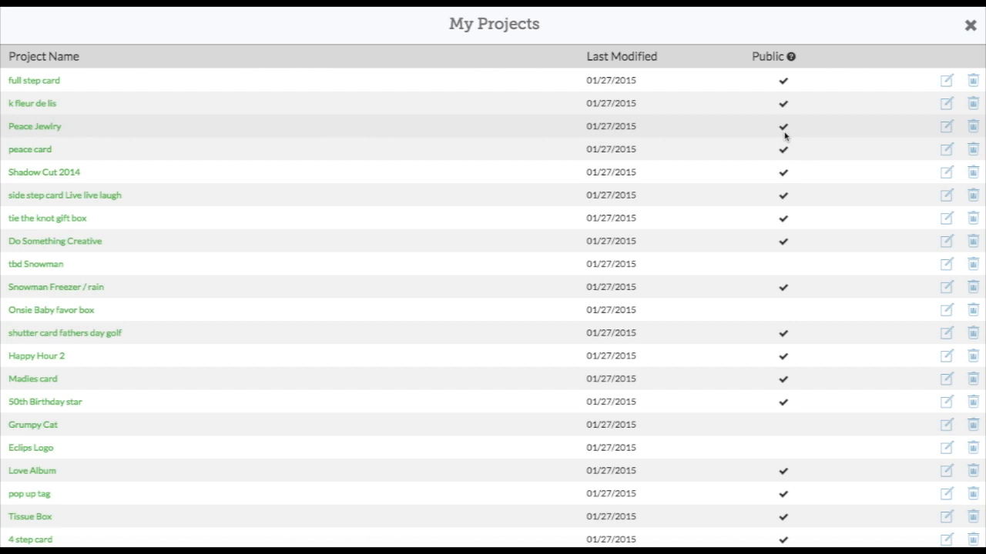
click(966, 24)
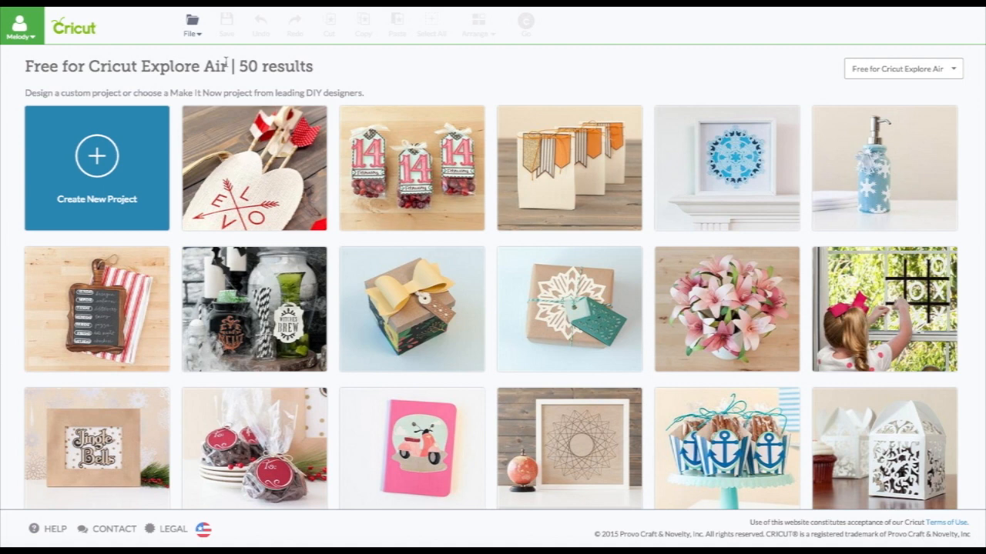
Start a new blank project, view the Edit and Canvas settings panels, then return to the Layers list.
click(95, 159)
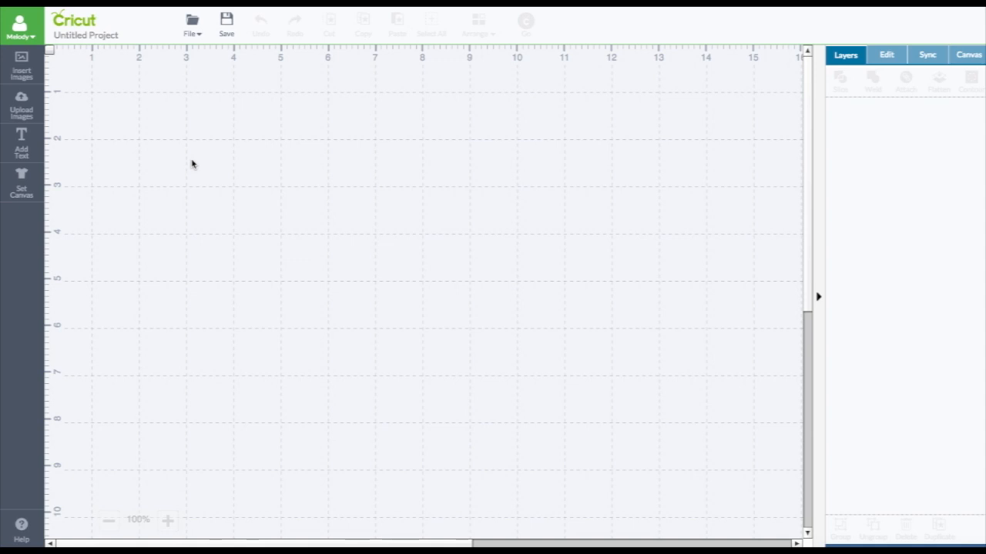
click(887, 54)
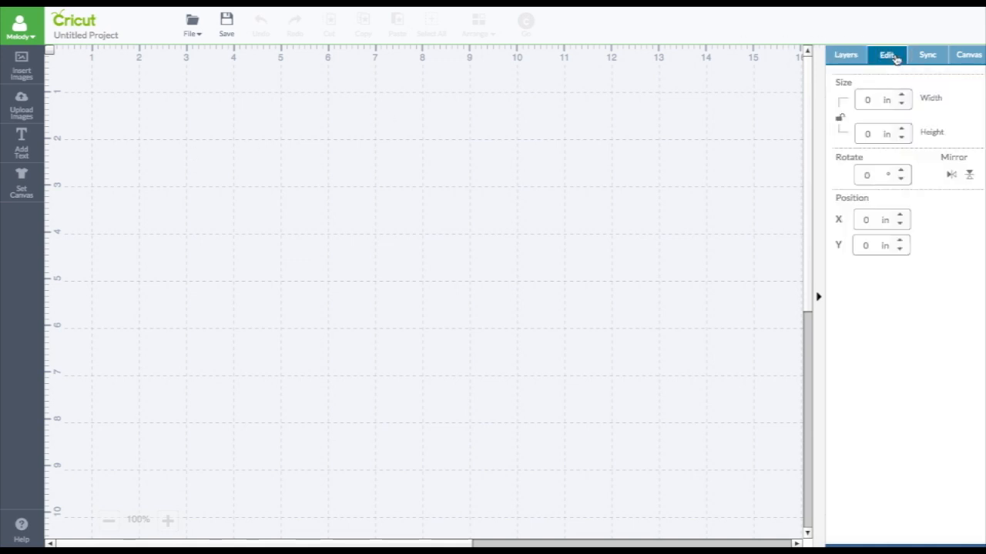
click(967, 55)
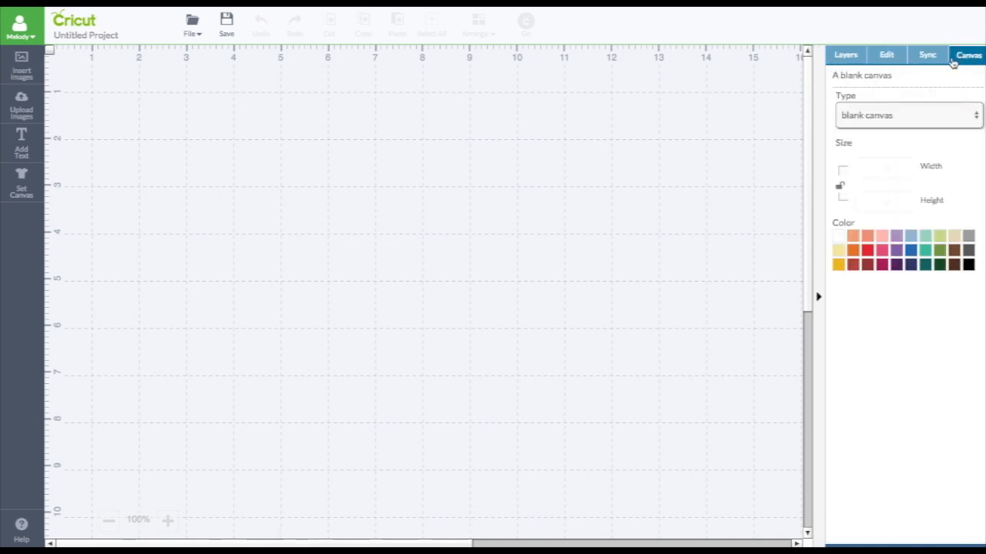
click(844, 54)
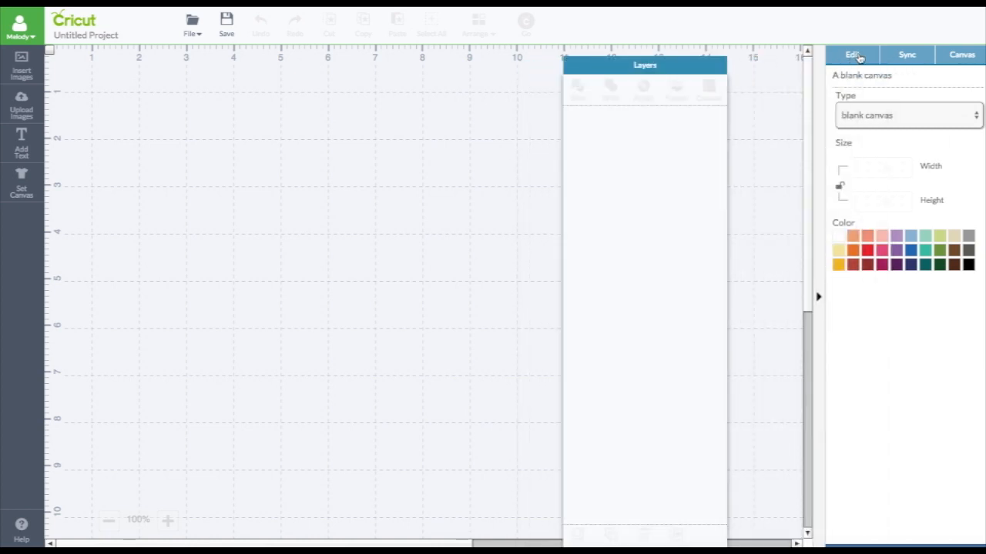
click(909, 54)
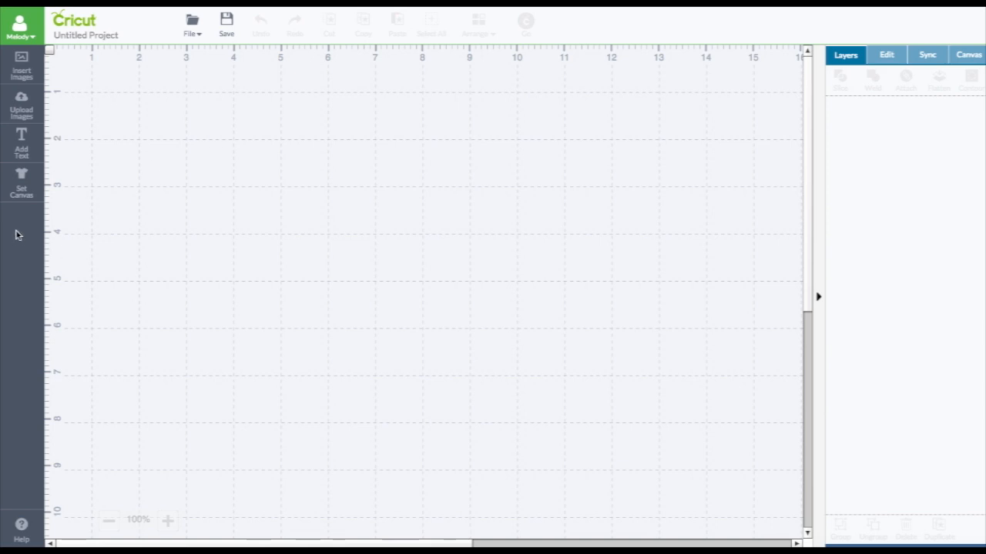
mouse_move(34, 242)
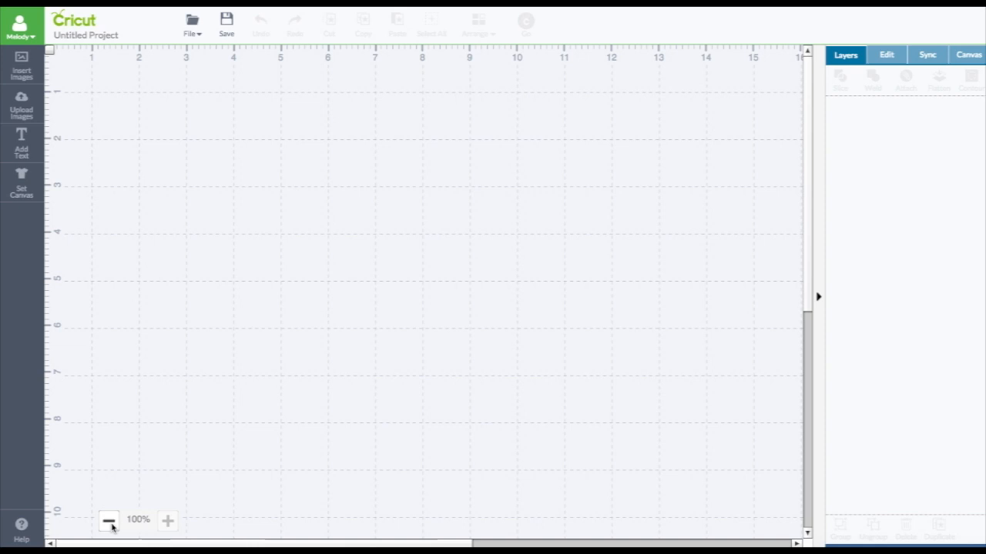
mouse_move(122, 514)
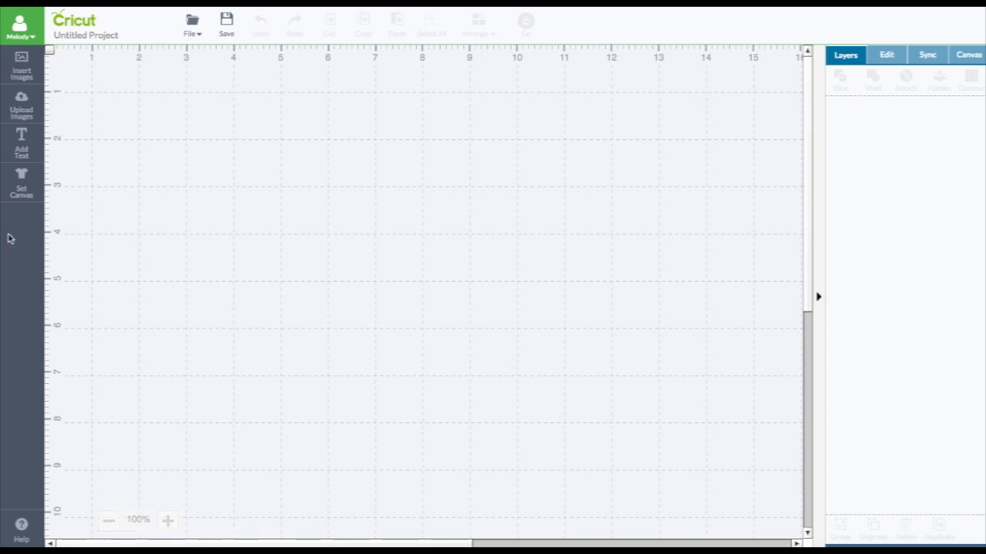
mouse_move(108, 521)
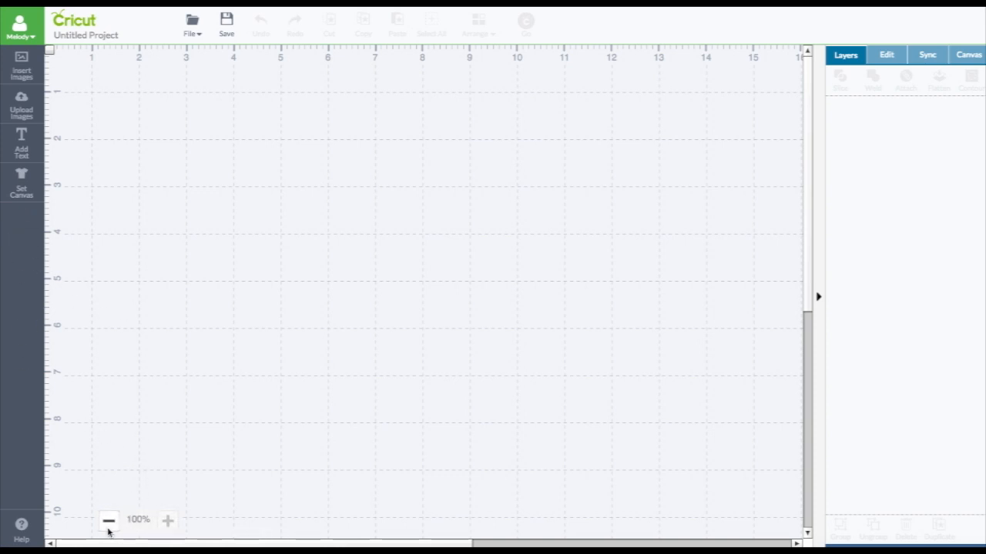
click(191, 22)
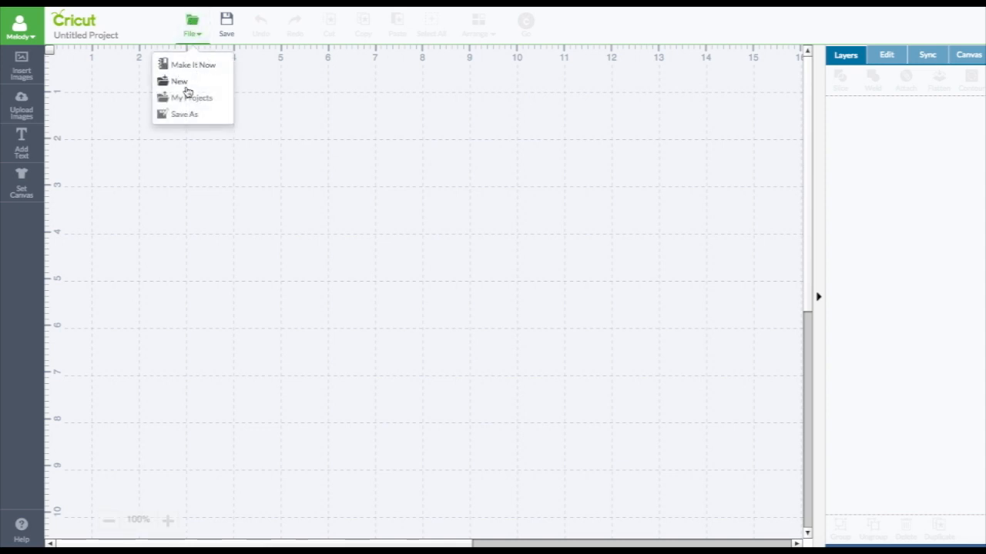
mouse_move(206, 105)
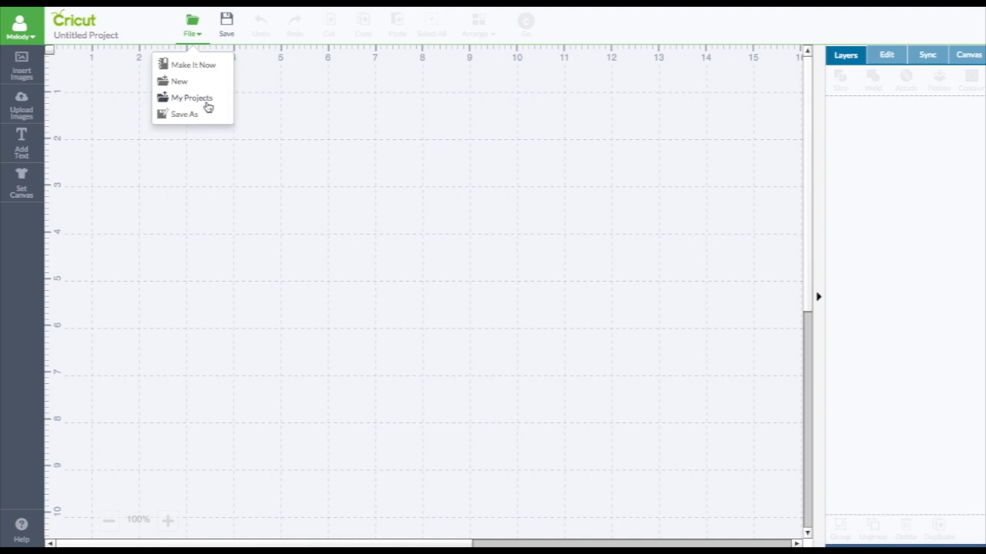
mouse_move(285, 71)
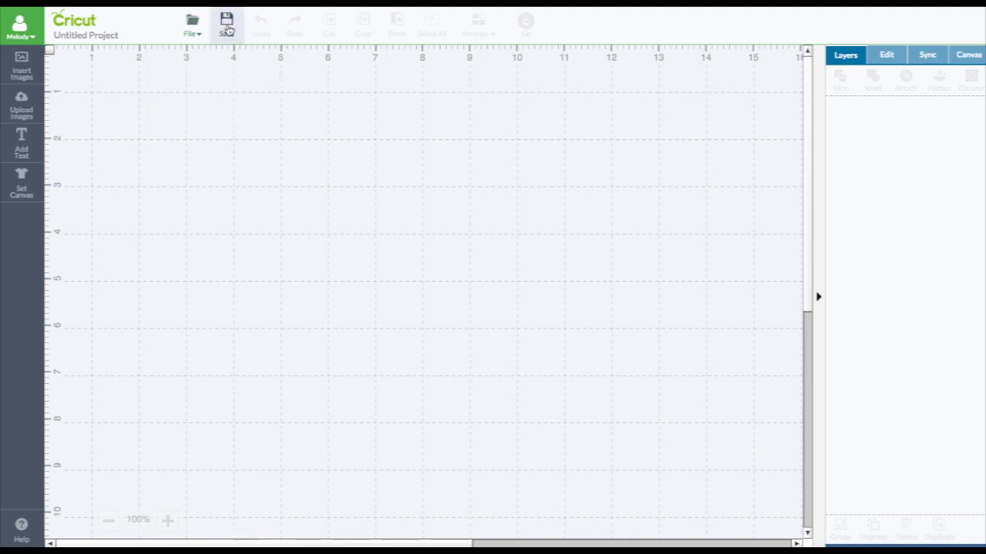
mouse_move(22, 71)
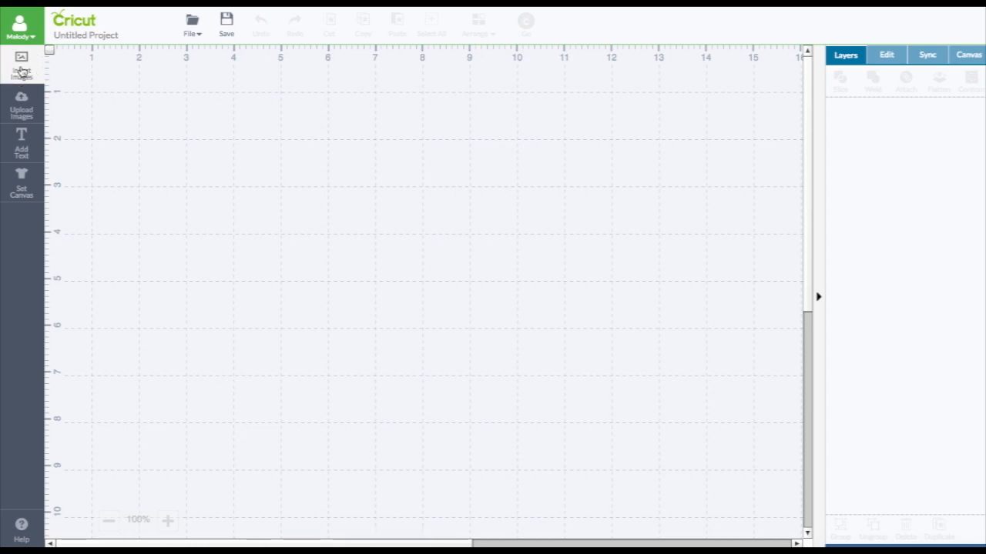
Open Insert Images, browse a cartridge's images, then return to All Images with no cartridge filter.
click(22, 61)
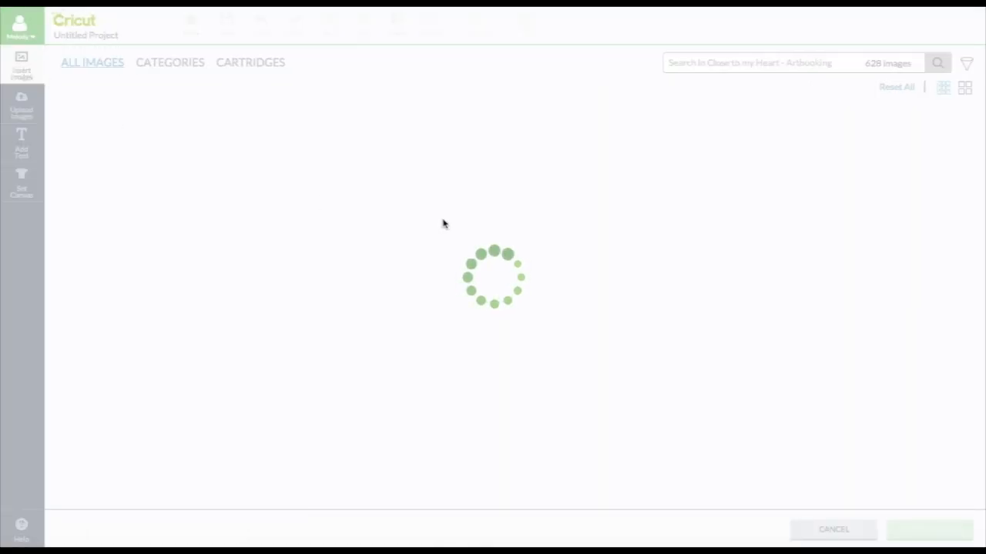
mouse_move(493, 262)
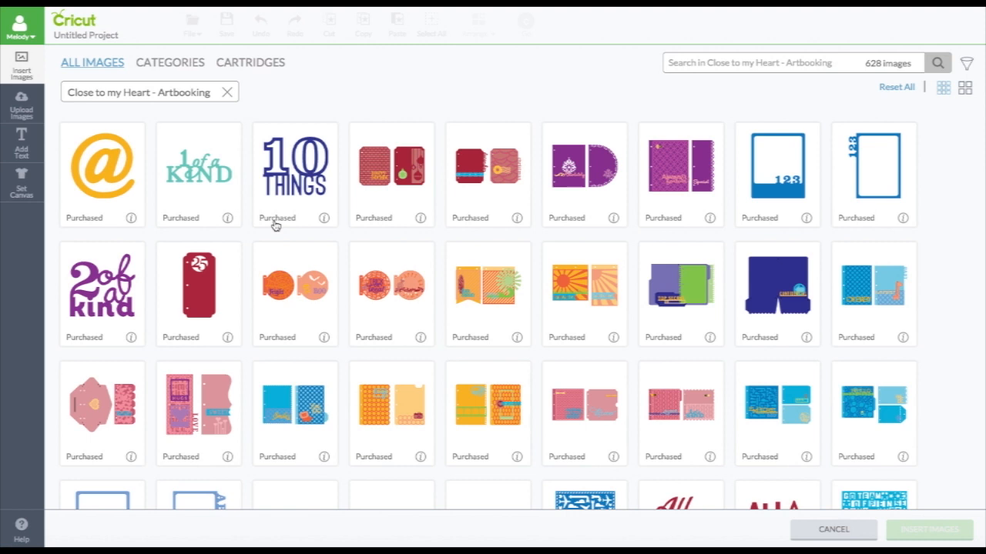
mouse_move(172, 234)
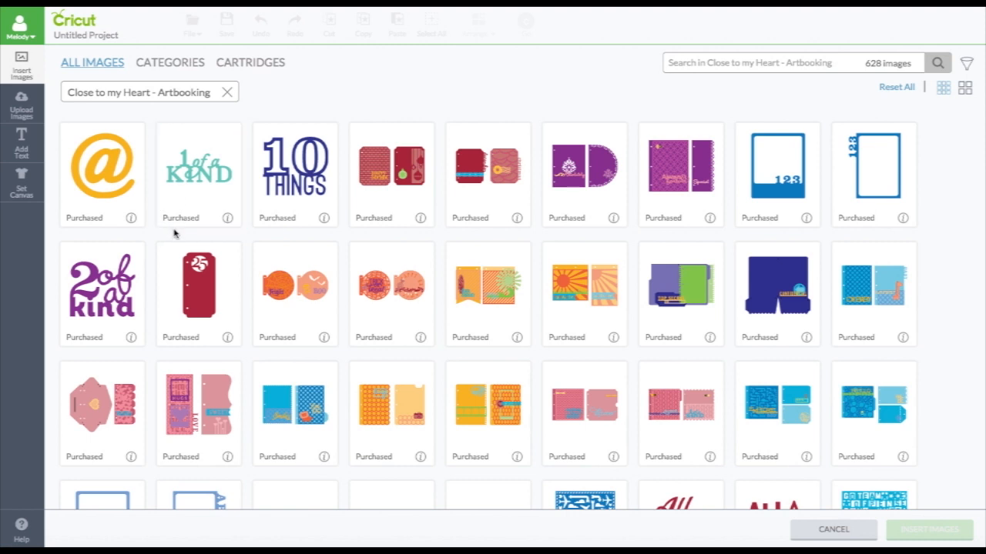
mouse_move(179, 233)
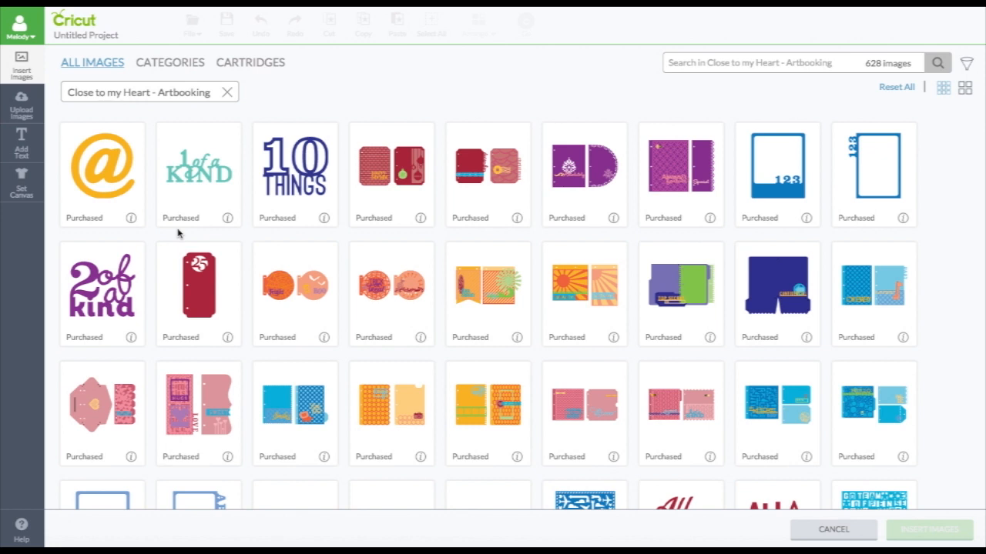
click(197, 172)
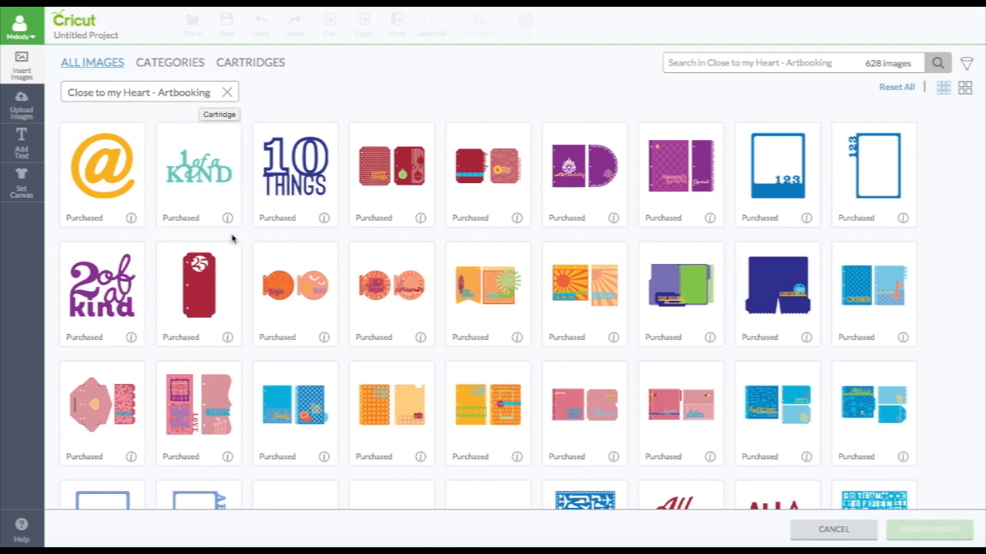
scroll(down, 3)
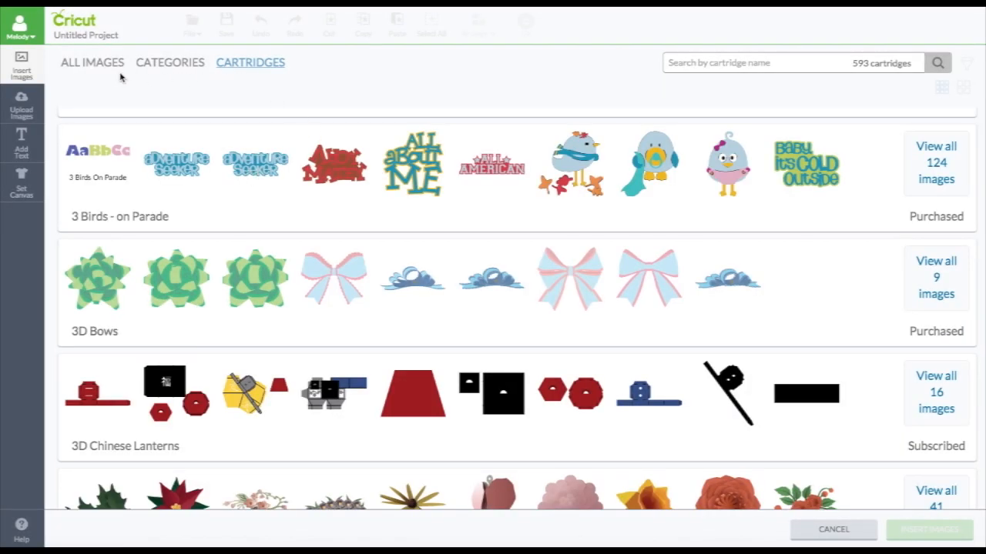
click(93, 62)
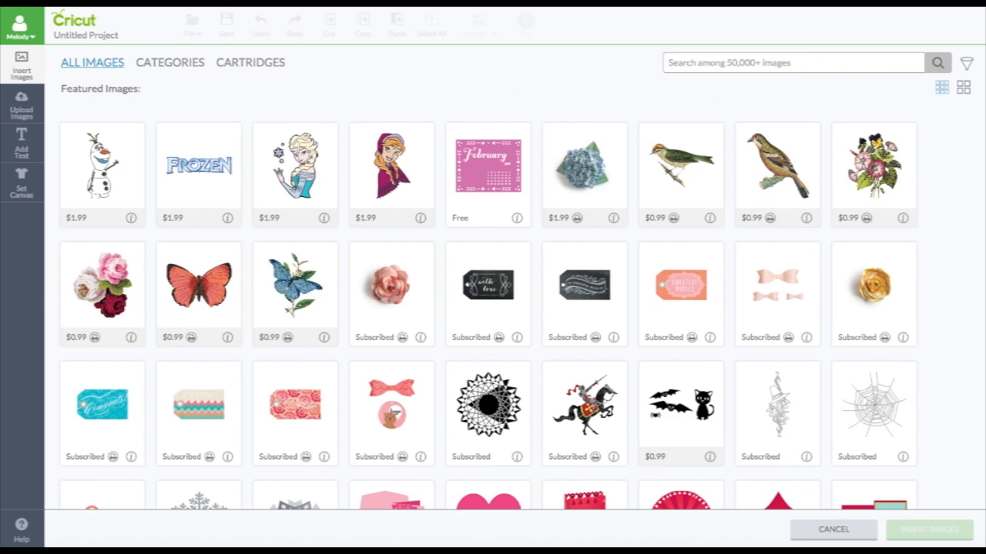
click(583, 167)
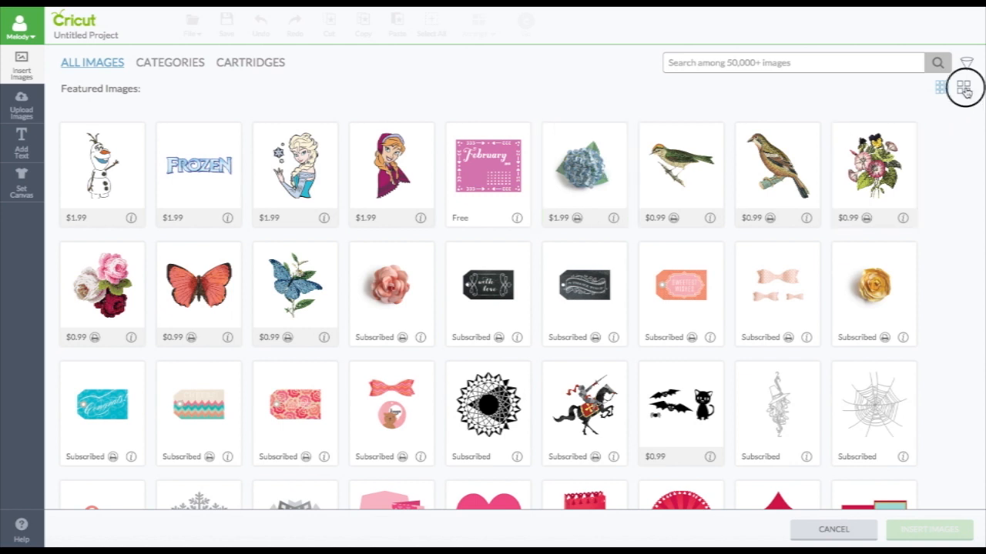
Toggle between large and small tile views and reveal the Ranunculus Flower's name and image ID.
click(964, 91)
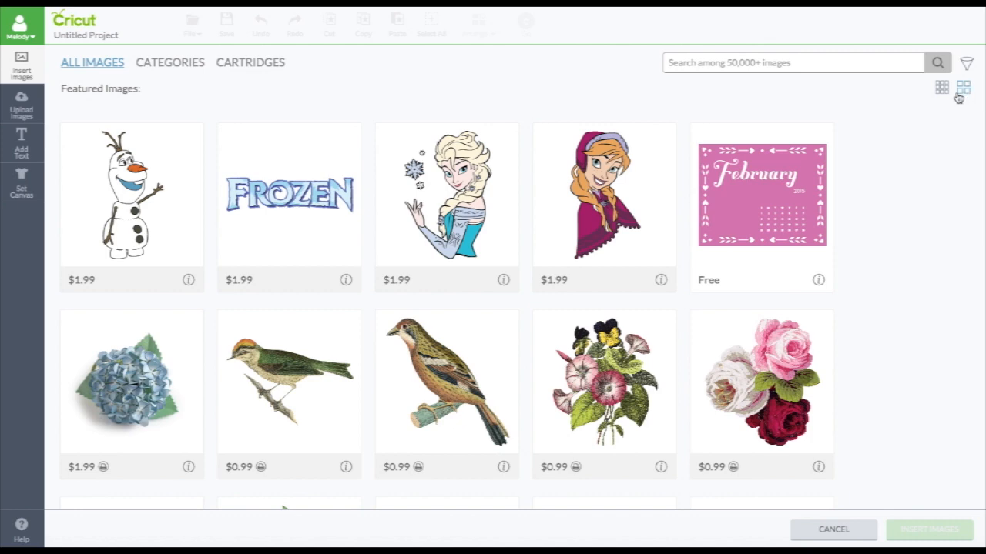
click(964, 85)
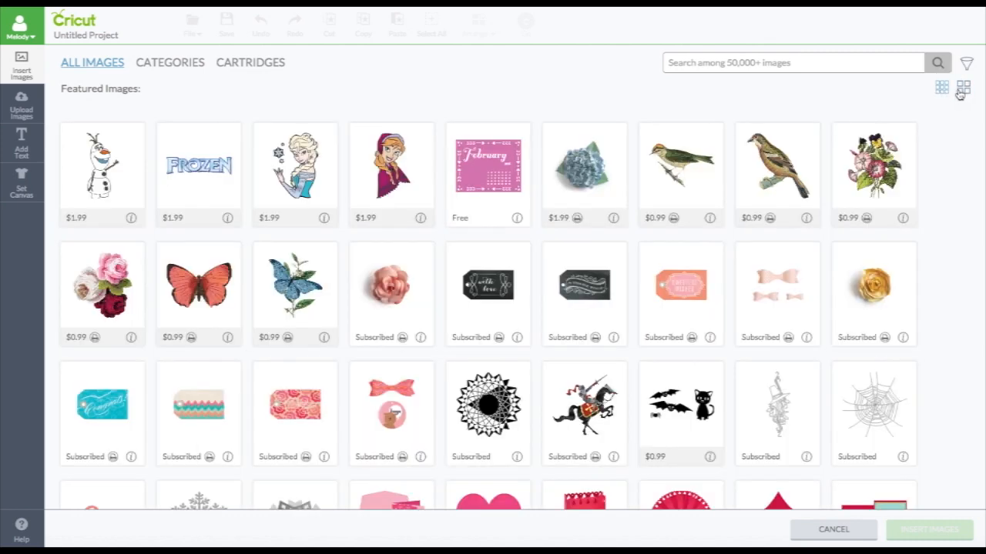
click(963, 87)
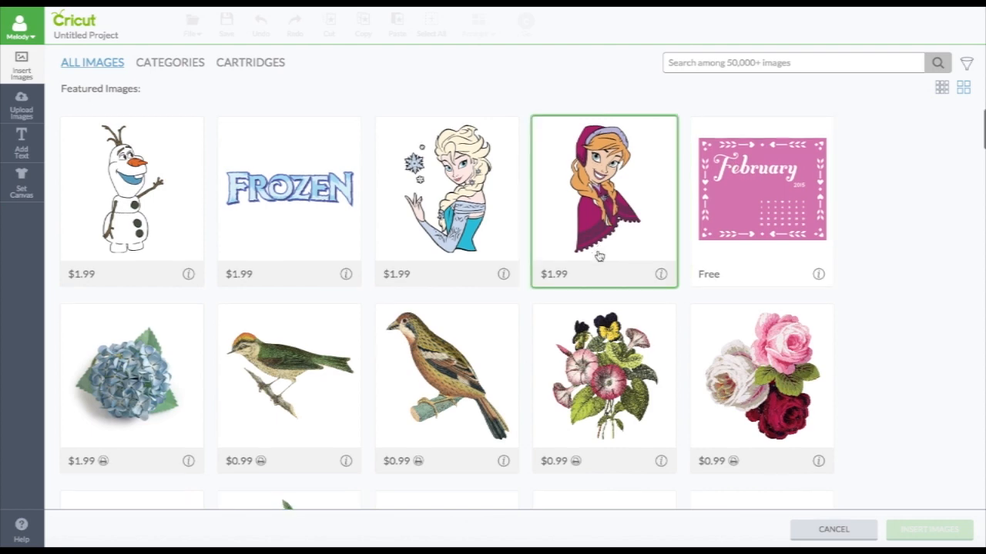
scroll(down, 3)
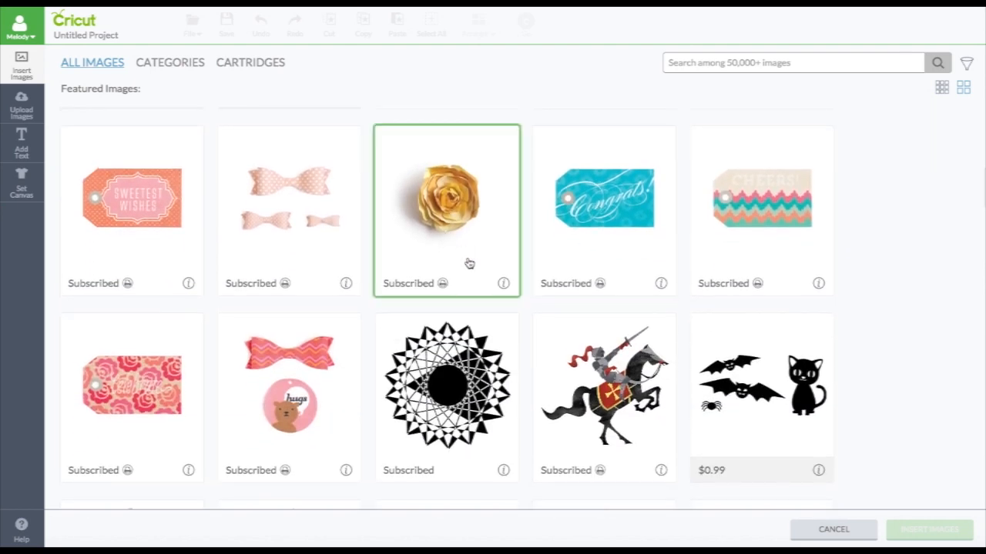
mouse_move(503, 285)
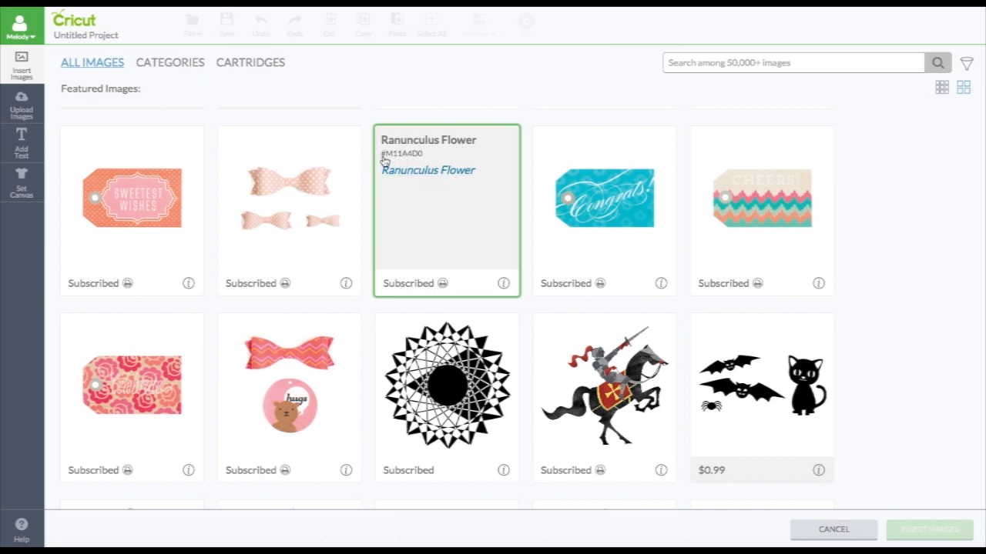
mouse_move(390, 162)
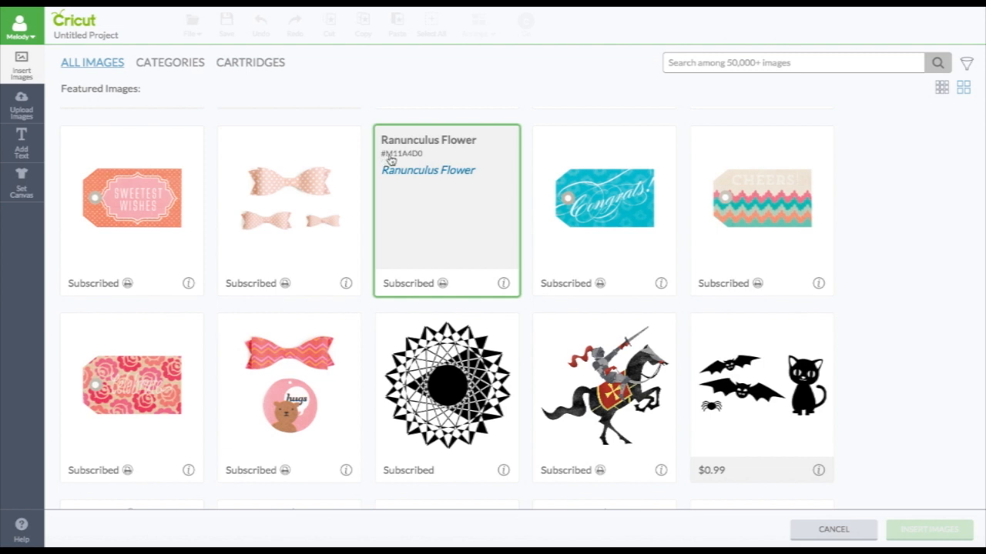
mouse_move(425, 159)
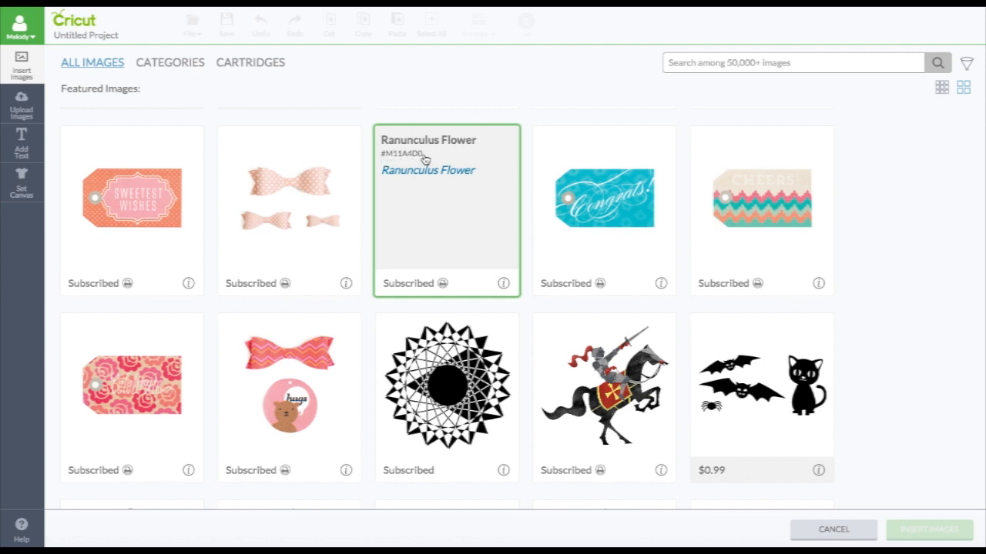
click(793, 61)
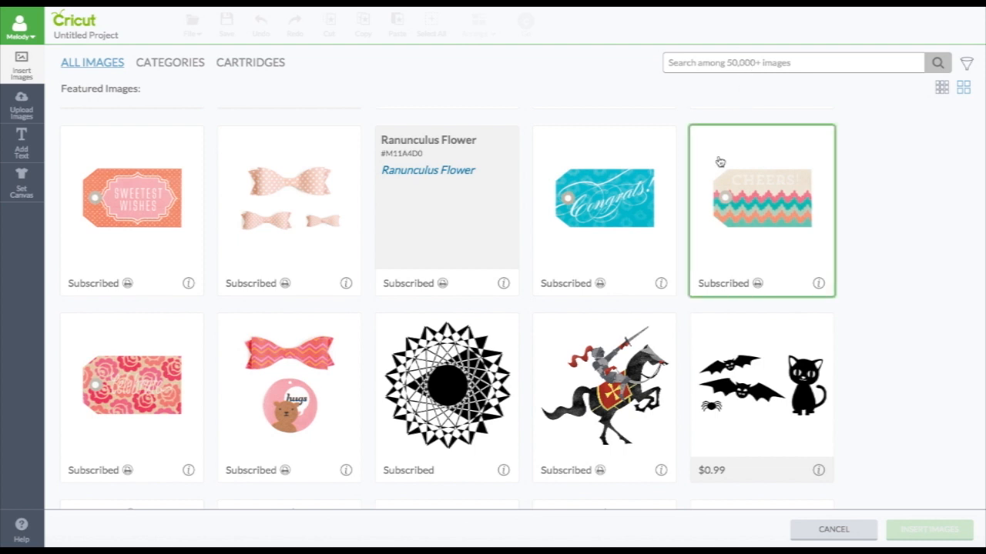
mouse_move(861, 259)
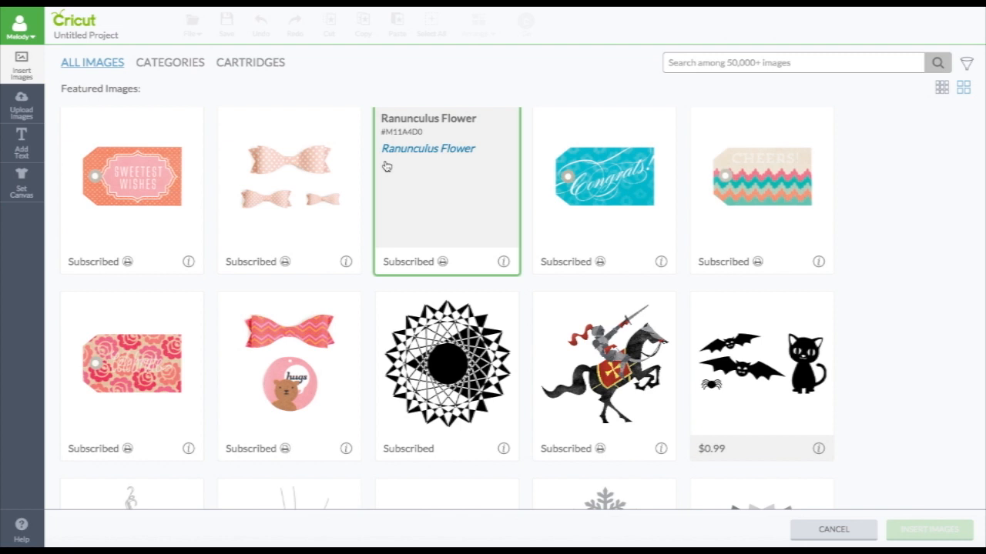
mouse_move(385, 141)
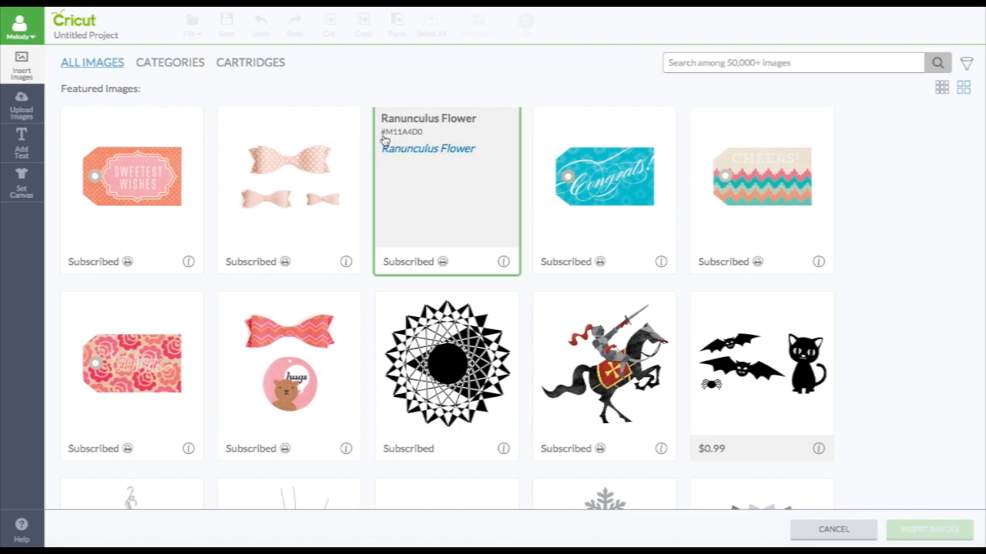
mouse_move(425, 135)
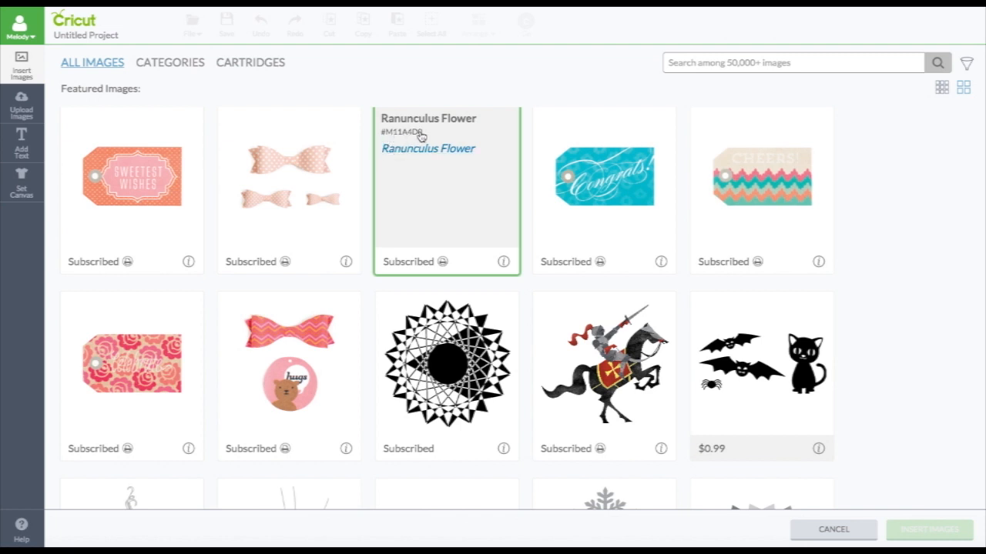
mouse_move(542, 102)
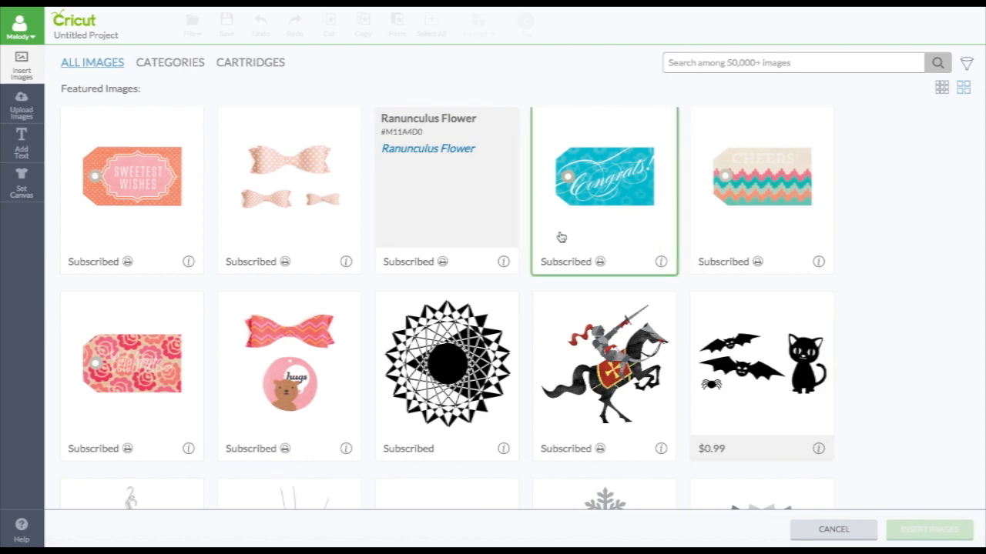
Browse further down the featured images grid and switch to the Categories page.
scroll(down, 3)
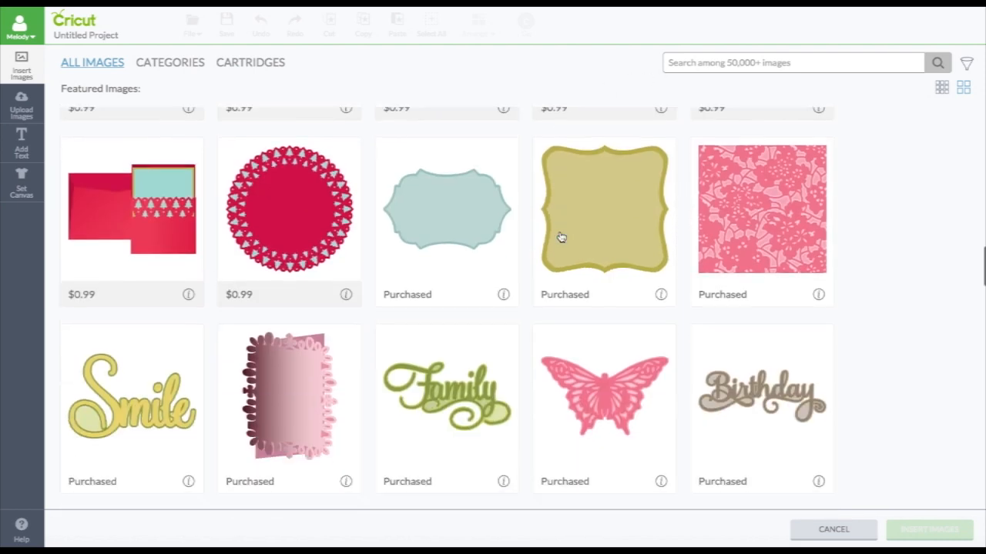
scroll(down, 3)
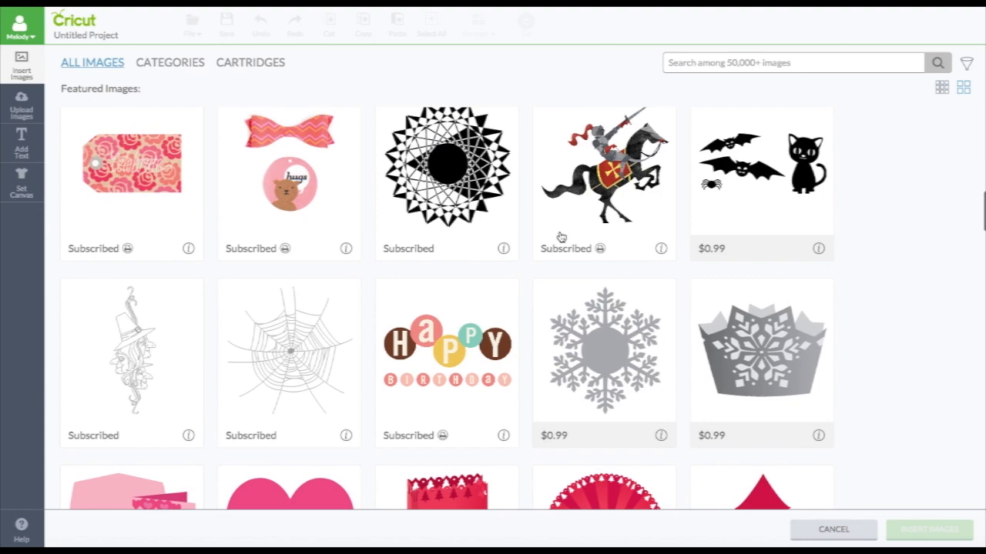
scroll(down, 3)
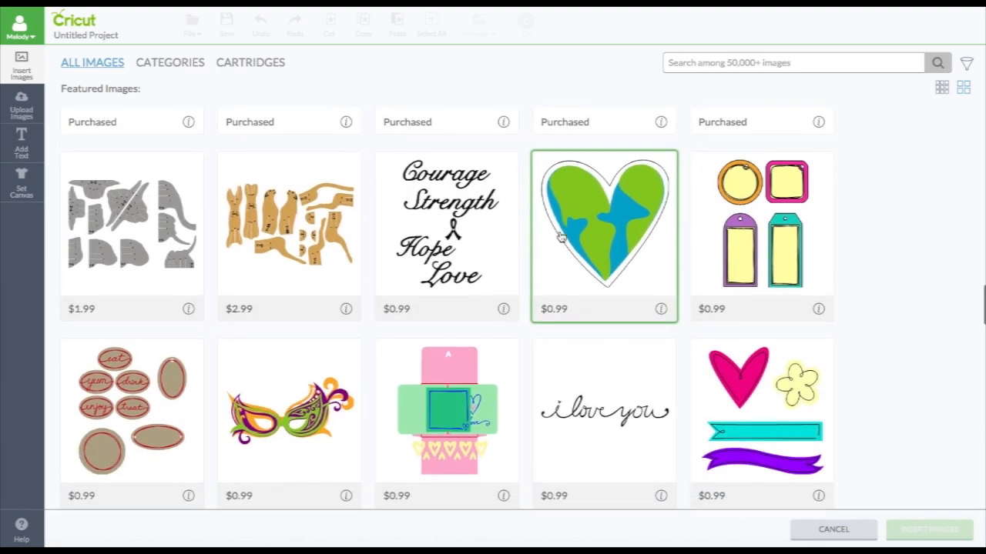
scroll(down, 3)
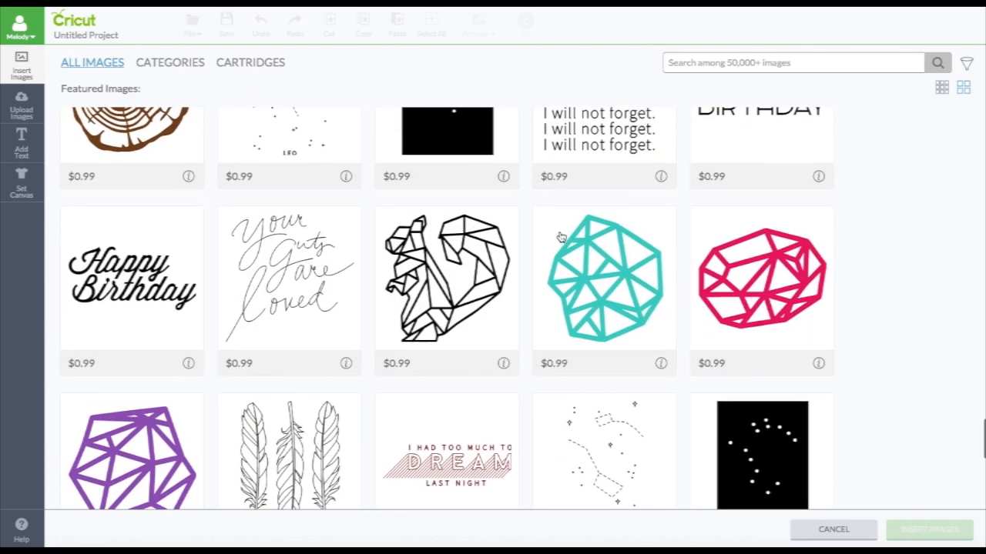
scroll(down, 3)
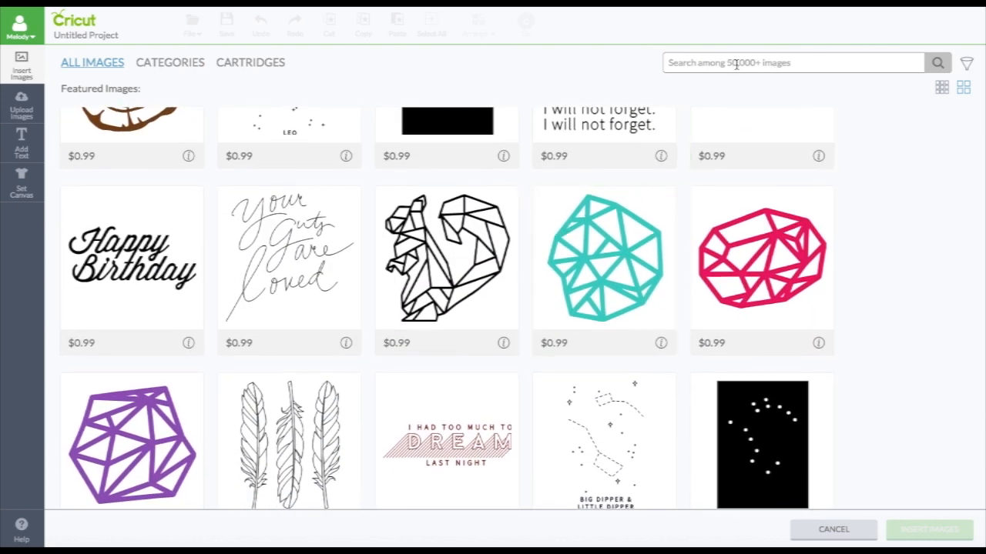
mouse_move(807, 61)
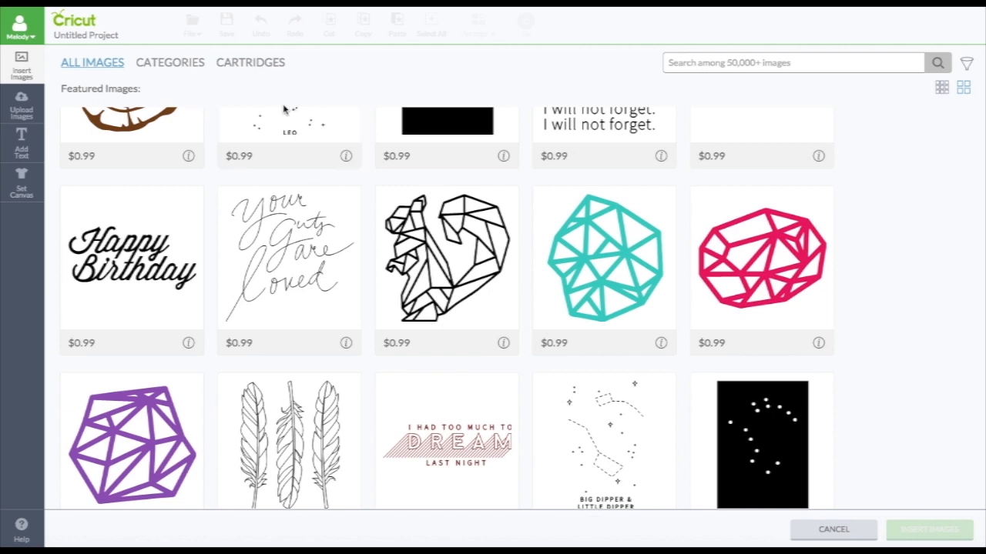
click(170, 62)
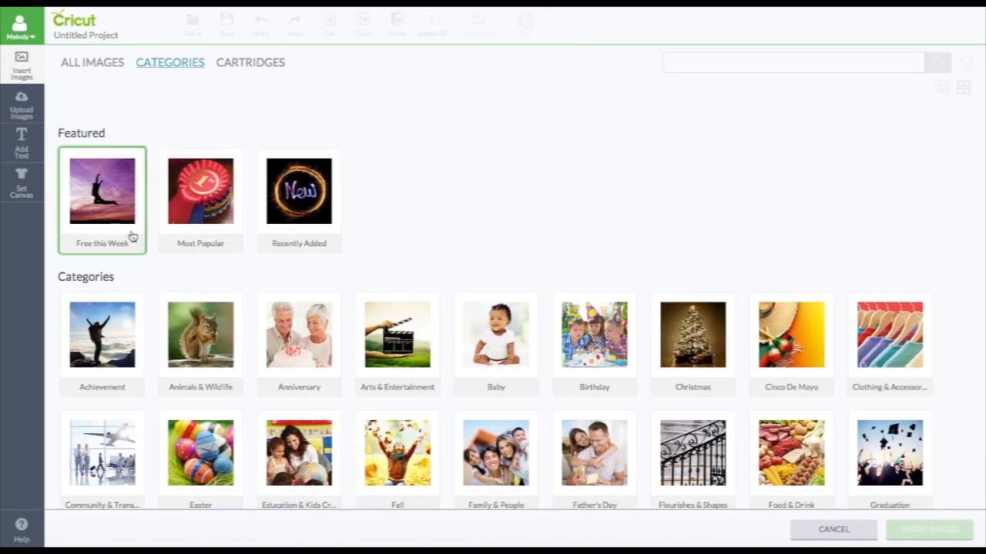
View the Free this Week collection, return to Categories, then show the Recently Added collection of 493 images.
click(102, 191)
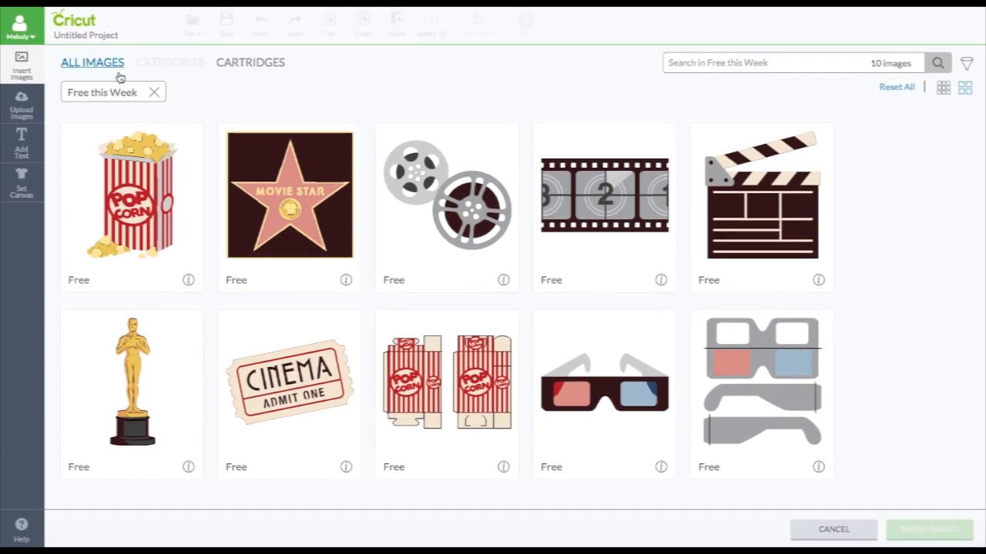
mouse_move(117, 100)
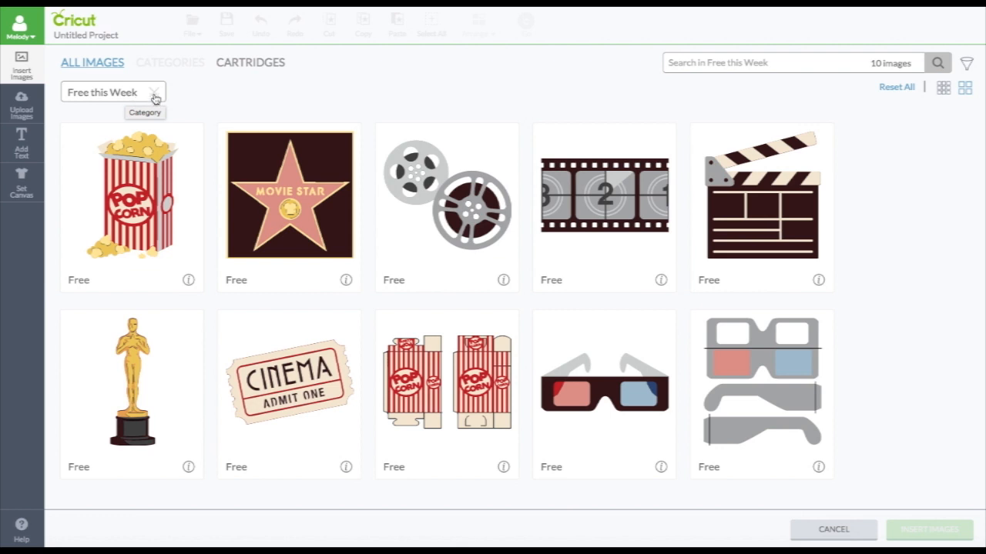
click(169, 62)
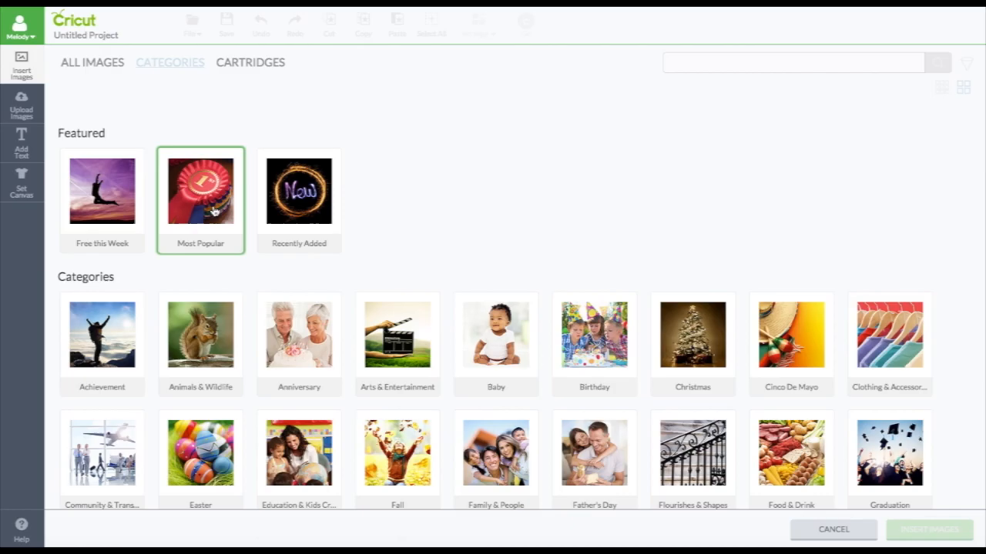
click(200, 191)
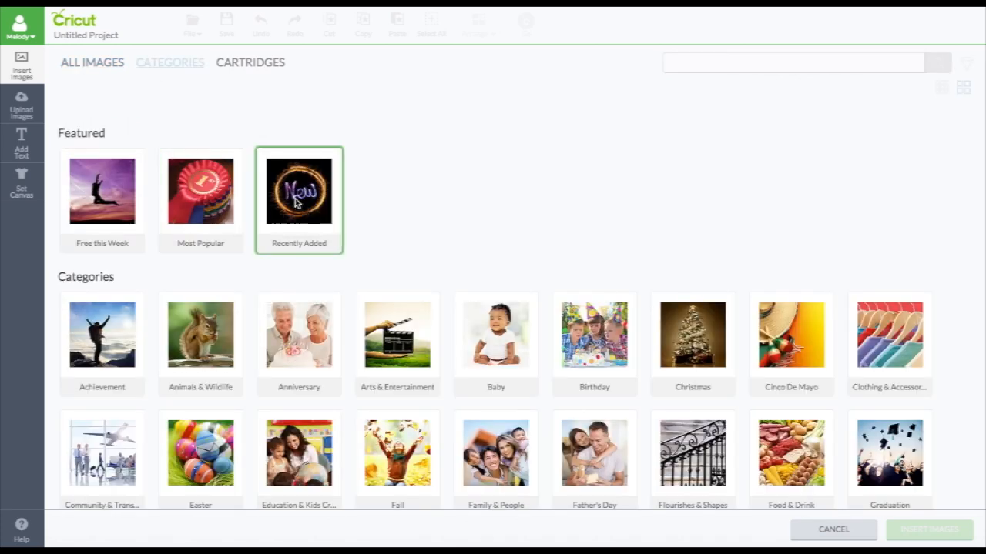
click(299, 191)
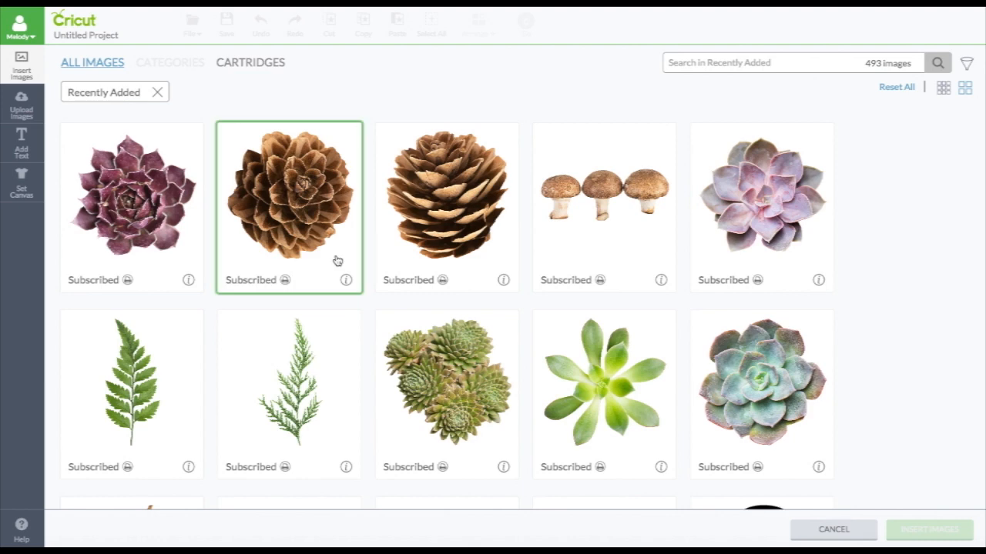
Browse through the Recently Added images, return to the top and go back to the Categories page.
scroll(down, 3)
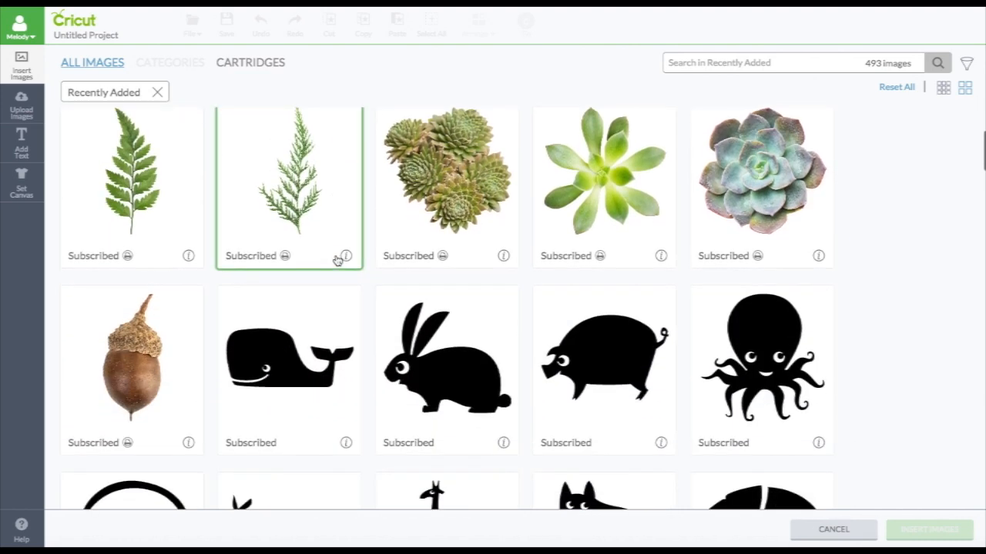
scroll(down, 3)
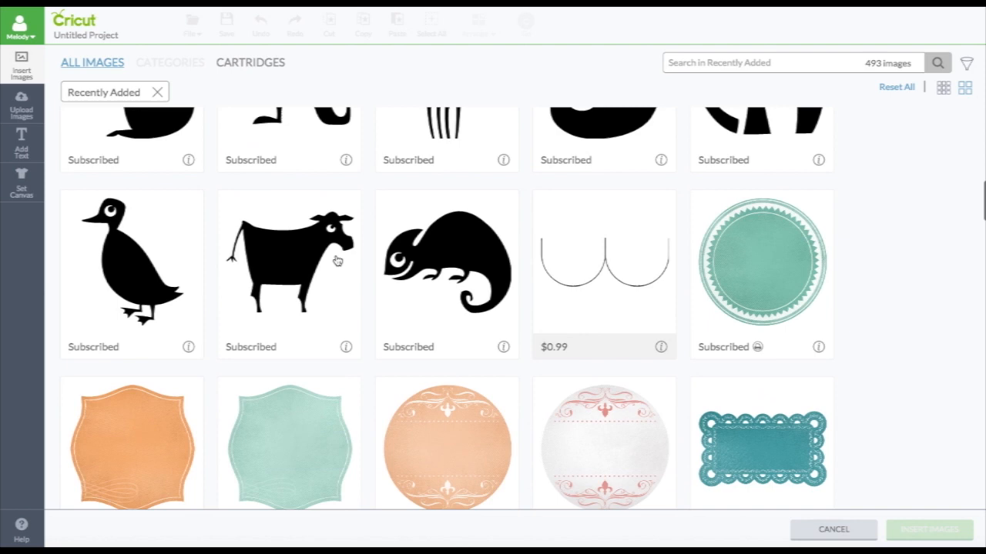
scroll(down, 3)
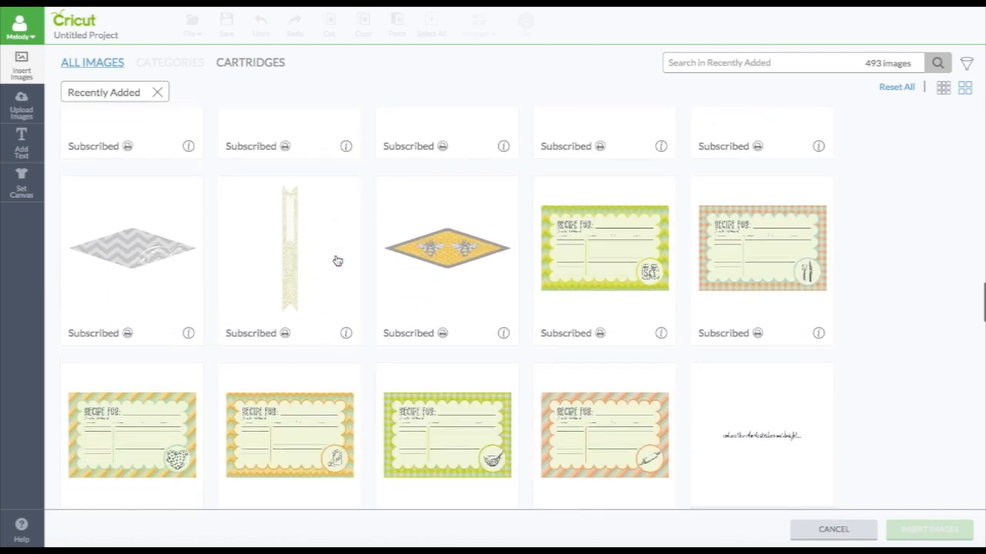
scroll(down, 3)
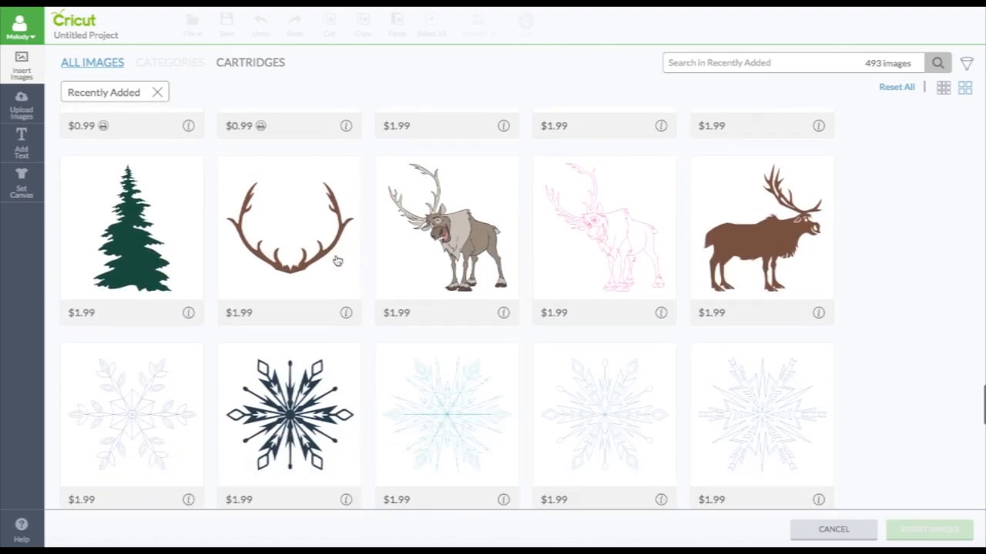
scroll(down, 3)
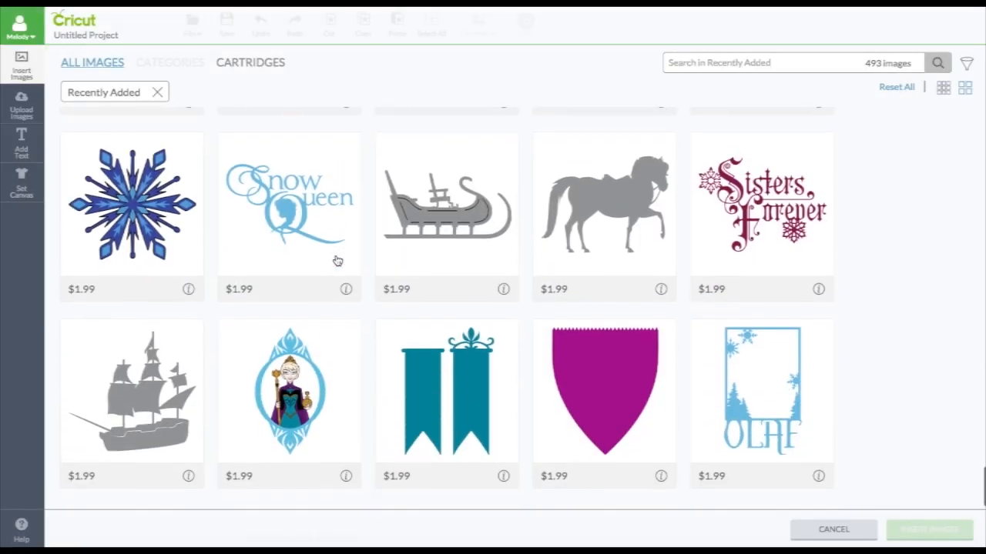
scroll(down, 3)
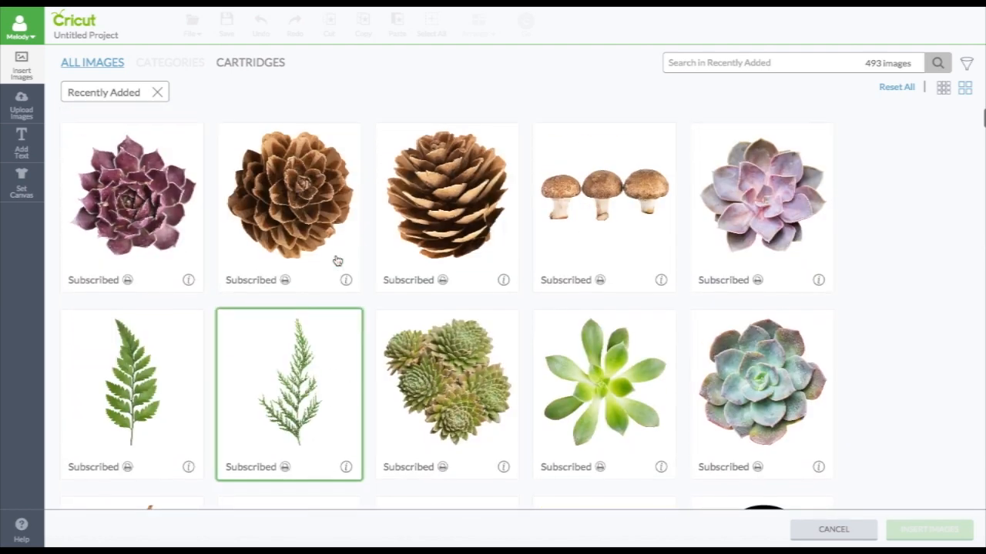
click(157, 93)
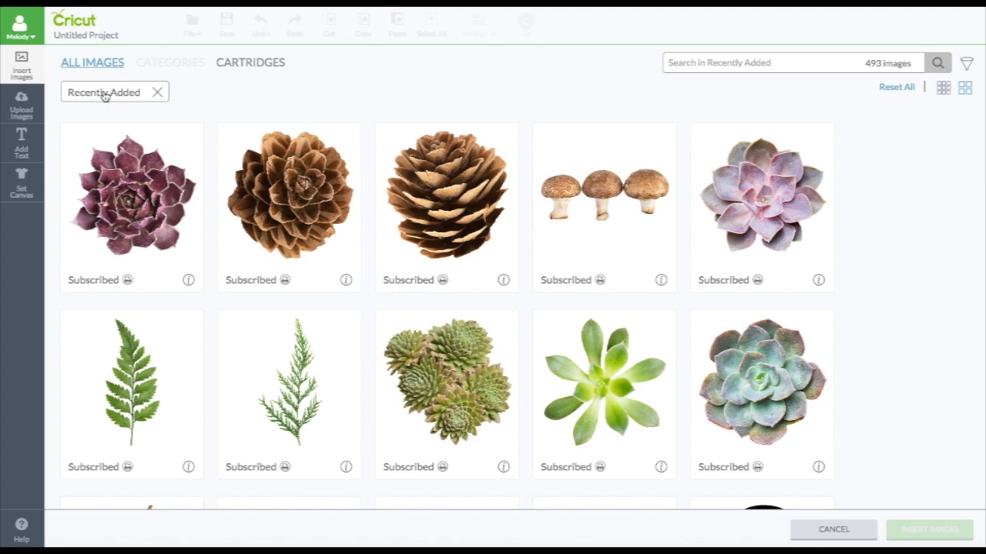
mouse_move(237, 114)
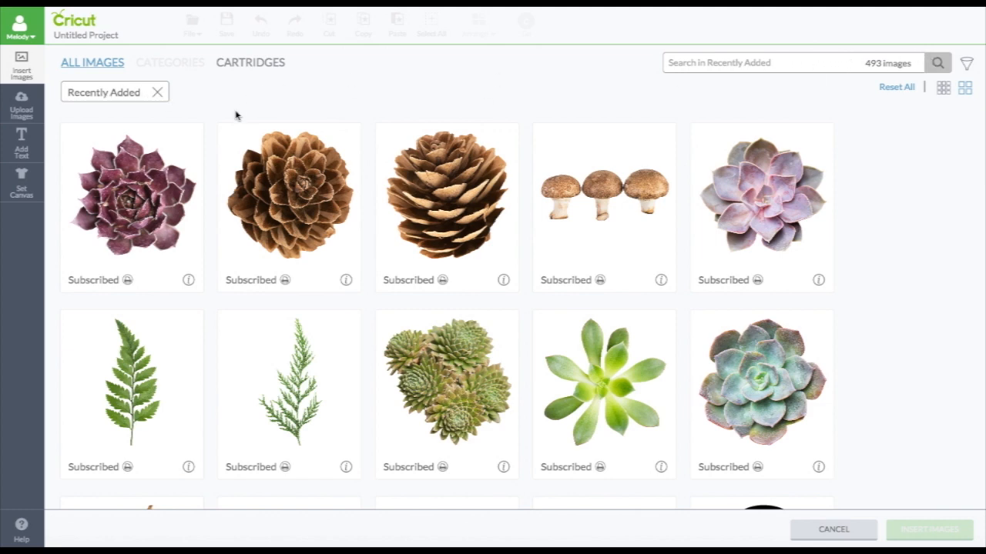
click(170, 62)
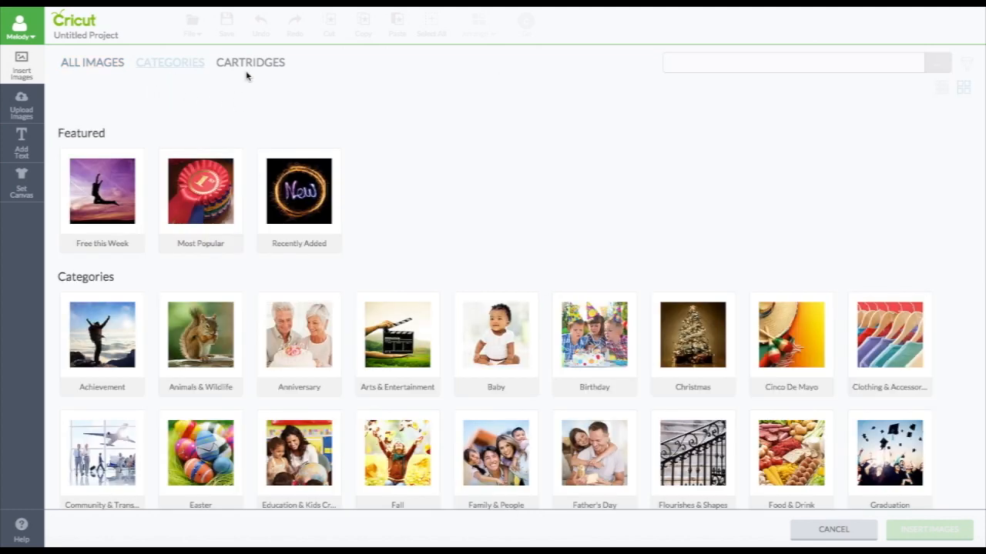
click(250, 62)
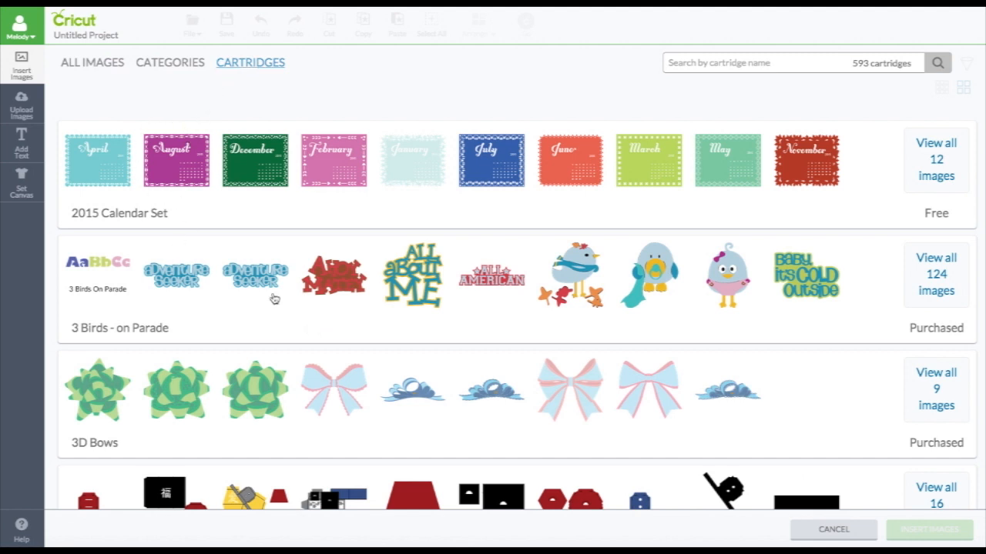
scroll(down, 3)
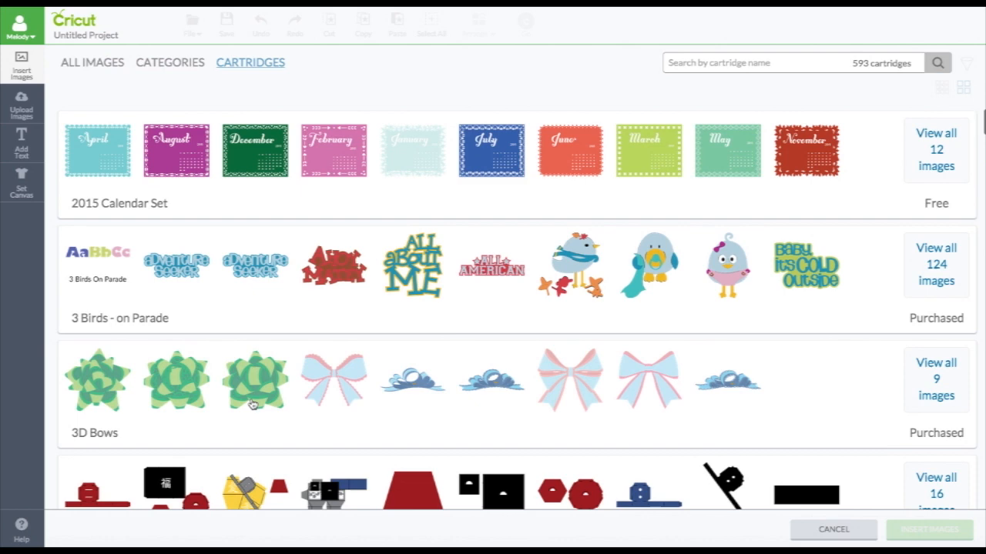
scroll(down, 3)
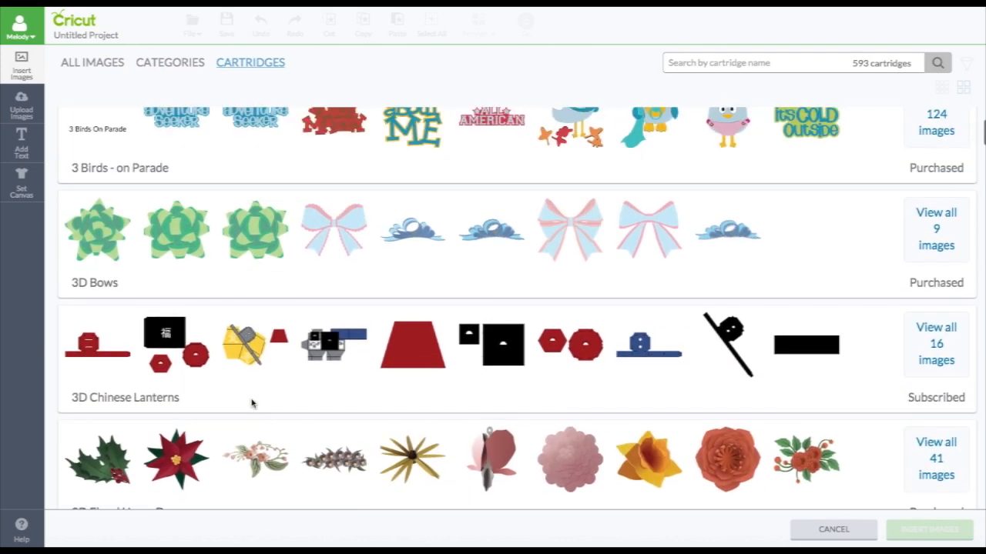
scroll(down, 3)
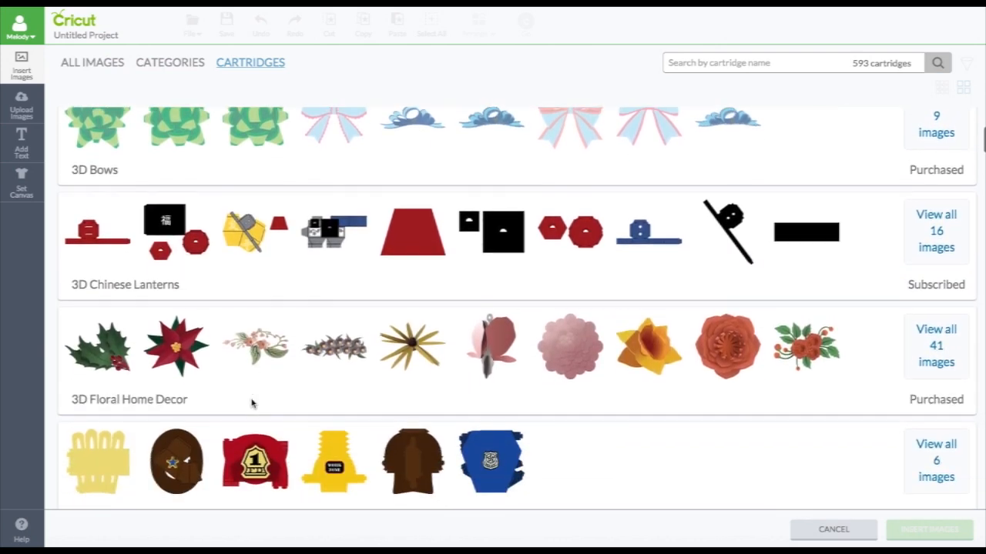
scroll(down, 3)
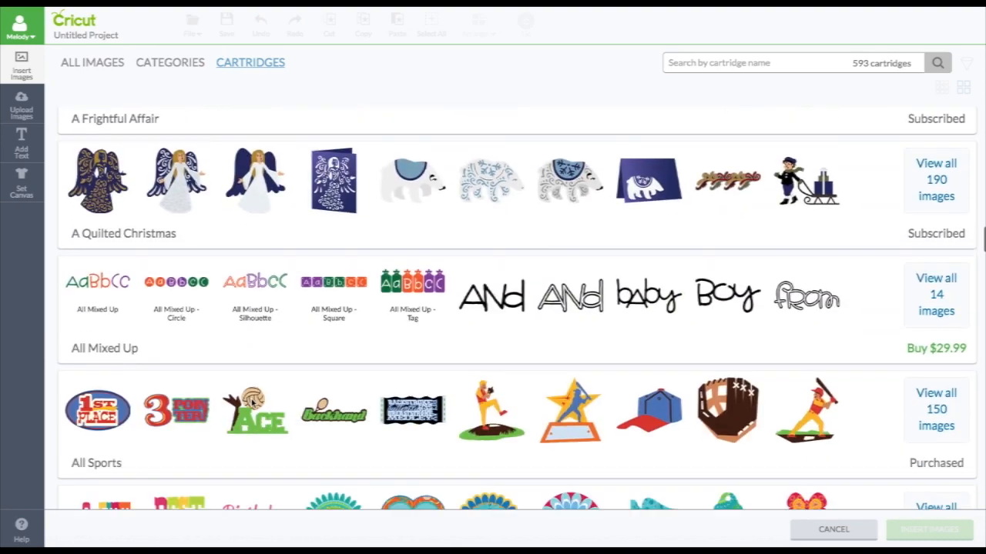
scroll(down, 3)
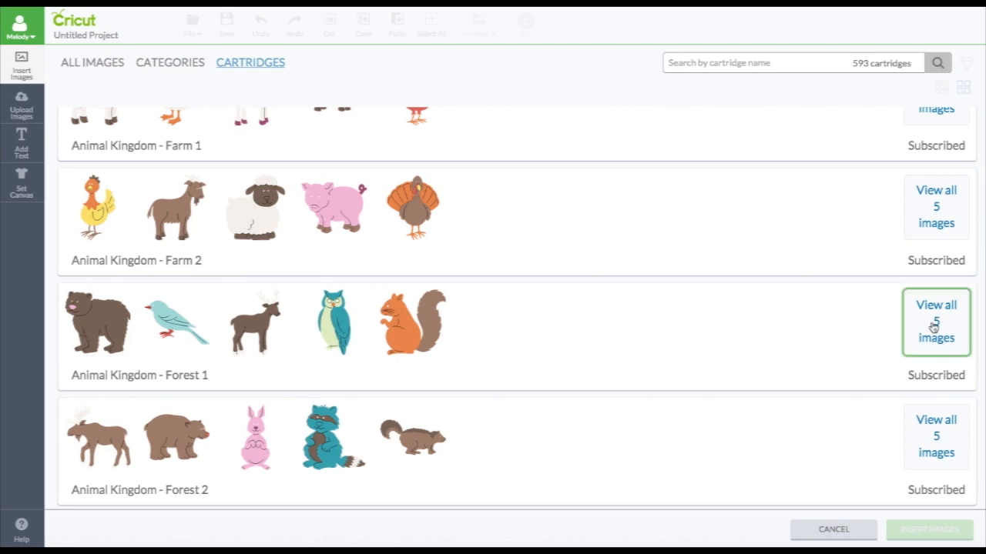
scroll(down, 3)
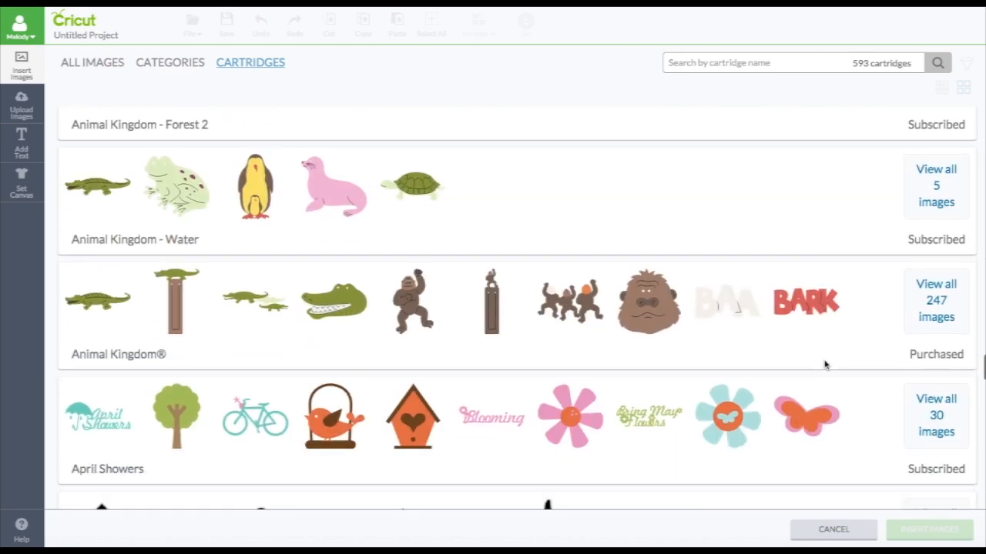
scroll(down, 3)
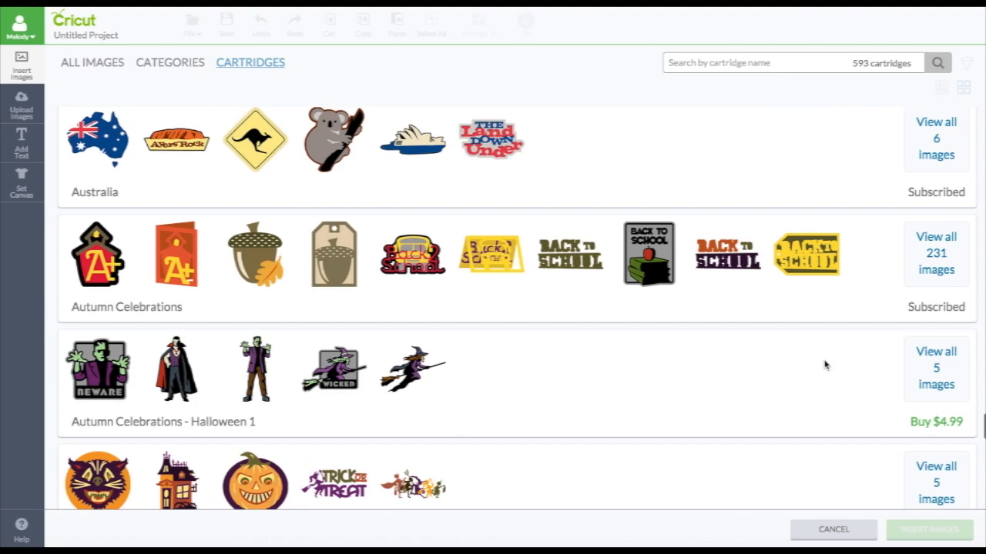
scroll(down, 3)
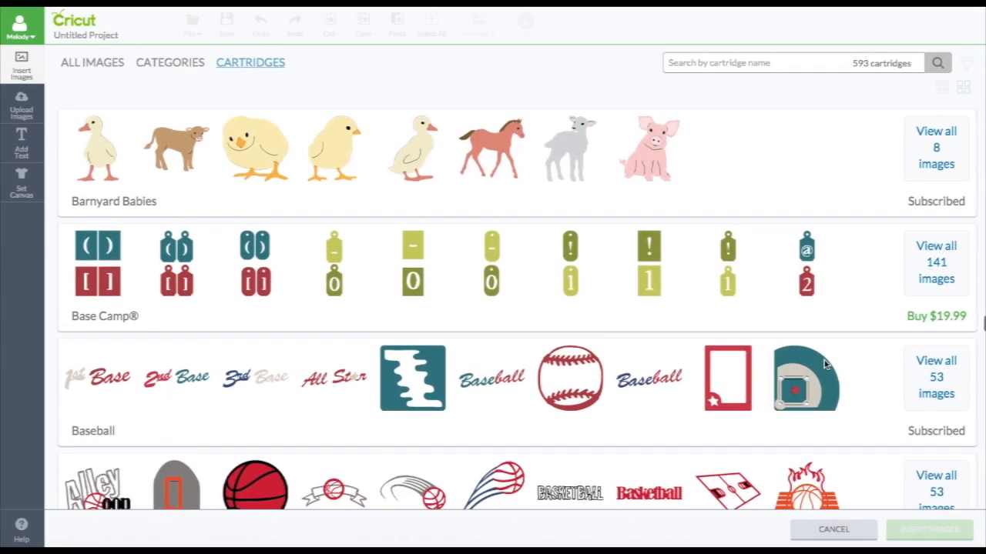
scroll(down, 3)
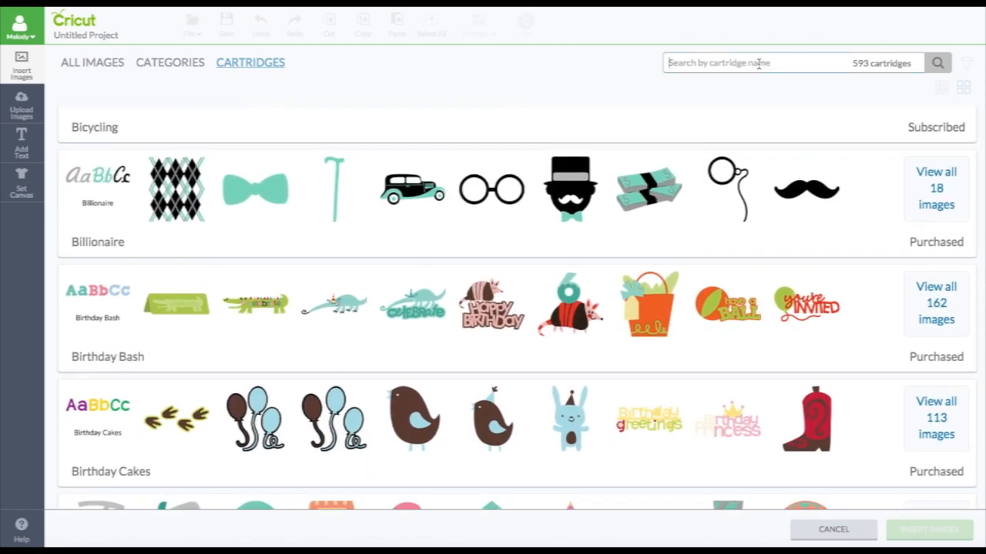
text(close to my)
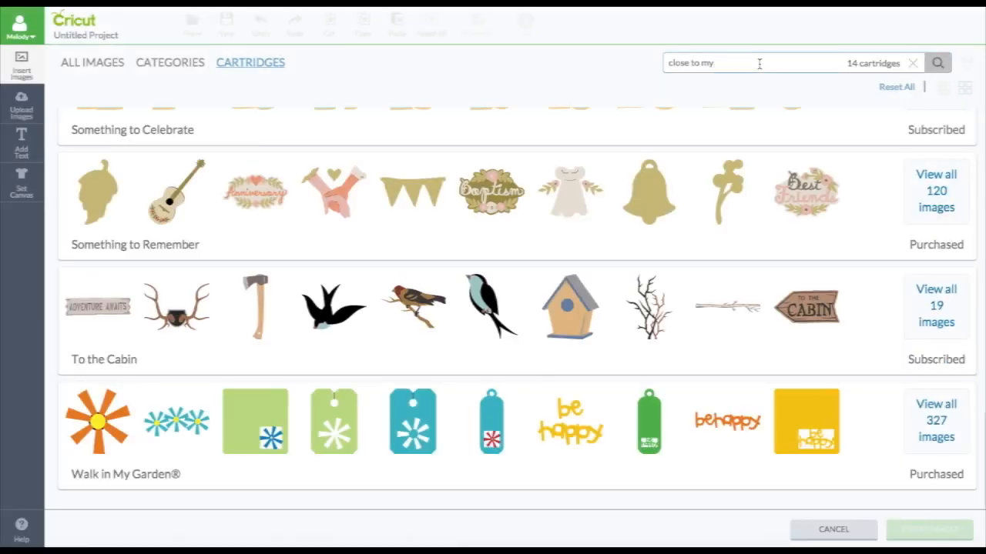
mouse_move(679, 198)
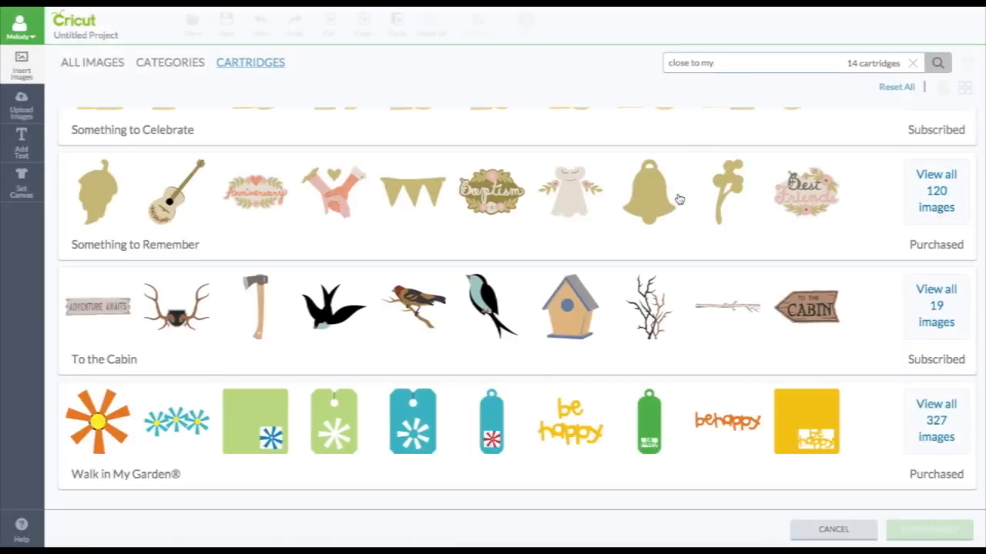
scroll(down, 3)
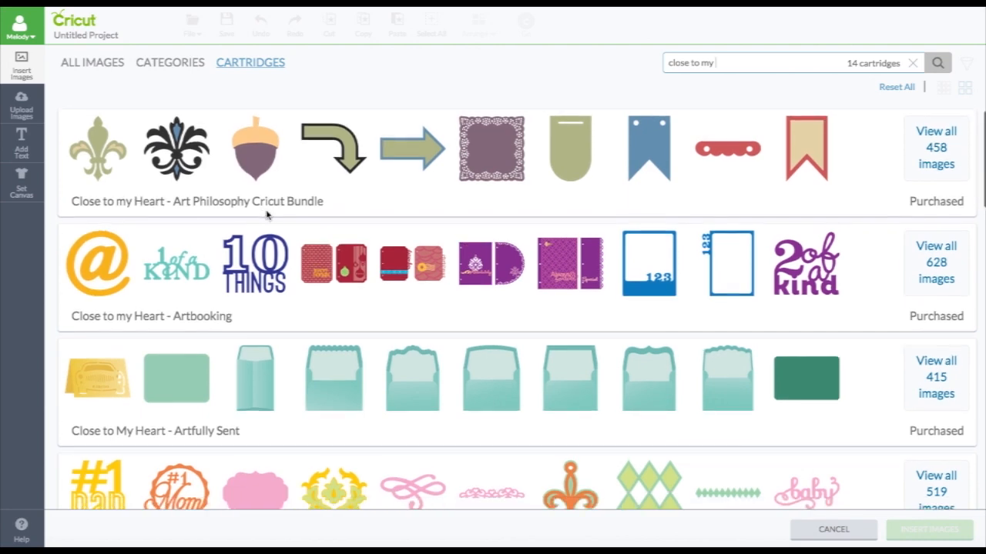
scroll(down, 3)
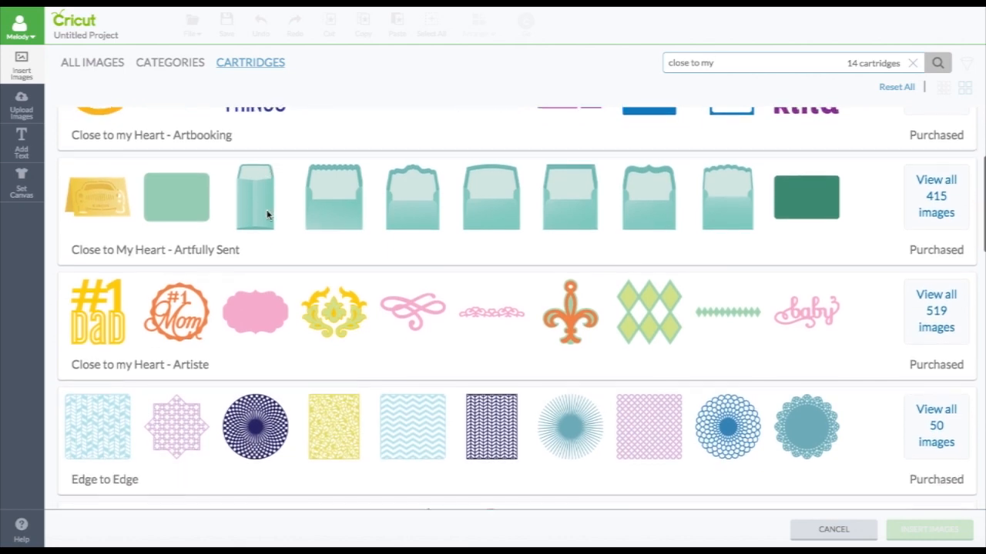
scroll(down, 3)
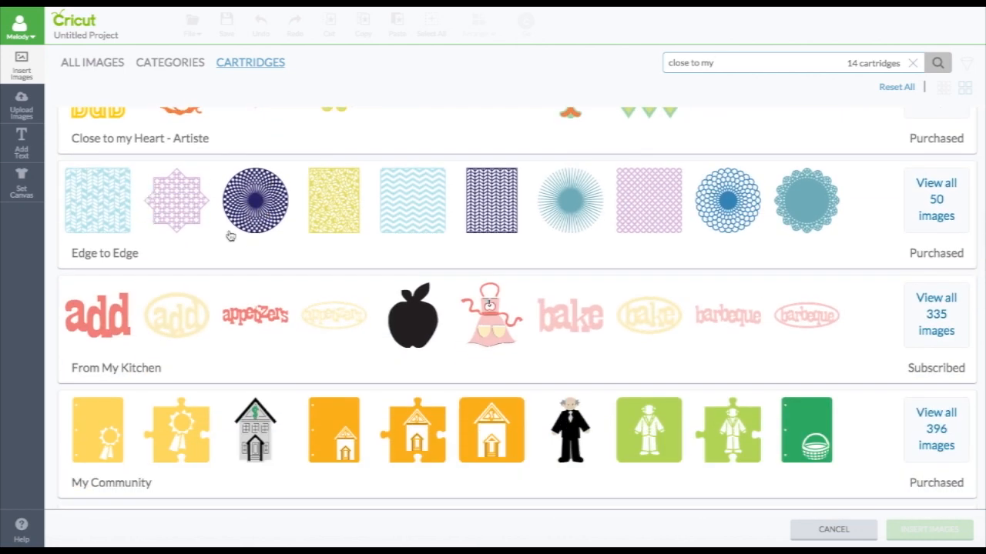
scroll(down, 3)
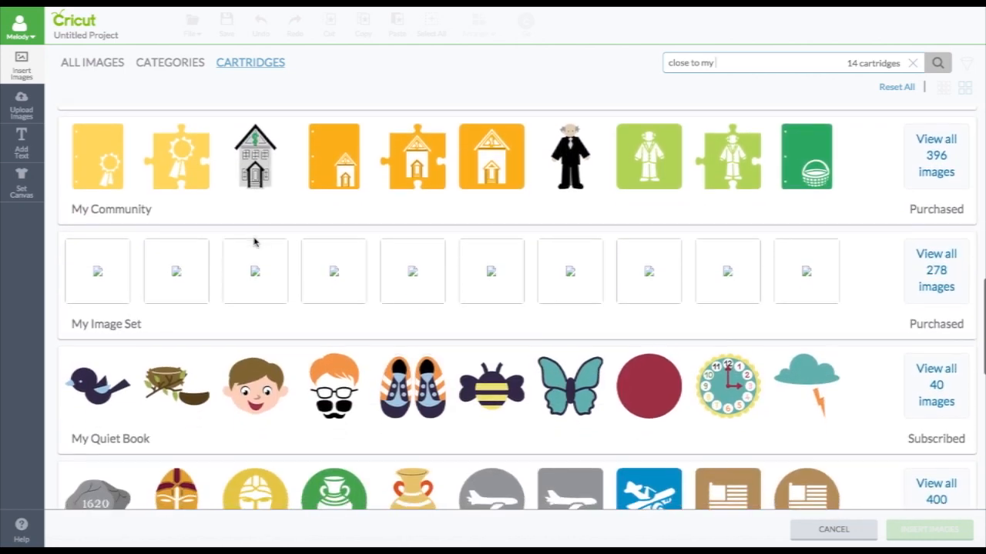
scroll(down, 3)
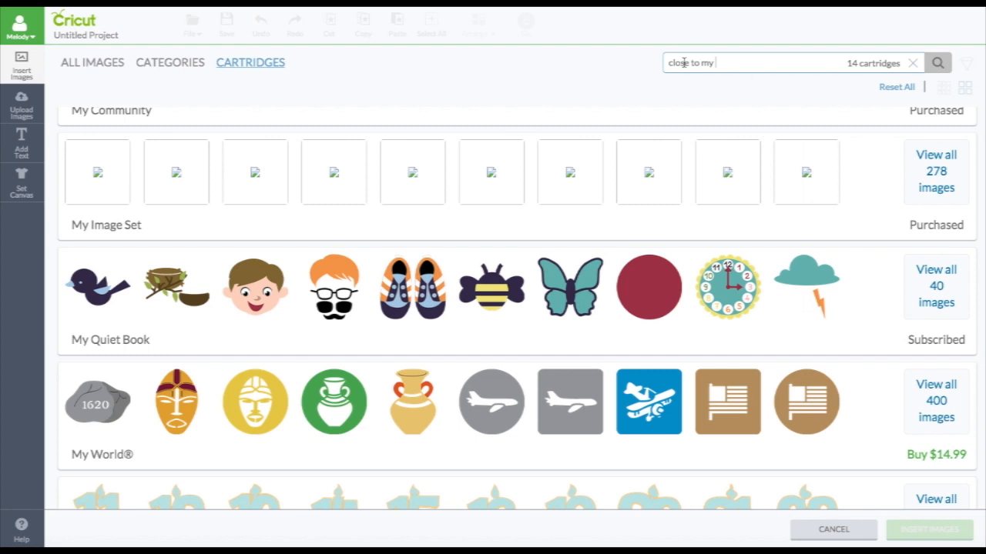
mouse_move(729, 61)
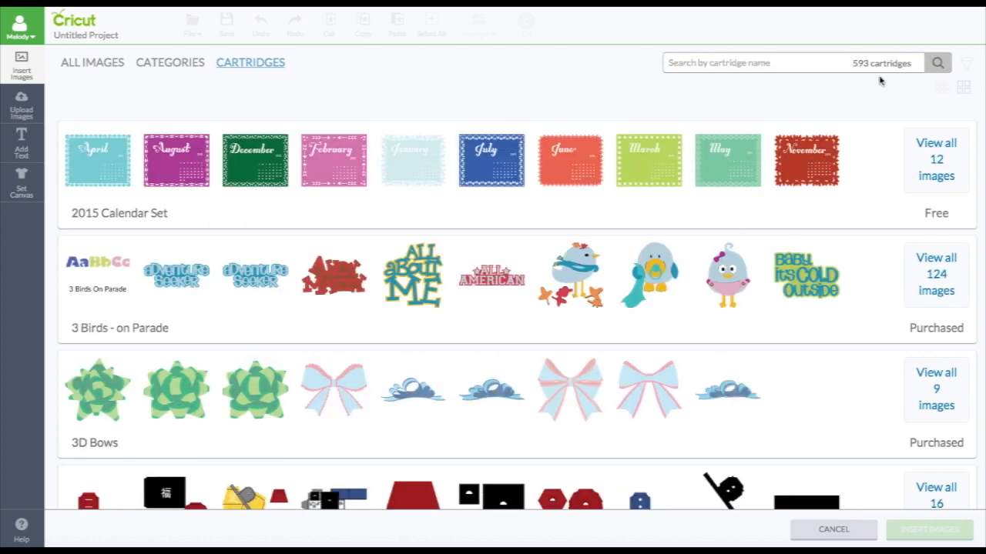
mouse_move(934, 93)
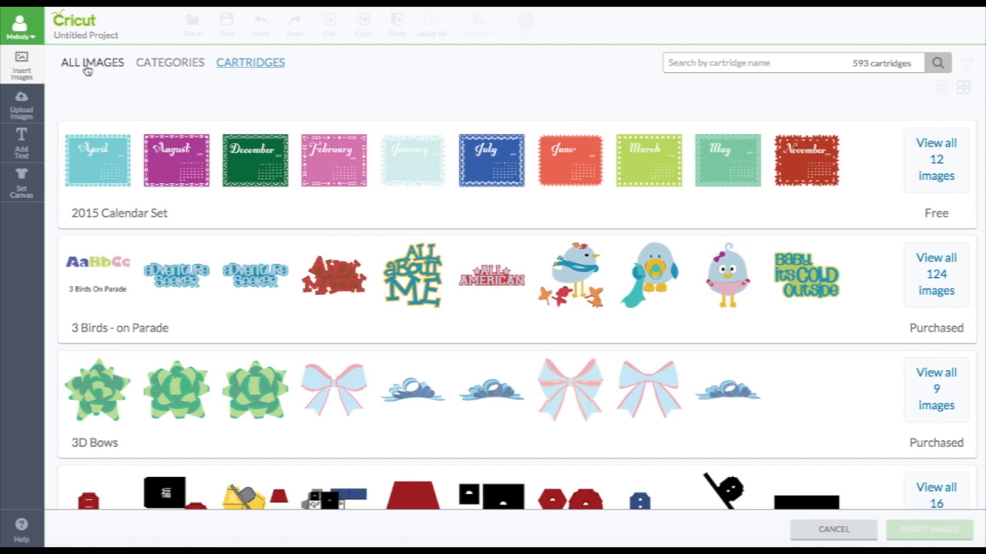
Return to All Images and show it as a dense grid of small thumbnails.
click(92, 61)
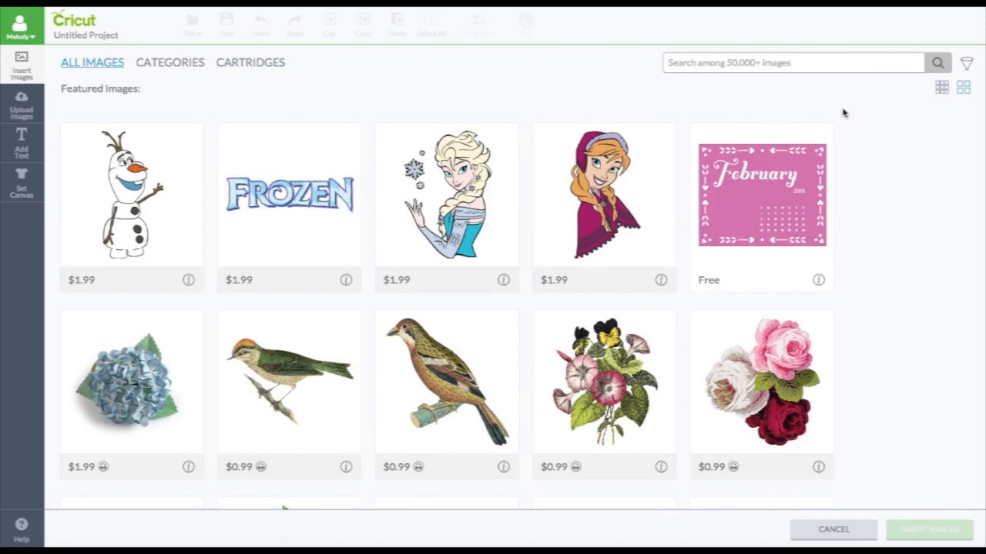
click(939, 86)
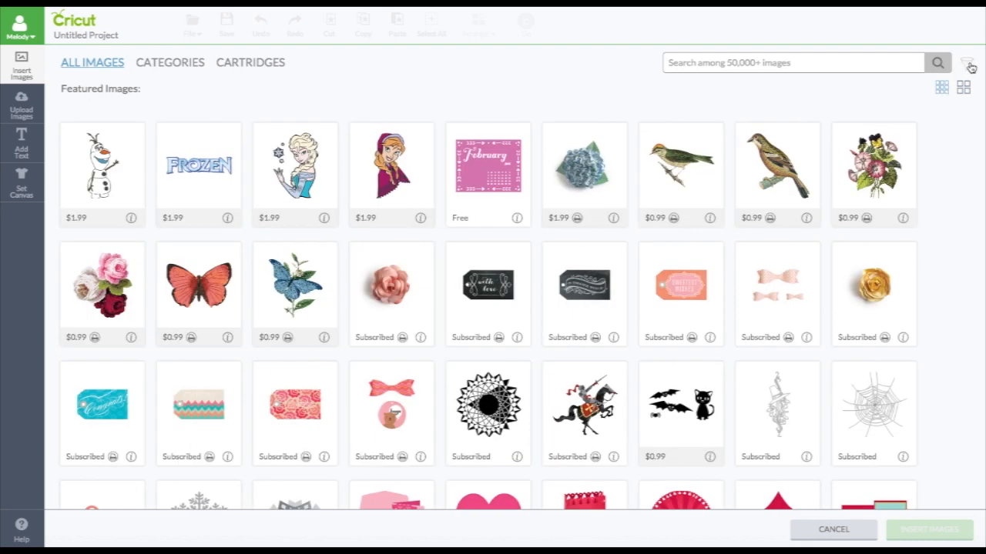
mouse_move(971, 64)
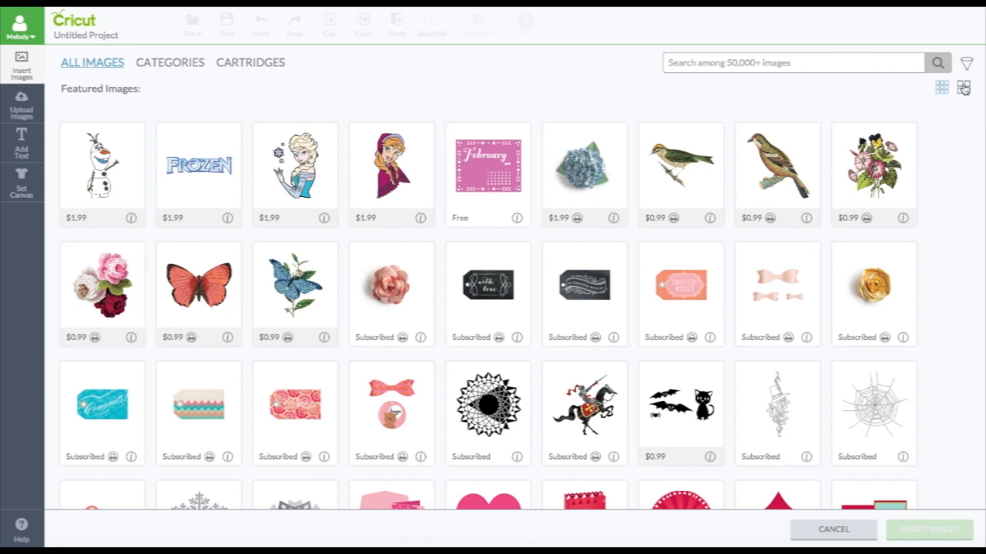
mouse_move(973, 77)
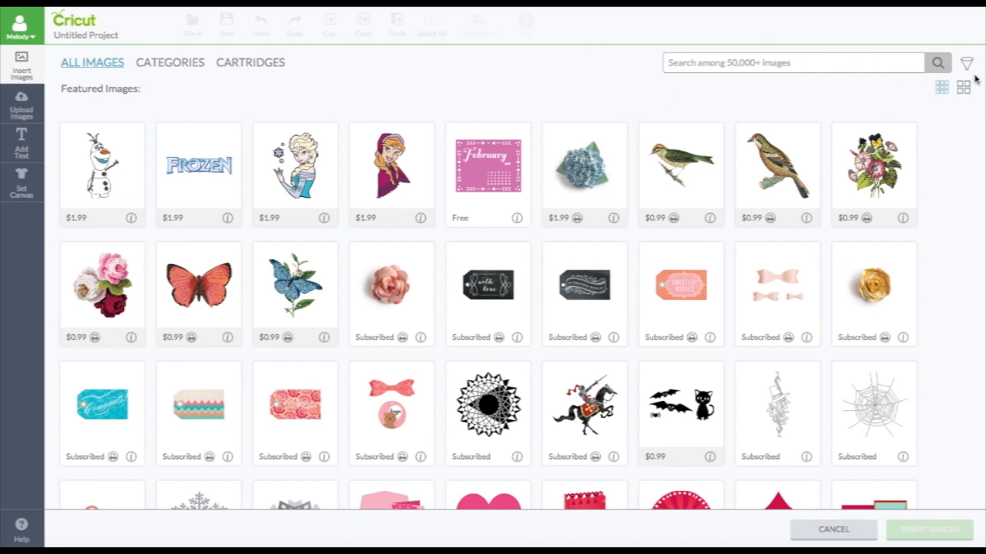
Filter the image library to Free and Uploaded images (515 results) and browse them.
click(965, 63)
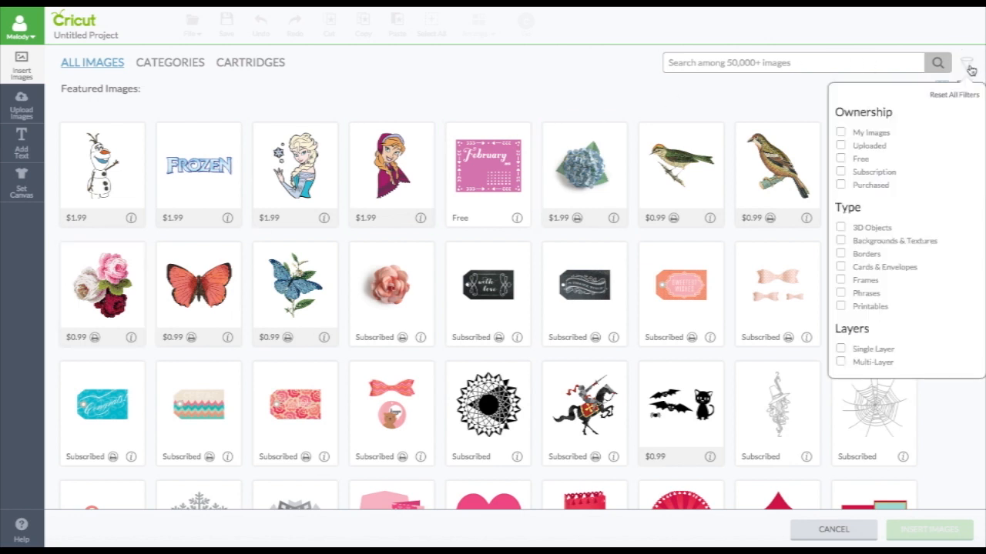
mouse_move(893, 114)
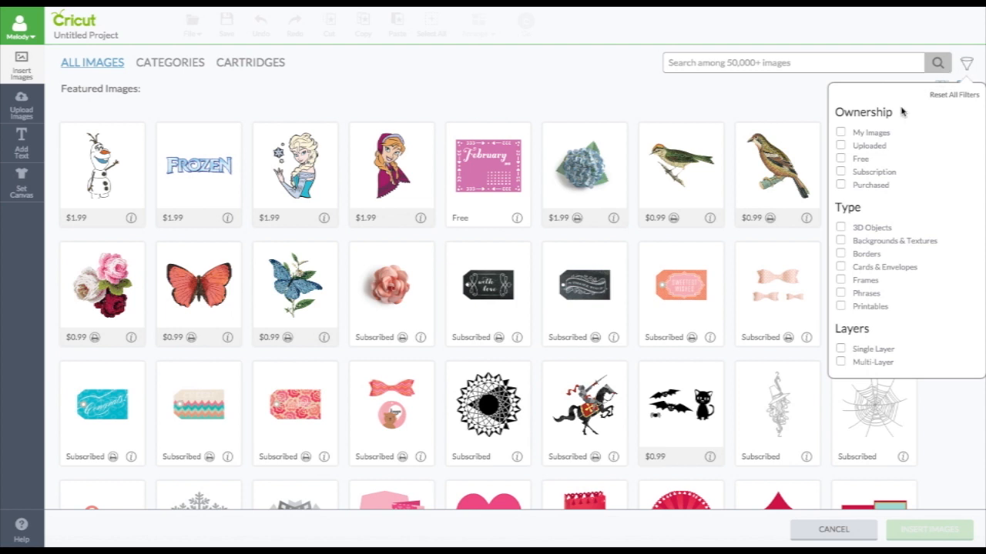
mouse_move(867, 143)
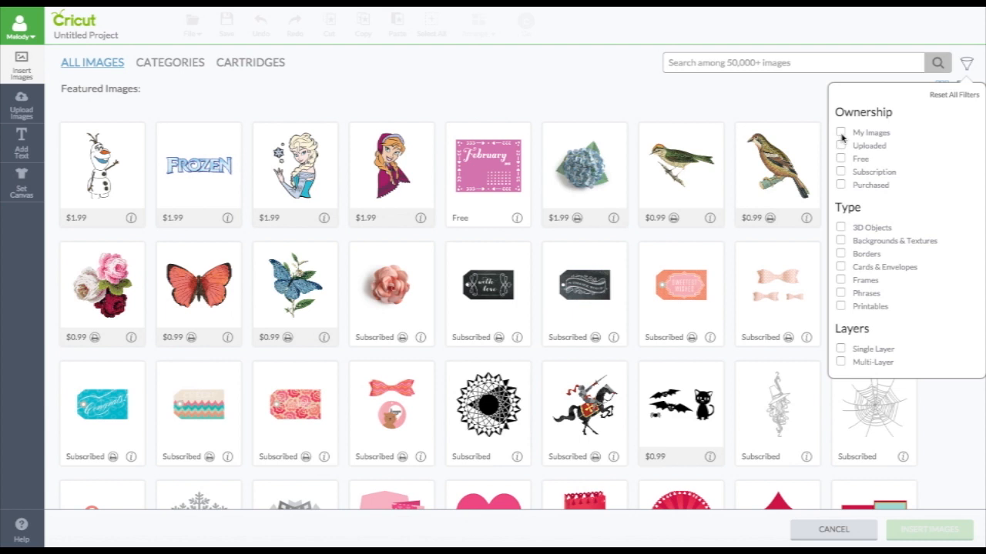
mouse_move(864, 140)
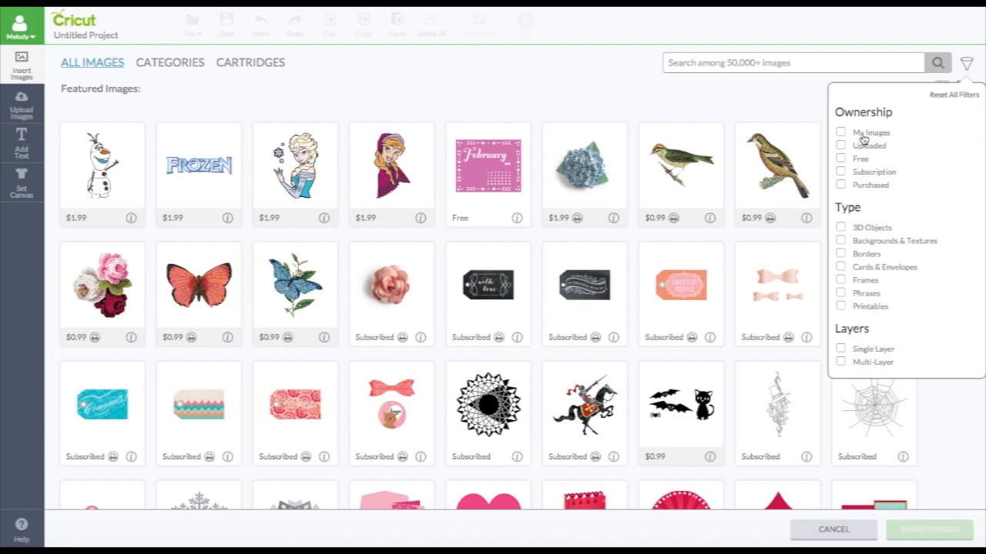
mouse_move(872, 154)
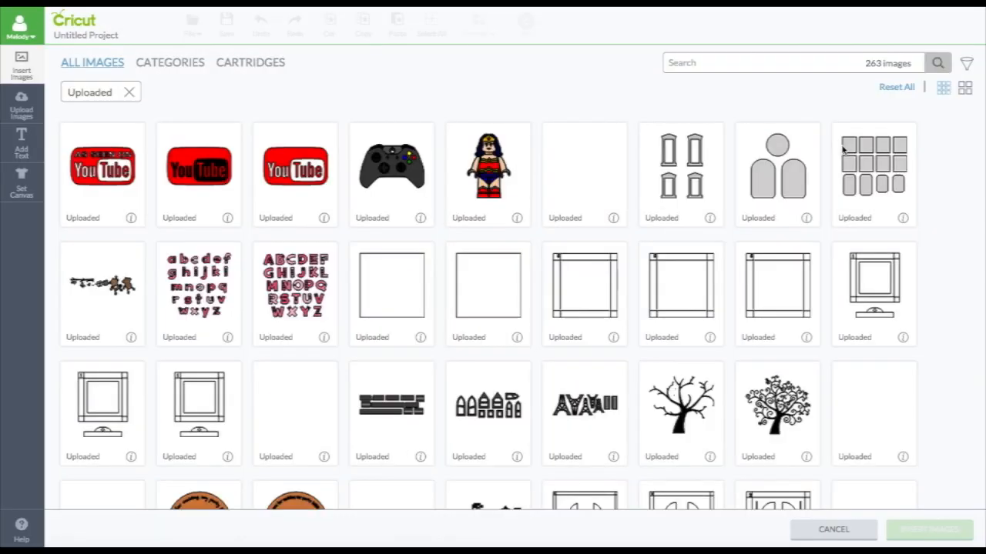
click(875, 166)
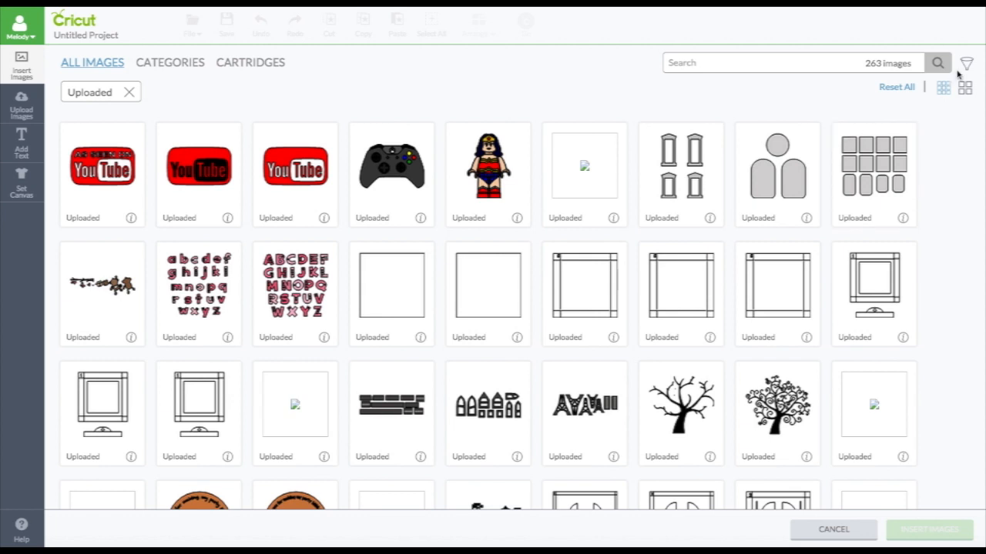
click(967, 62)
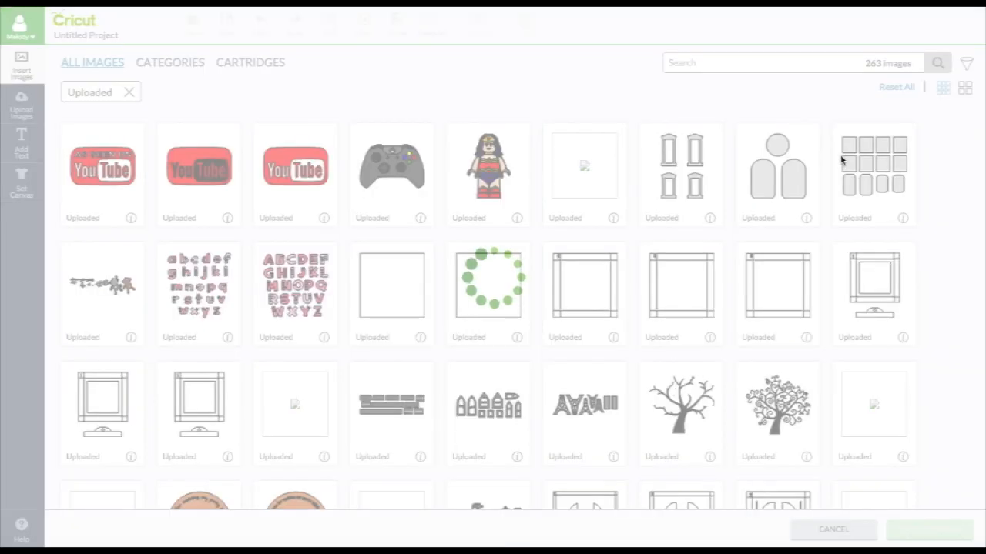
mouse_move(933, 109)
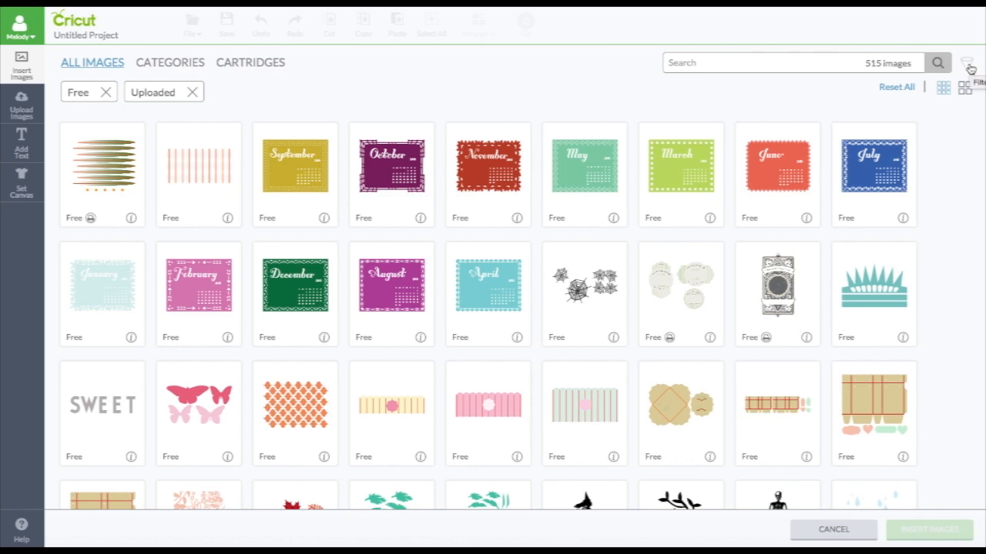
scroll(down, 3)
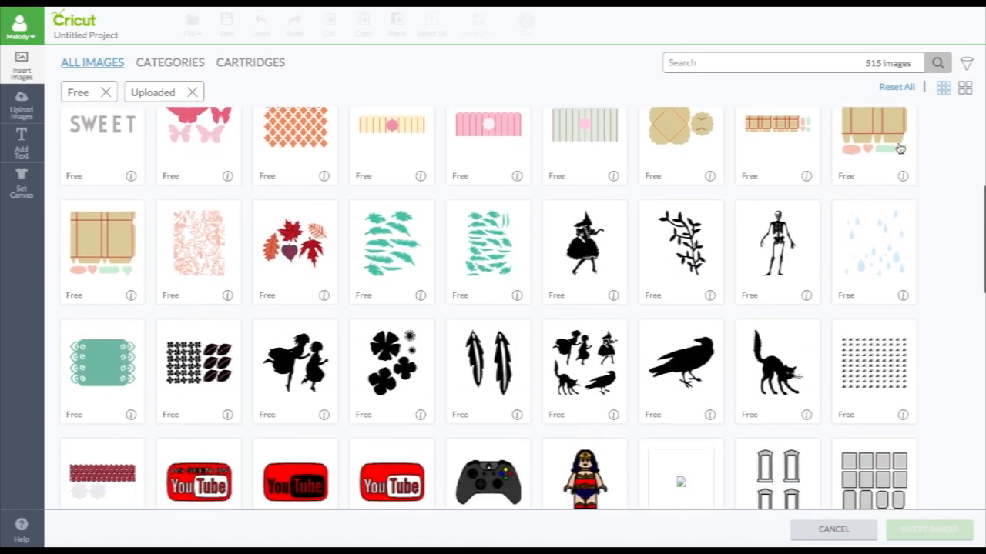
scroll(down, 3)
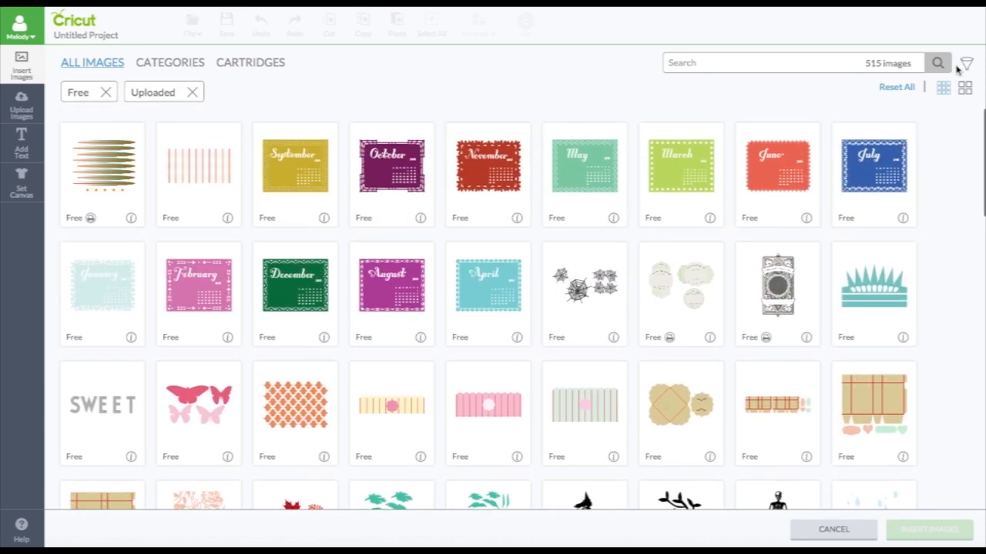
Remove Uploaded from the ownership filter, leaving Free images only with 252 results.
click(969, 63)
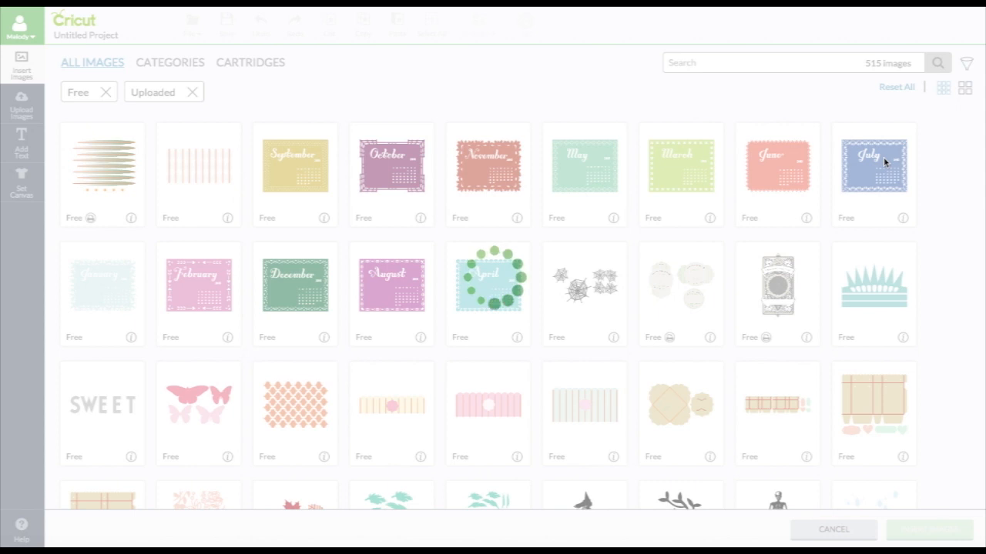
click(971, 63)
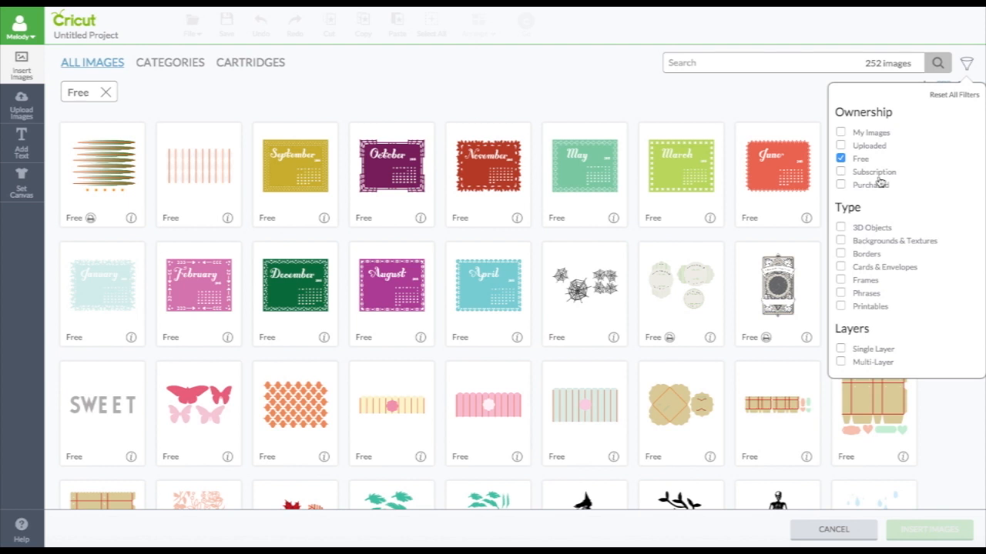
mouse_move(864, 185)
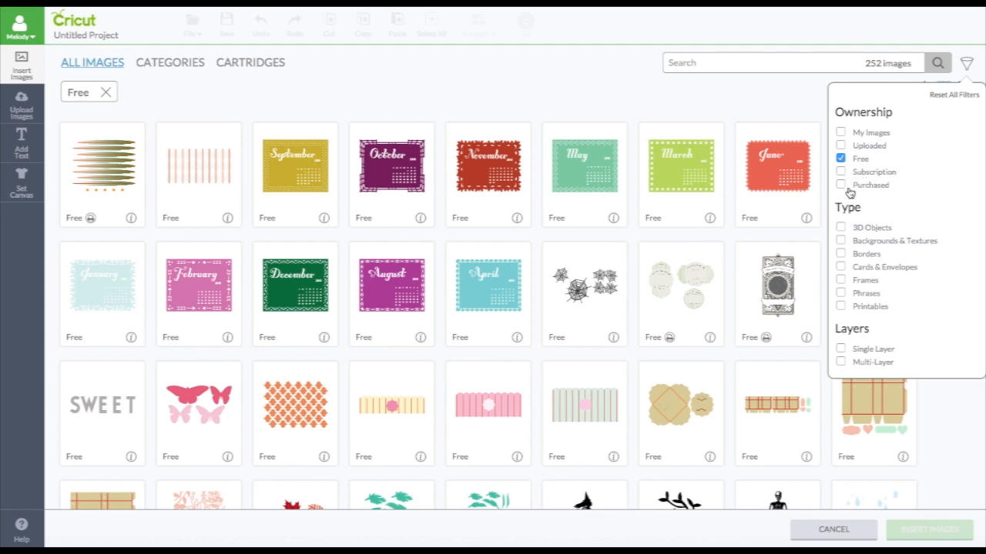
mouse_move(865, 193)
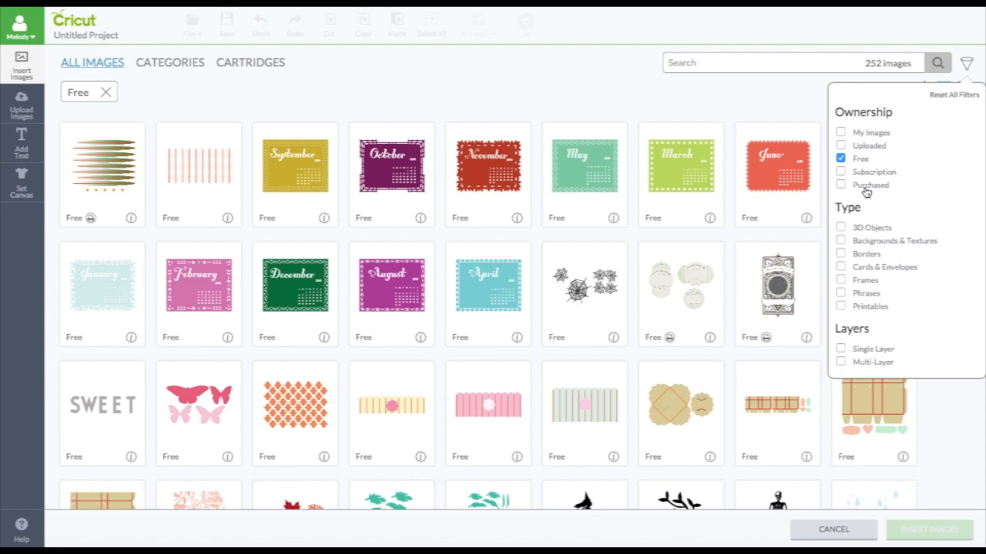
mouse_move(868, 182)
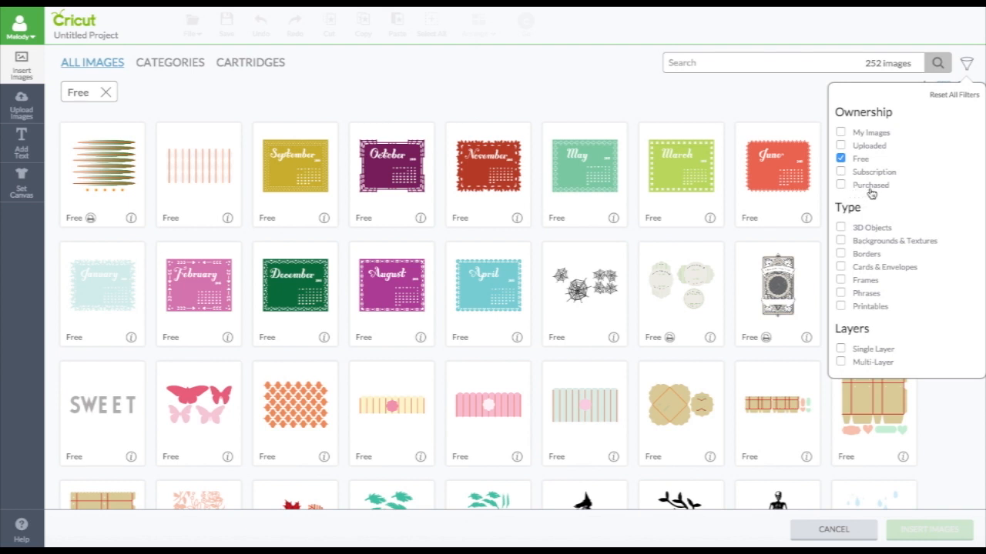
mouse_move(867, 192)
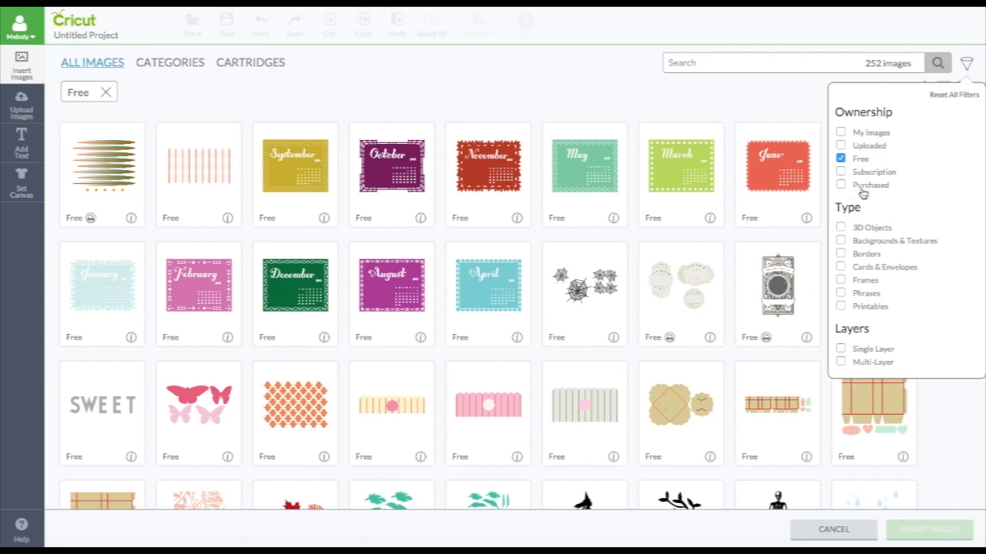
click(970, 63)
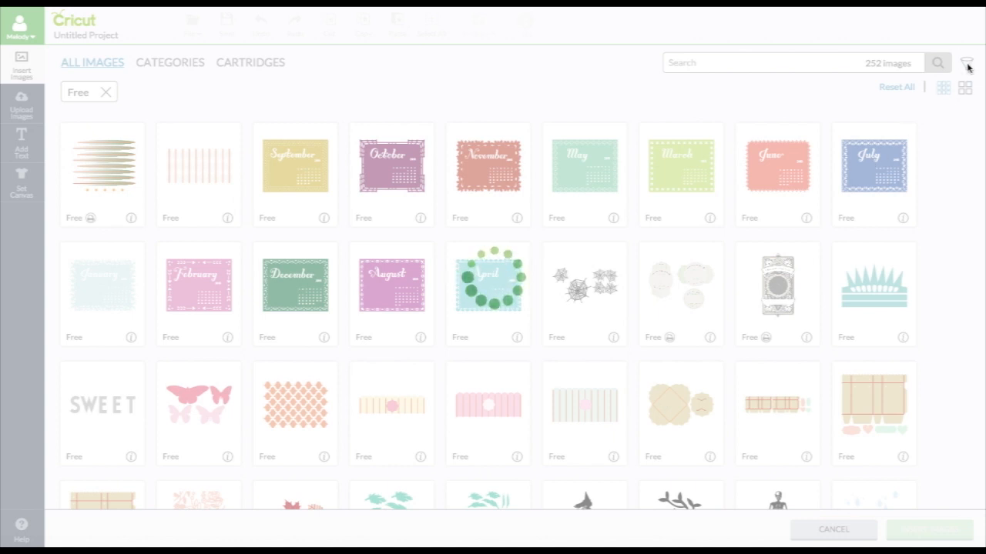
Filter the image library to Purchased ownership only, removing Free, and dismiss the filter panel.
click(968, 64)
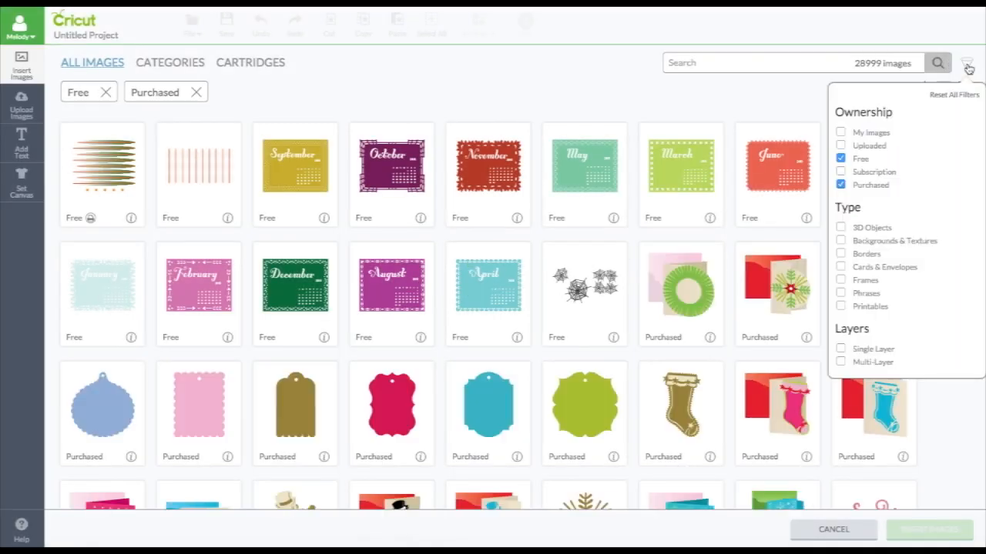
click(968, 63)
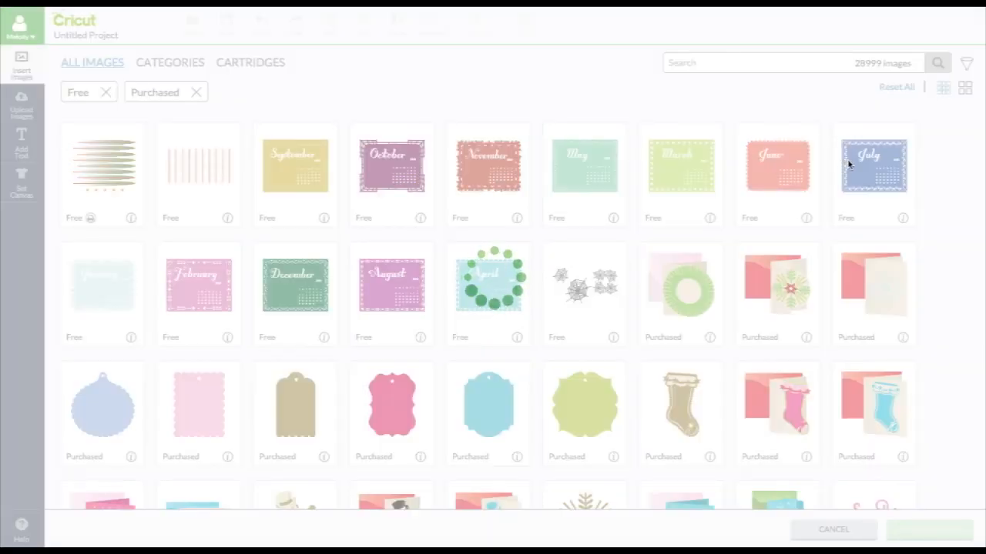
click(105, 93)
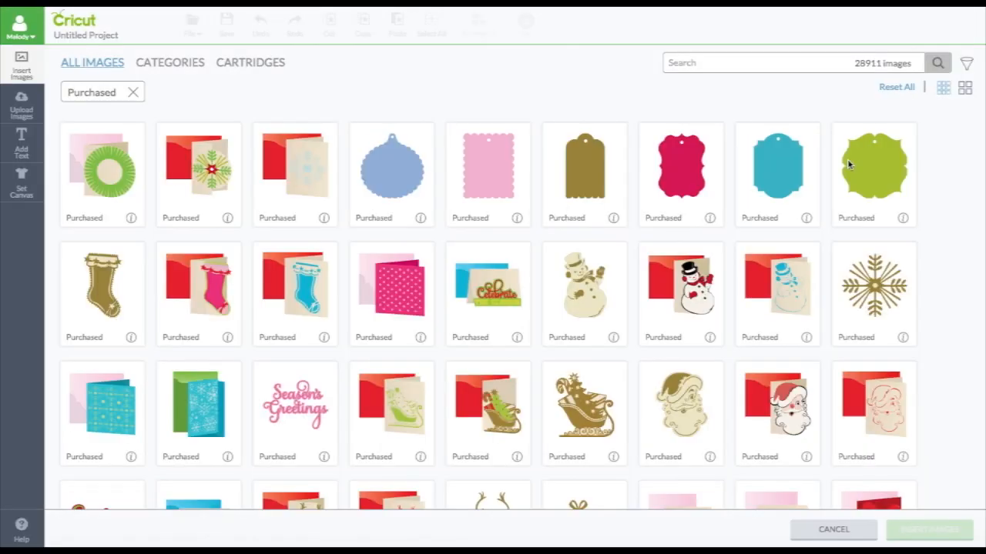
Scroll down through the 28,911 Purchased images such as holiday cards and paper flowers.
scroll(down, 3)
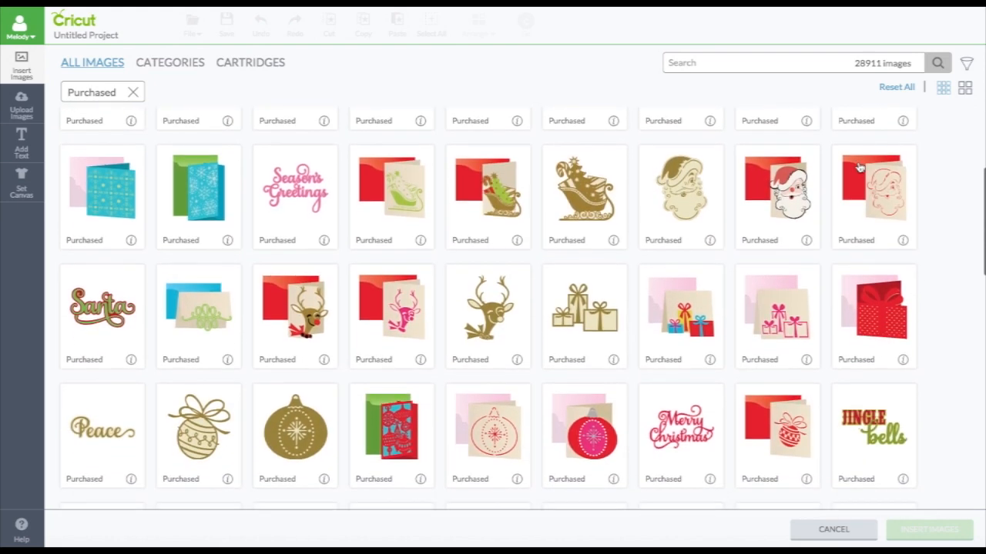
scroll(down, 3)
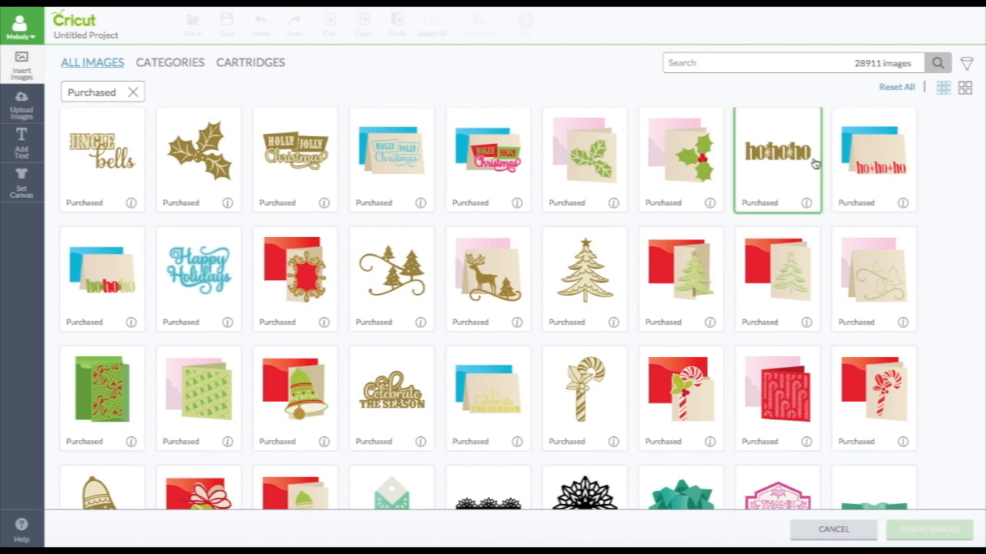
scroll(down, 3)
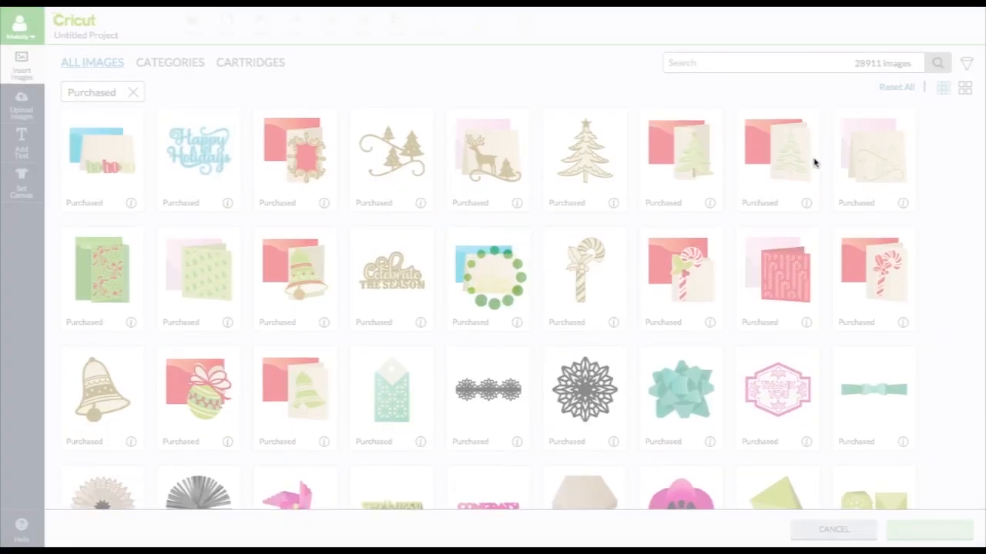
scroll(down, 3)
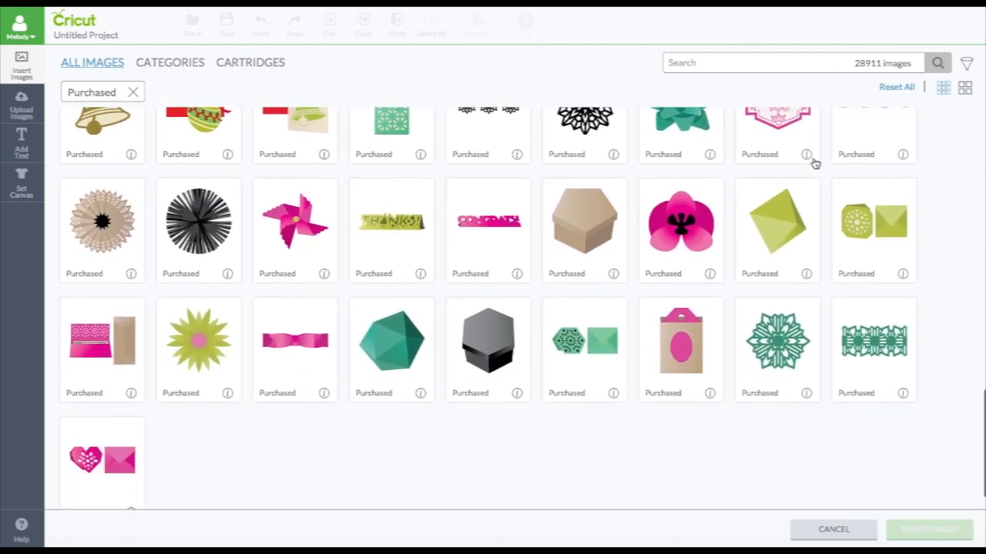
scroll(down, 3)
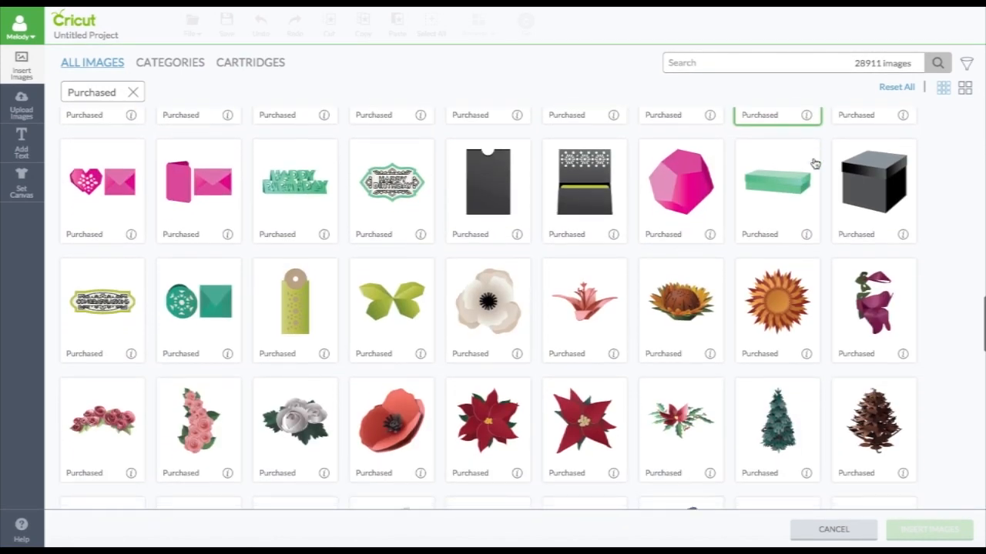
scroll(down, 3)
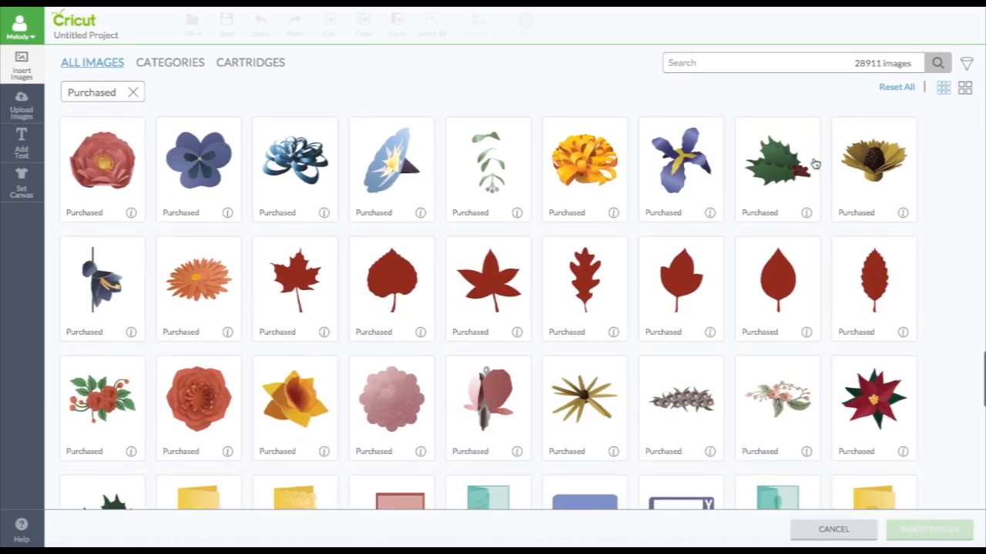
scroll(down, 3)
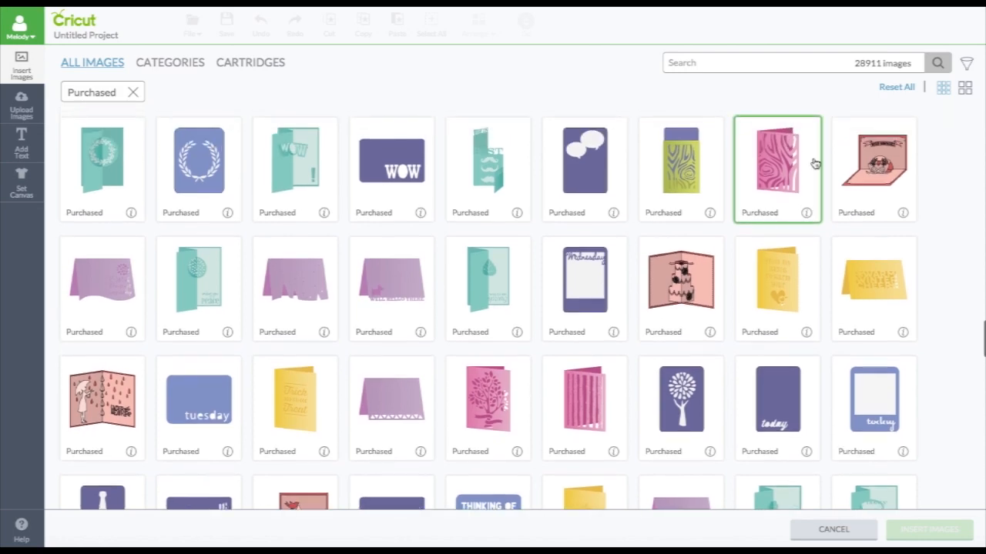
scroll(down, 3)
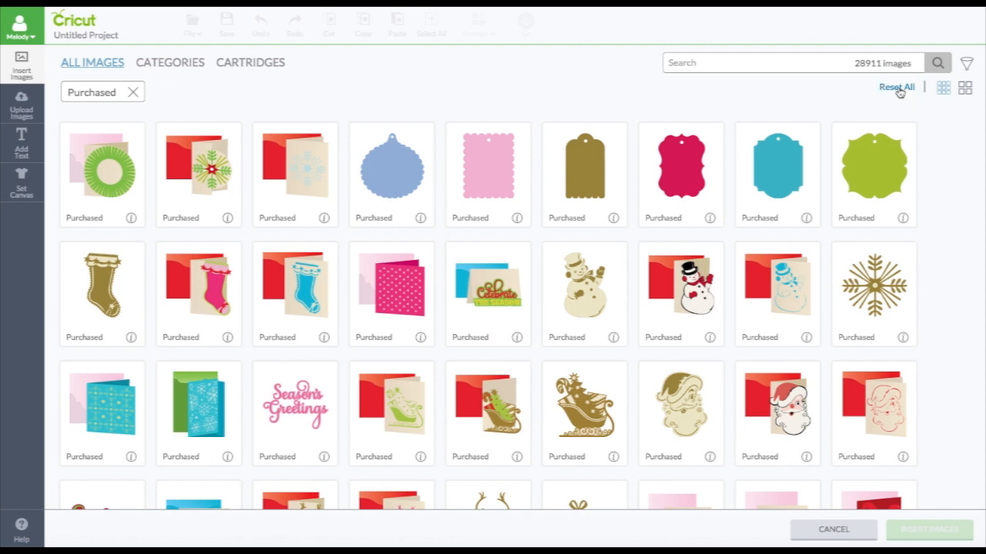
Reset all image filters so the library returns to Featured Images from 50,000+ images.
click(966, 63)
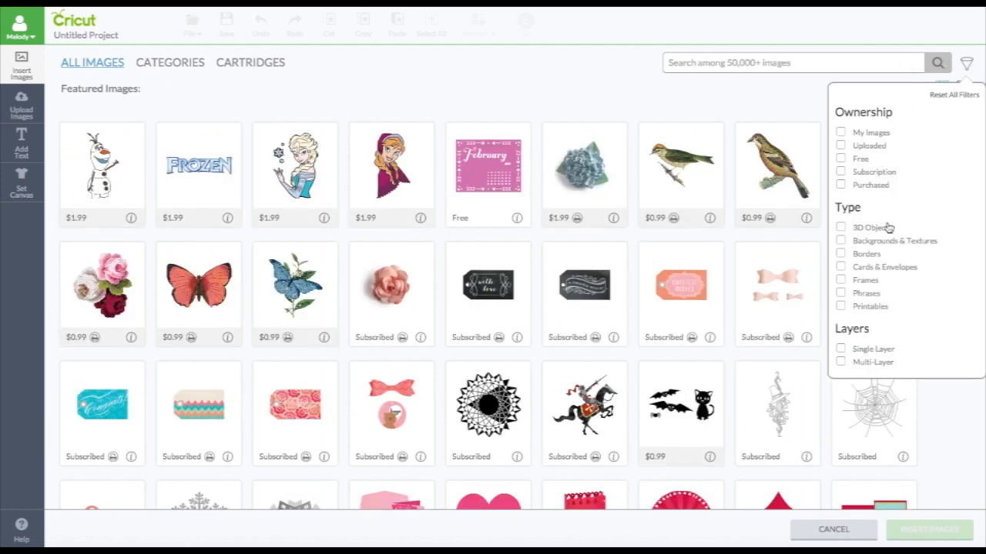
mouse_move(878, 250)
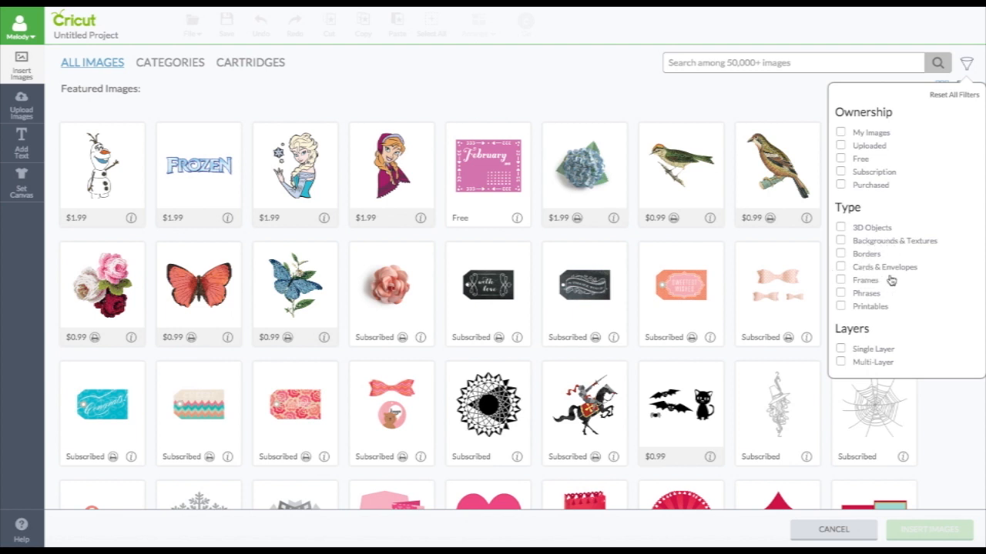
mouse_move(894, 311)
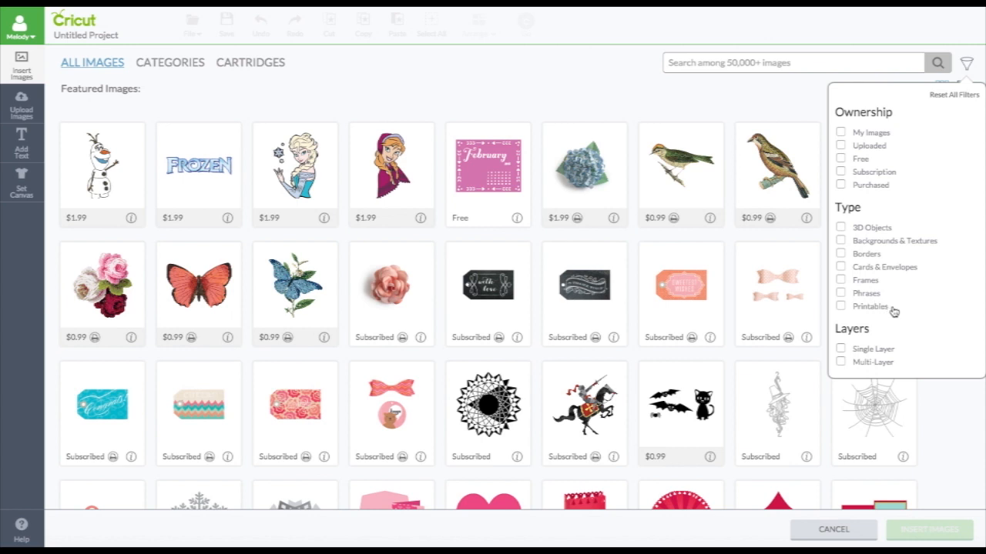
mouse_move(881, 339)
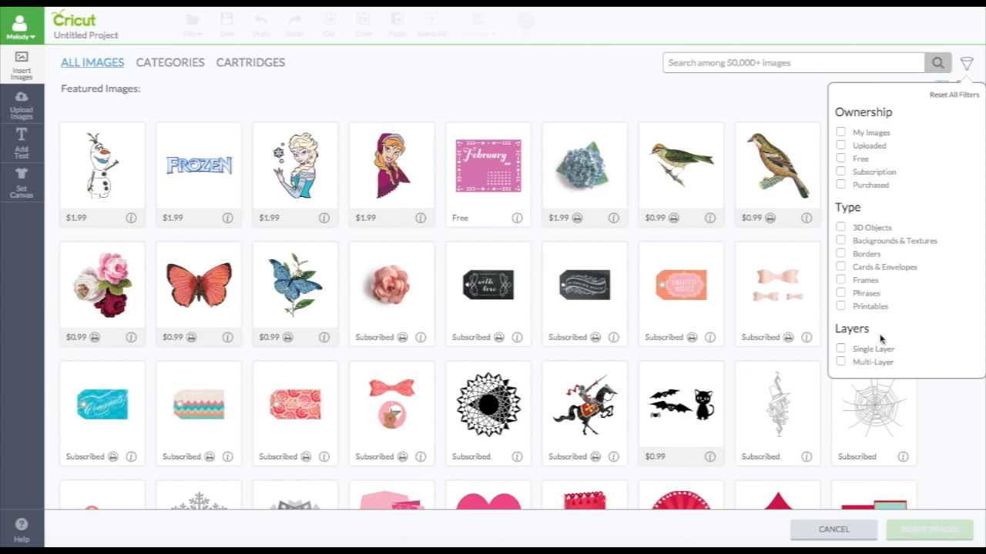
mouse_move(863, 368)
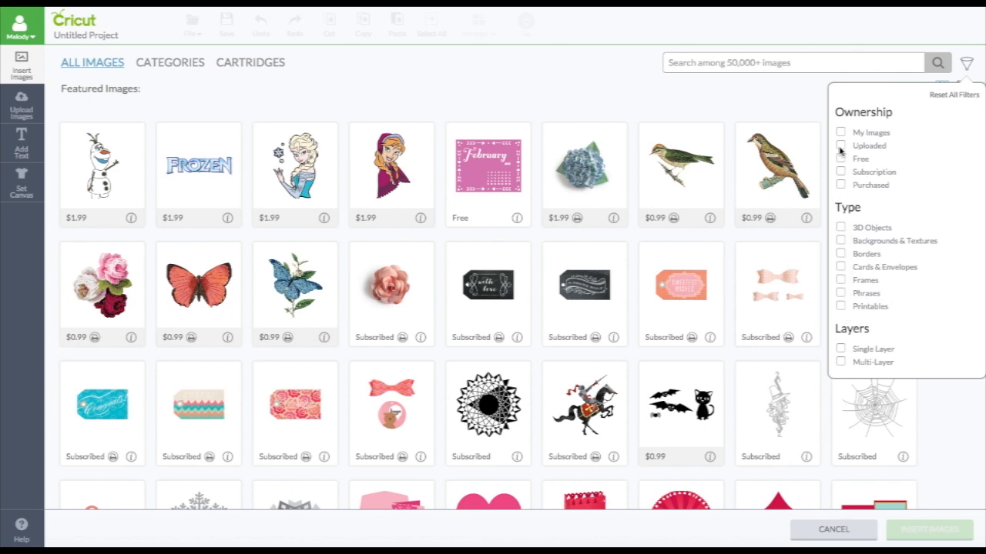
mouse_move(841, 228)
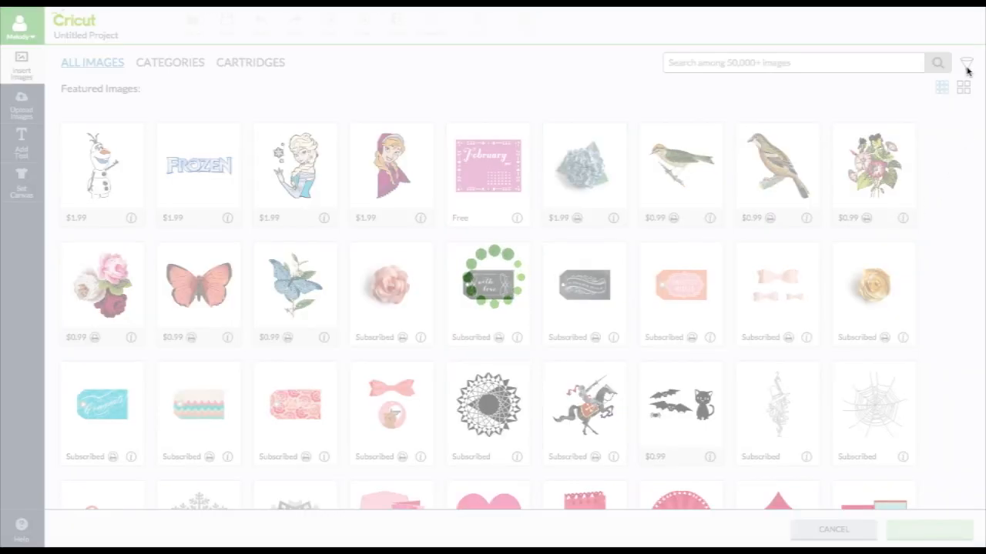
Limit the image library to Subscription ownership via the filter panel.
click(967, 65)
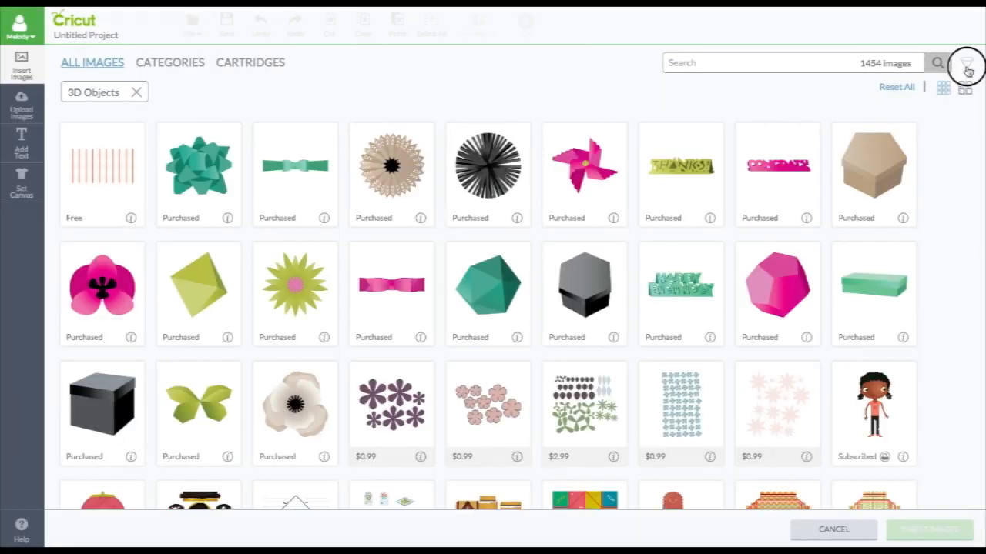
click(967, 63)
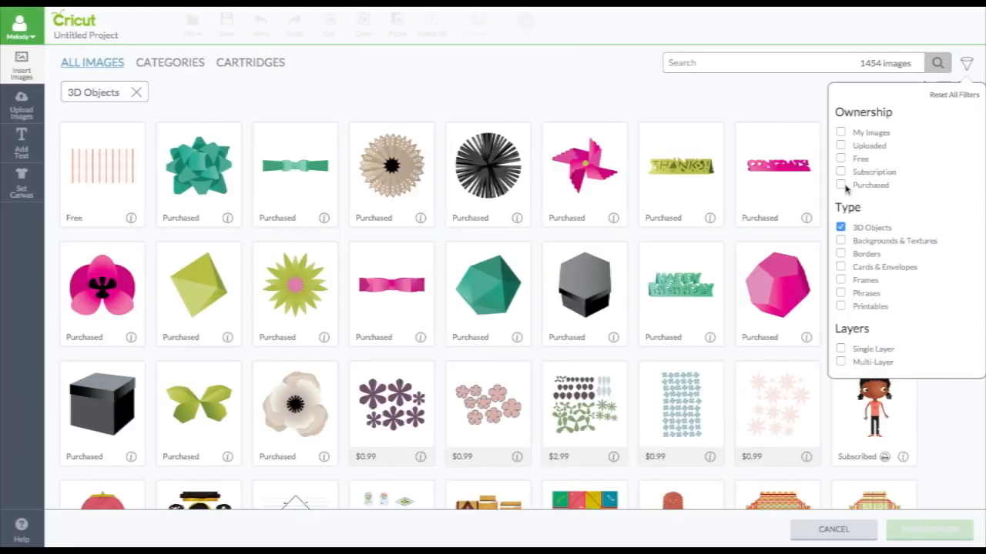
click(967, 63)
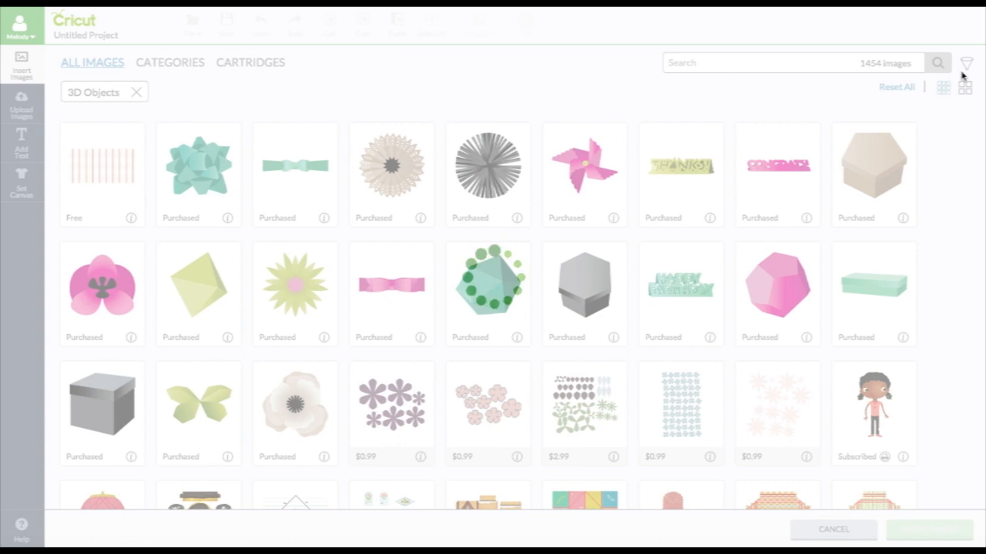
click(966, 65)
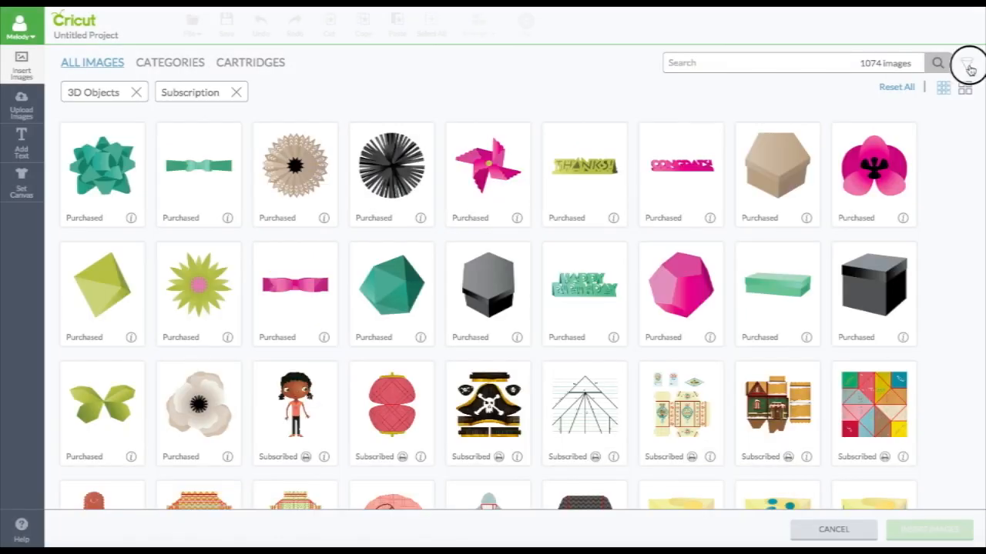
Add the Single Layer filter, narrowing 3D Objects in Subscription to 244 images.
click(967, 63)
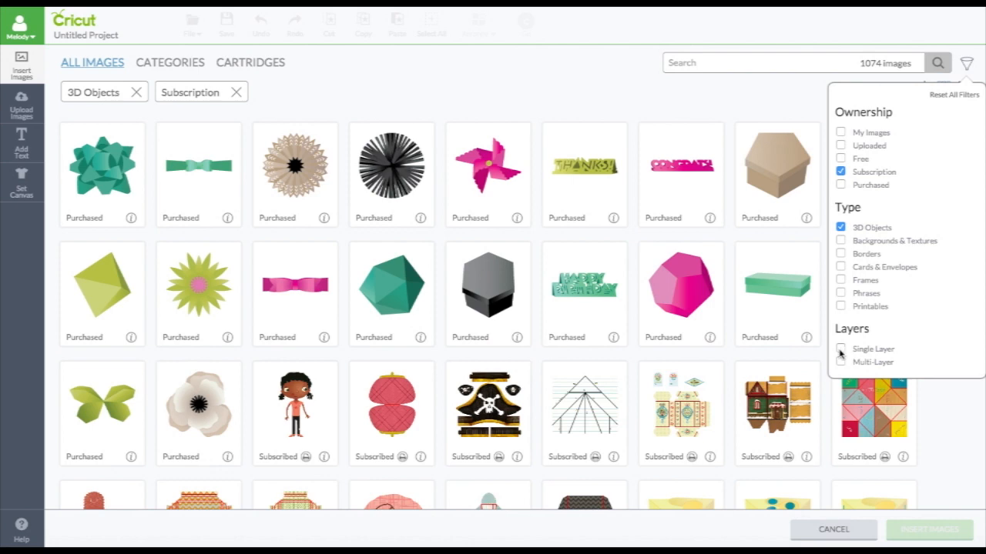
click(970, 61)
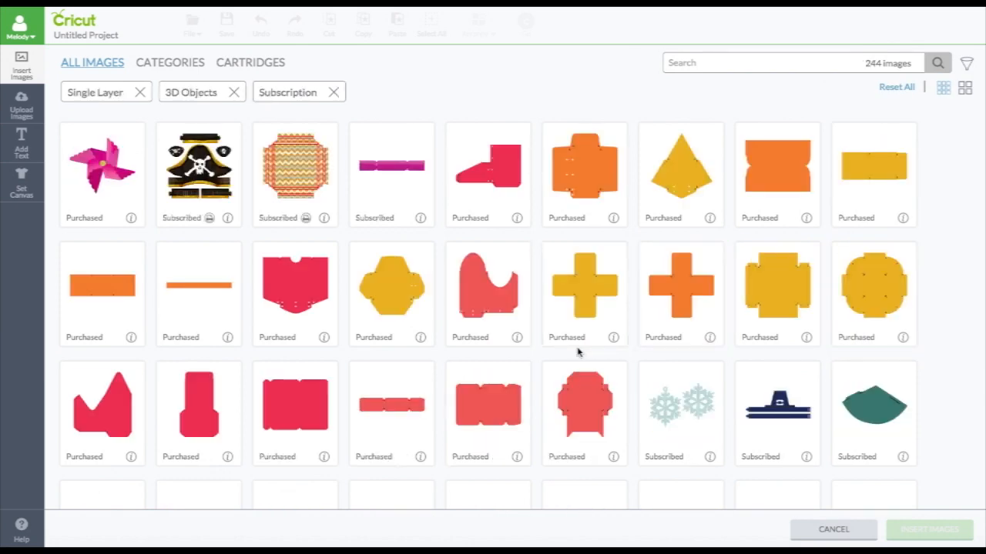
scroll(down, 3)
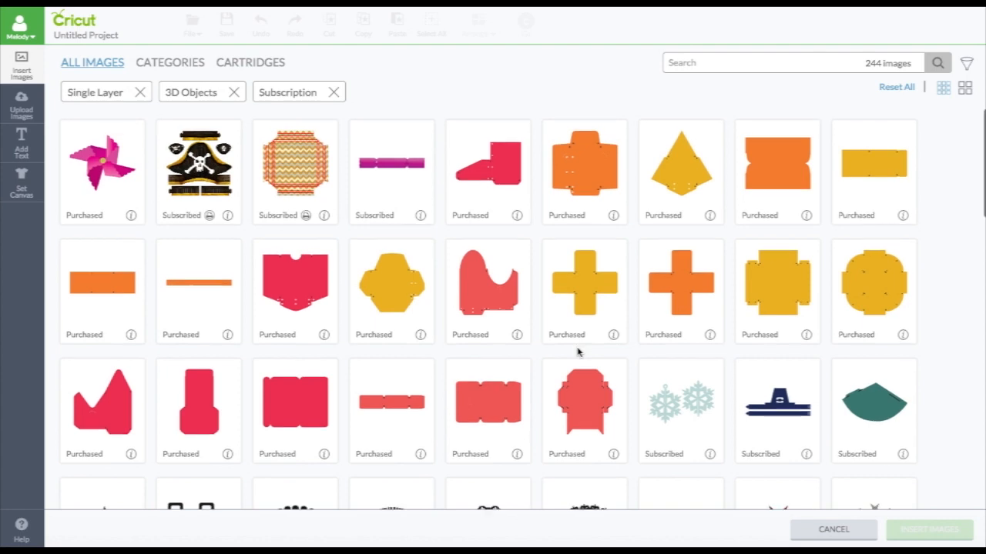
scroll(down, 3)
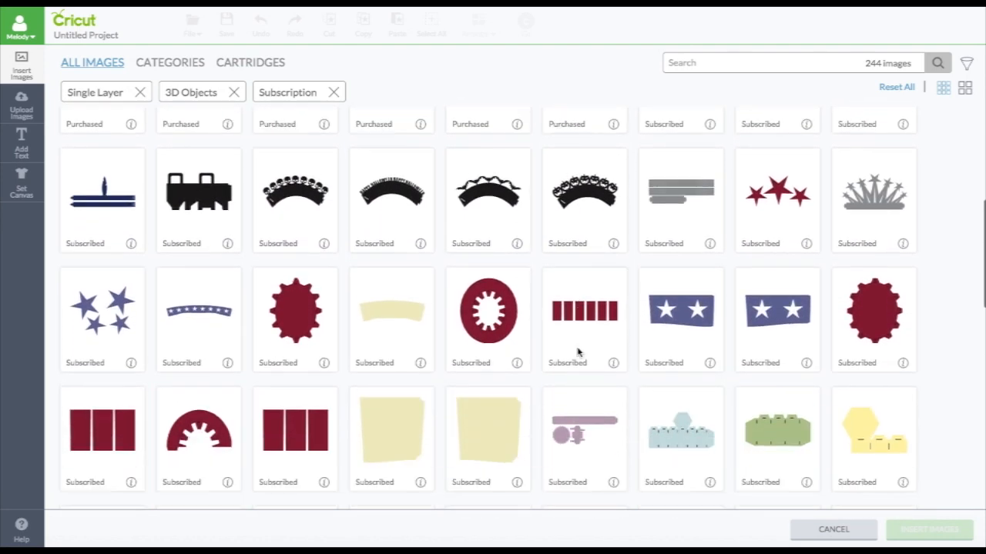
scroll(down, 3)
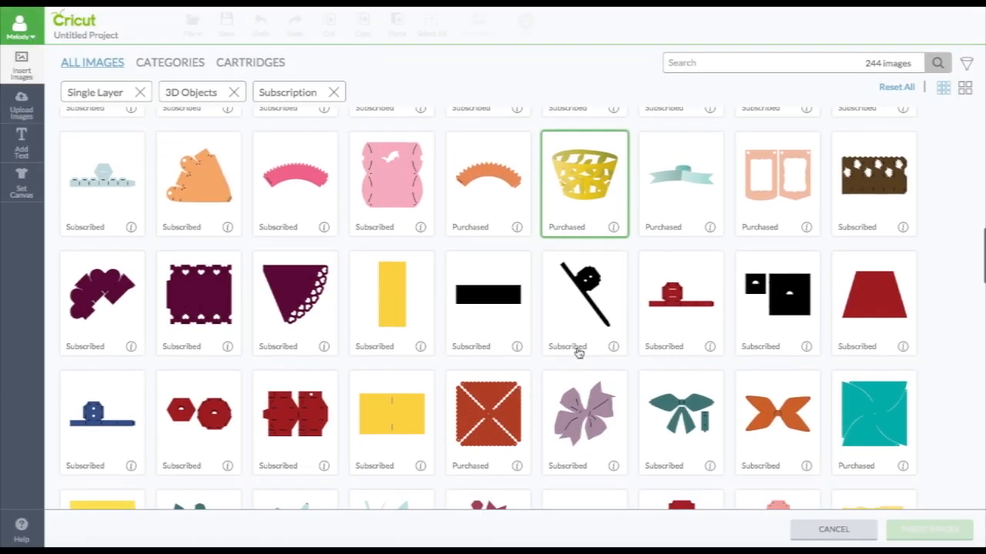
scroll(down, 3)
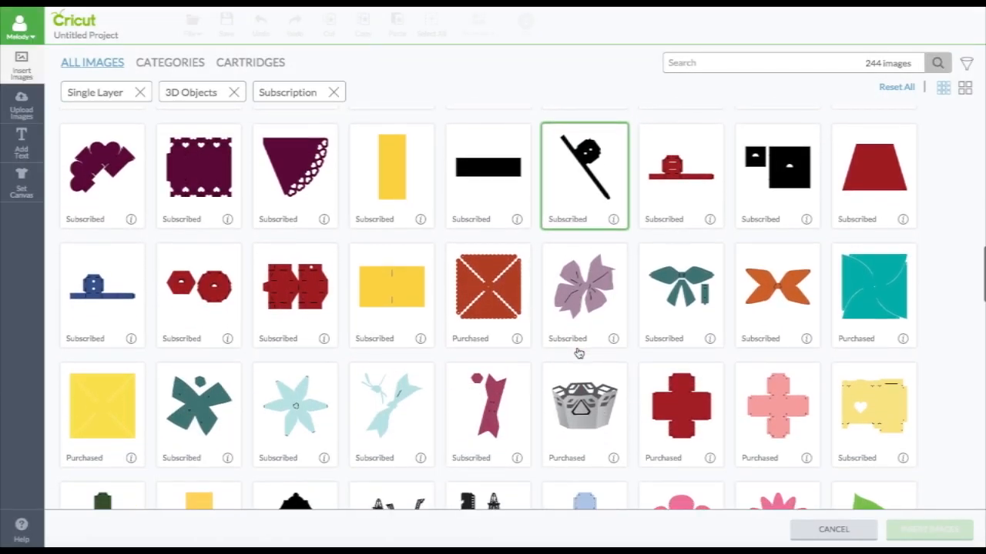
click(970, 63)
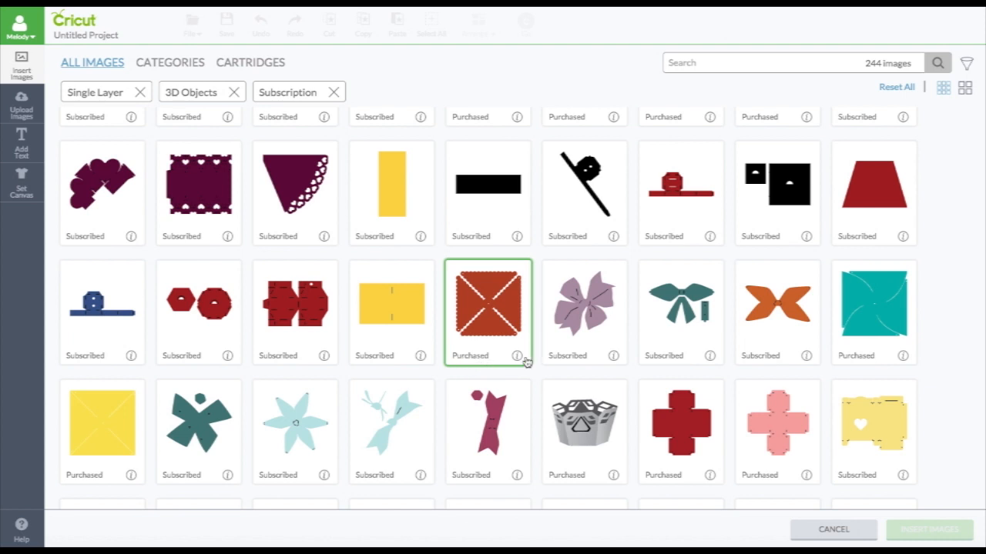
mouse_move(481, 354)
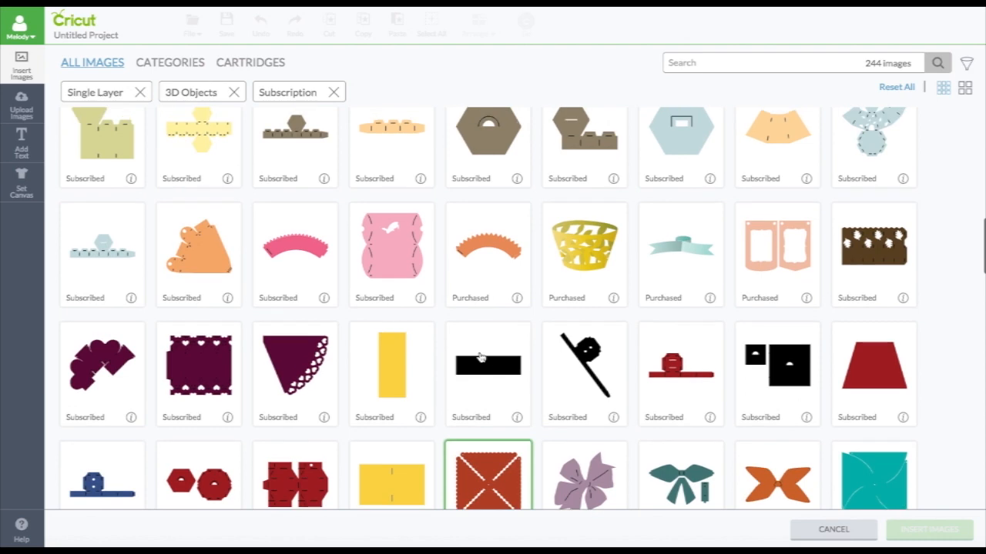
scroll(up, 3)
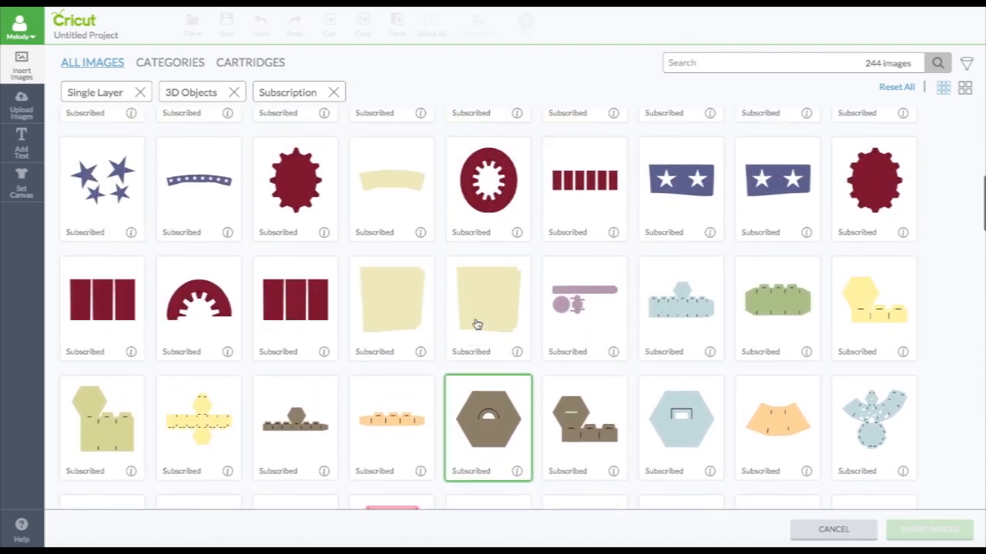
scroll(down, 3)
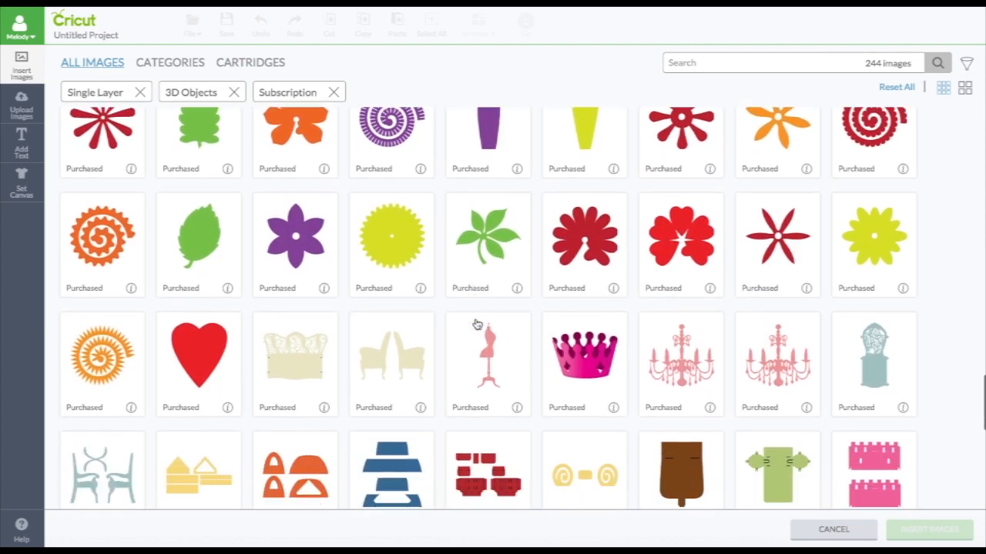
scroll(down, 3)
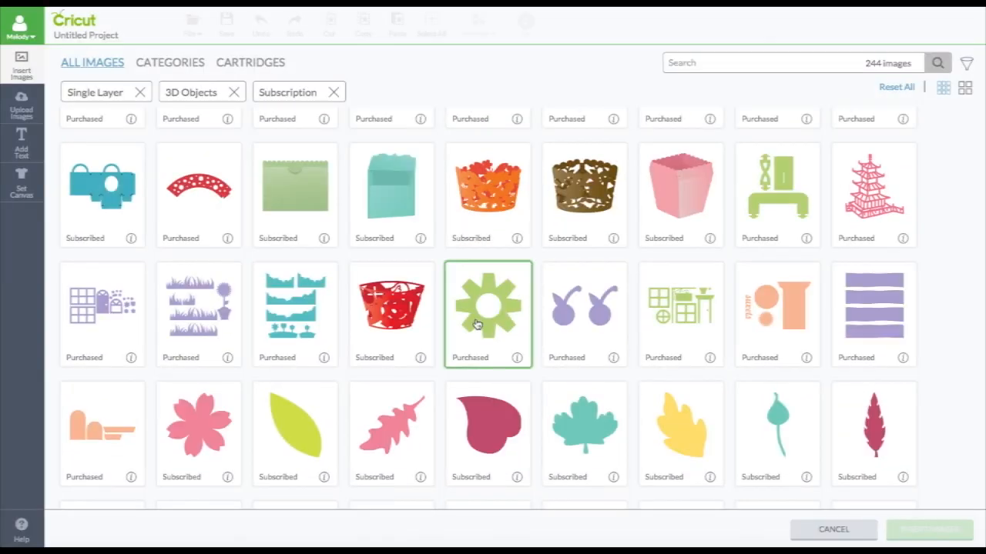
scroll(down, 3)
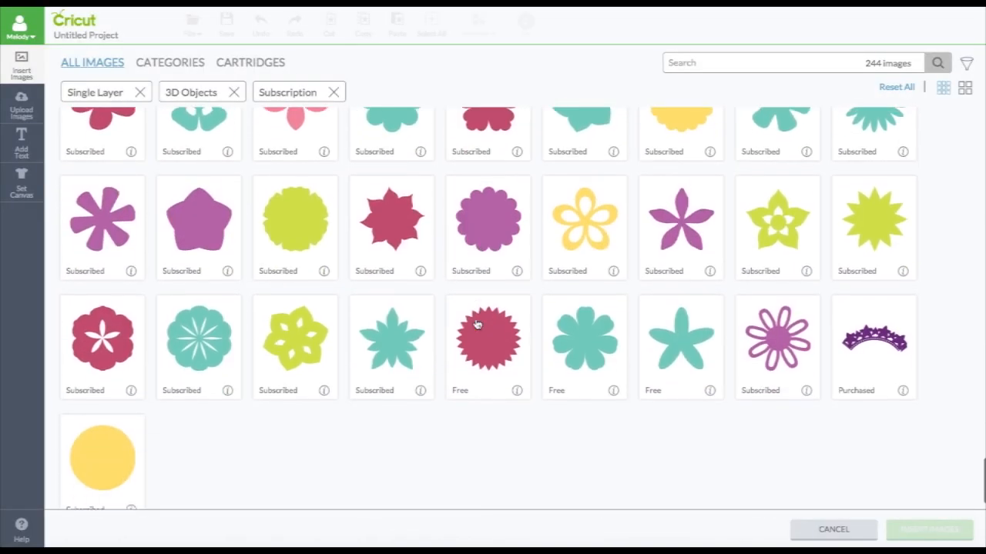
click(477, 327)
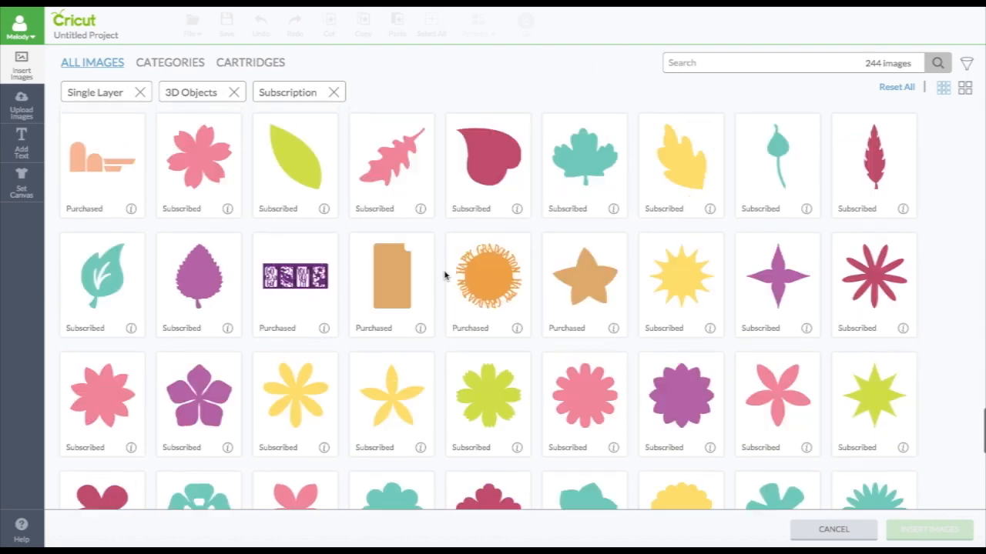
scroll(down, 3)
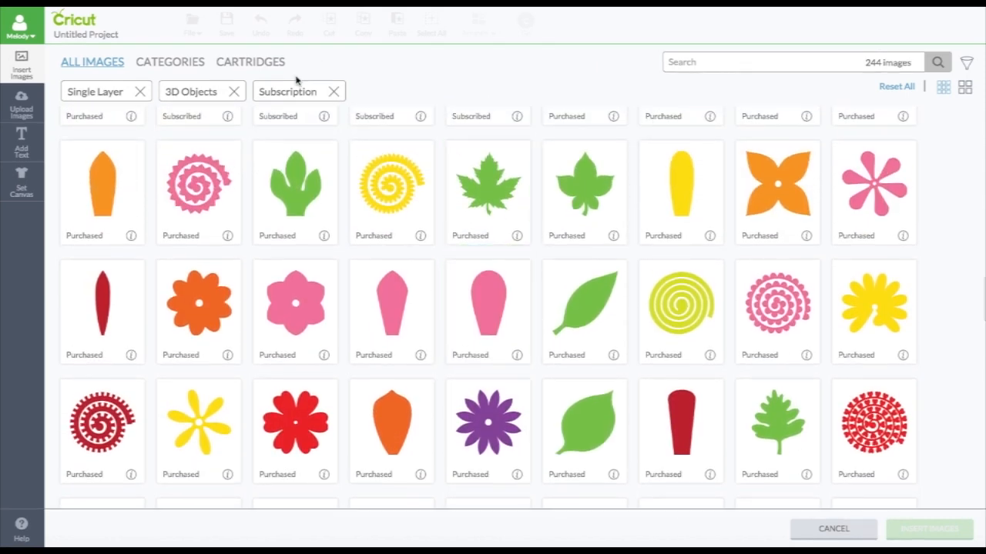
mouse_move(191, 99)
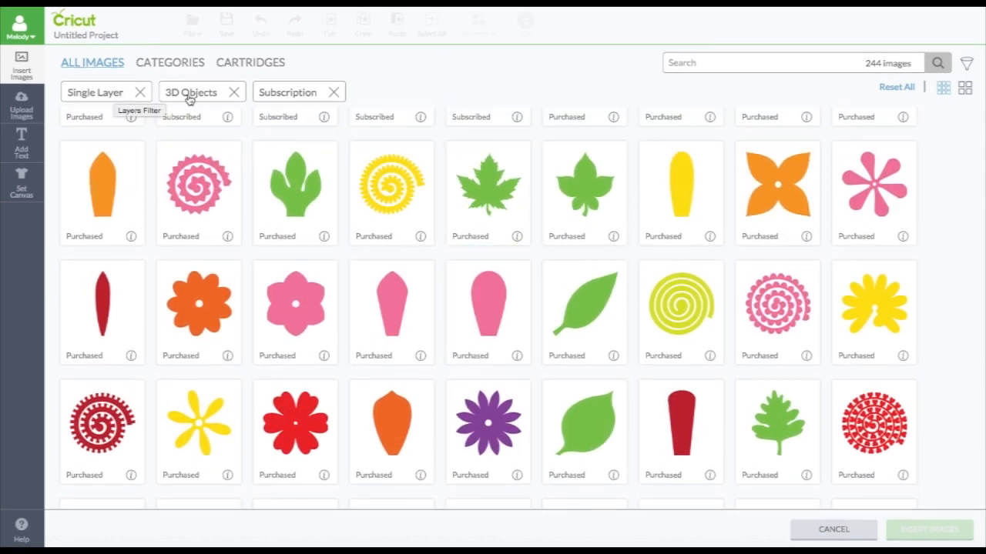
mouse_move(228, 95)
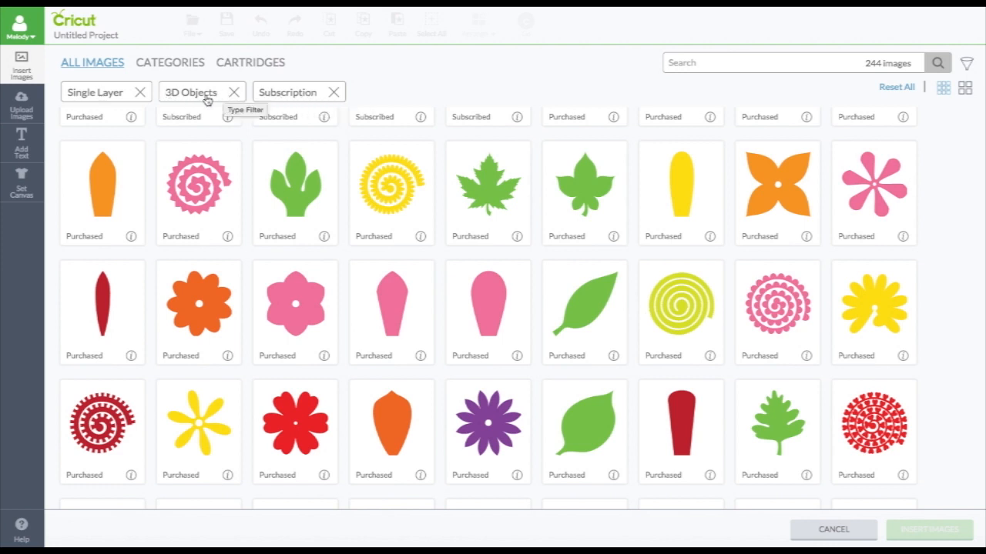
mouse_move(141, 100)
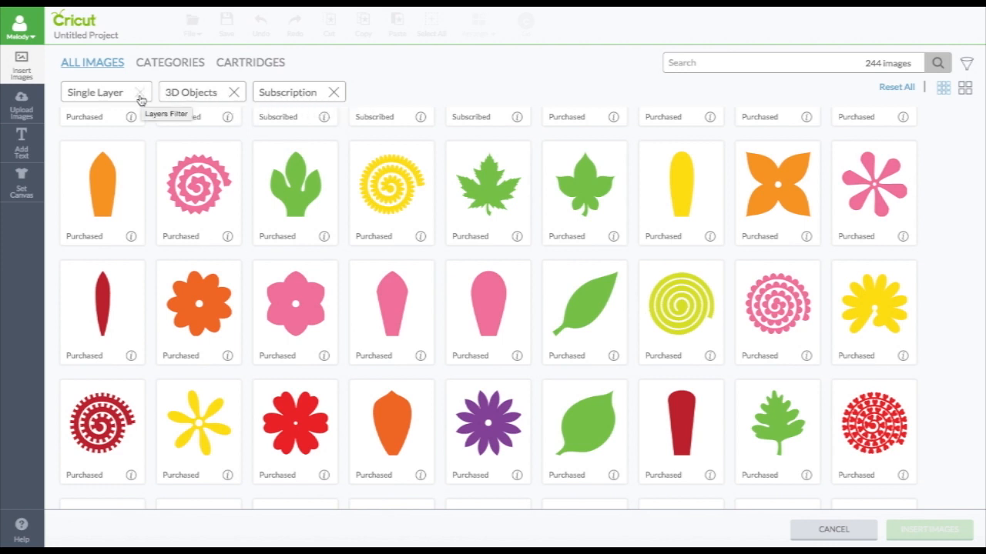
Remove the Single Layer filter chip, leaving 3D Objects and Subscription with 1,074 images.
click(142, 92)
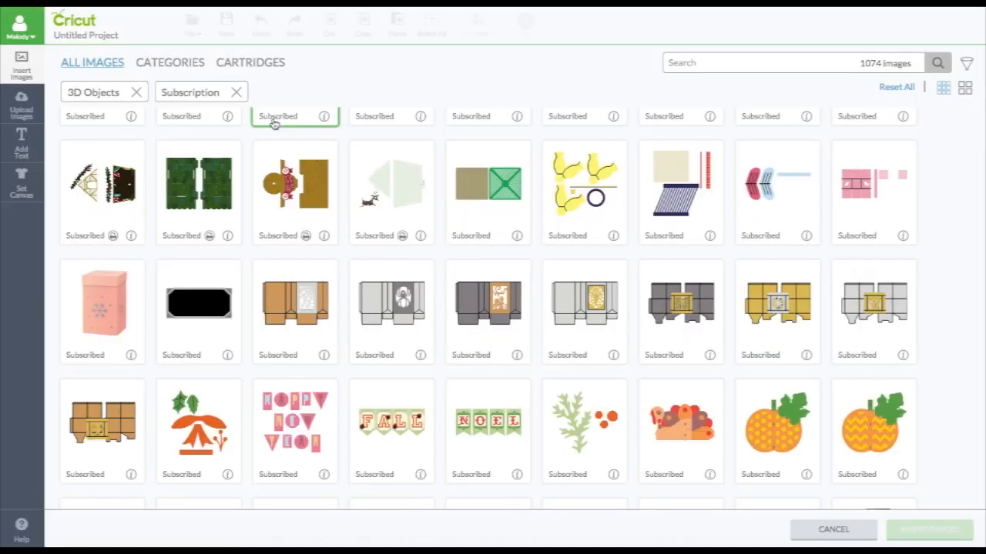
click(391, 191)
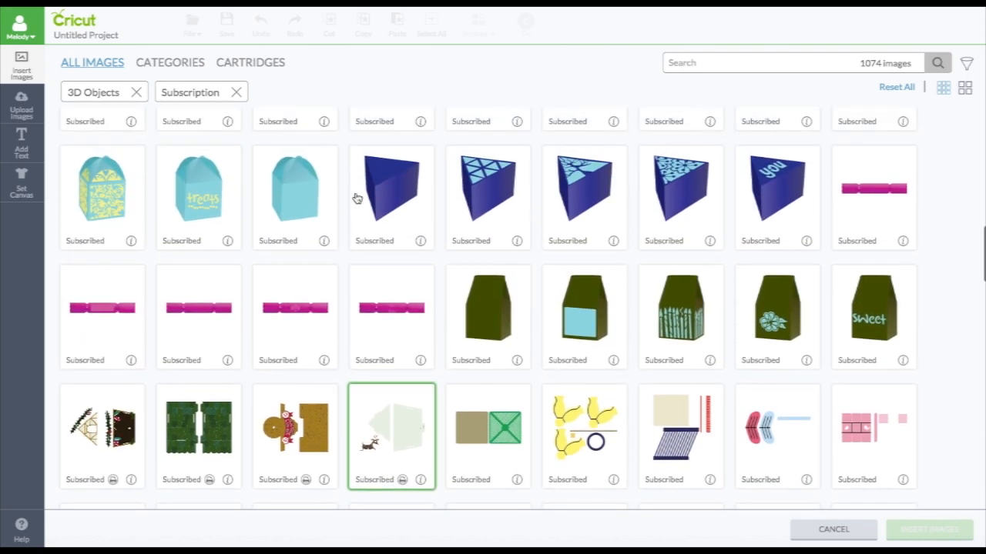
scroll(down, 3)
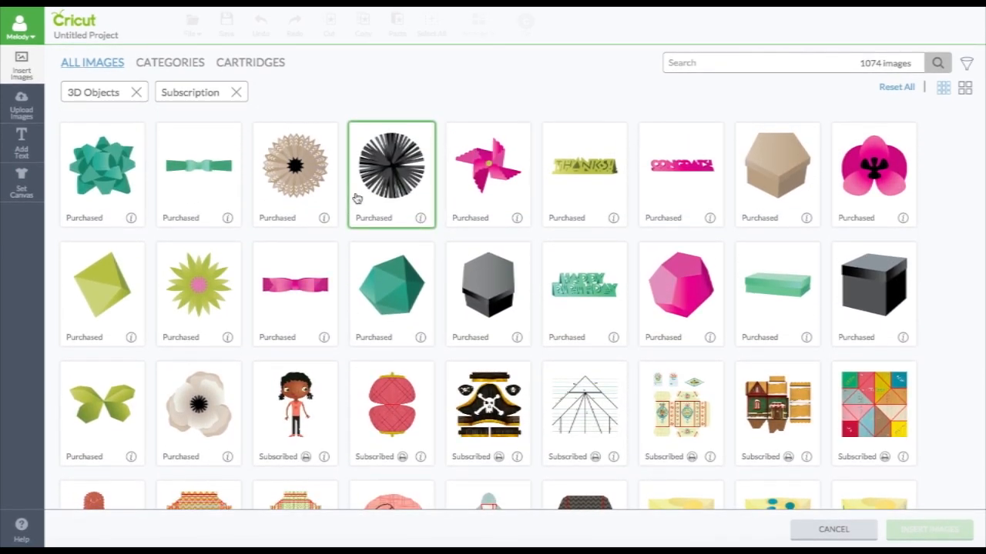
mouse_move(379, 199)
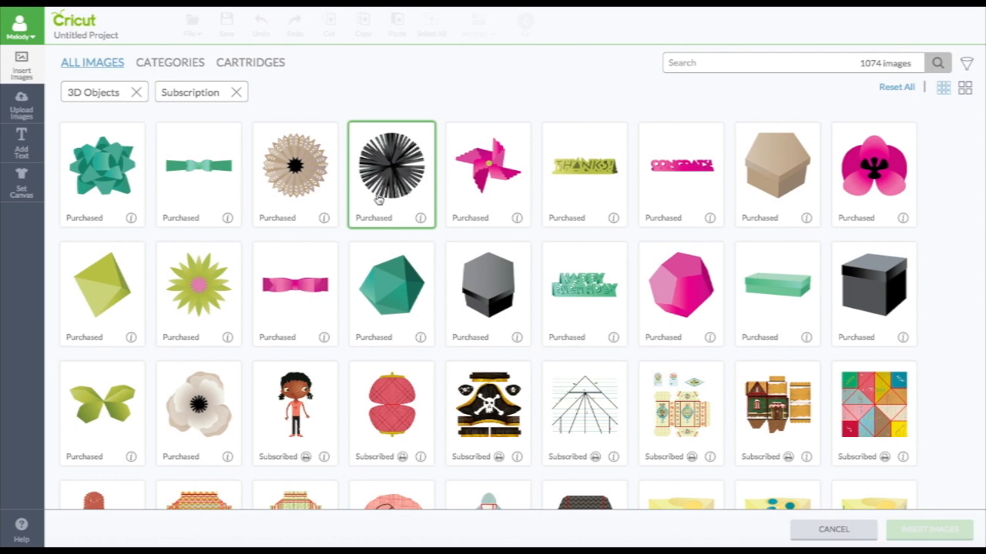
scroll(down, 3)
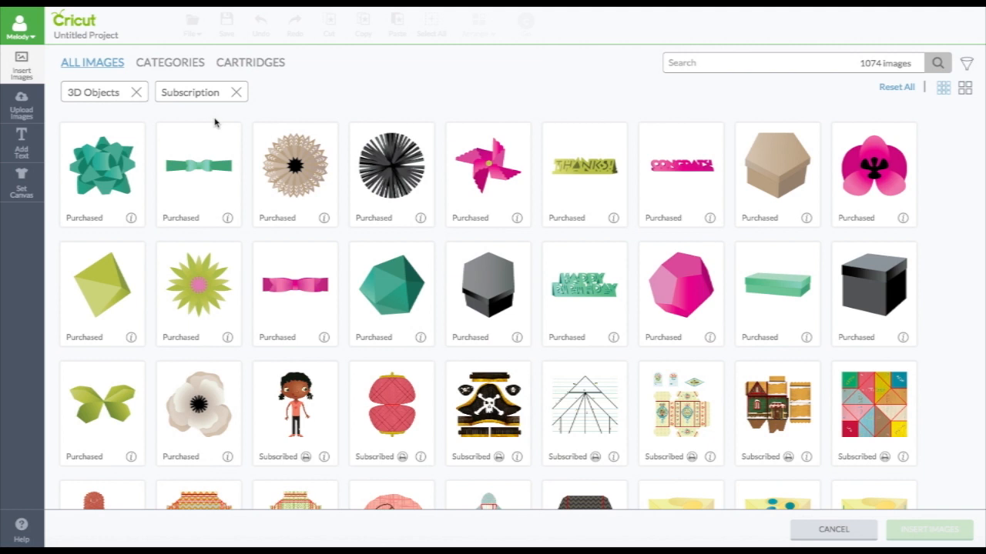
click(199, 170)
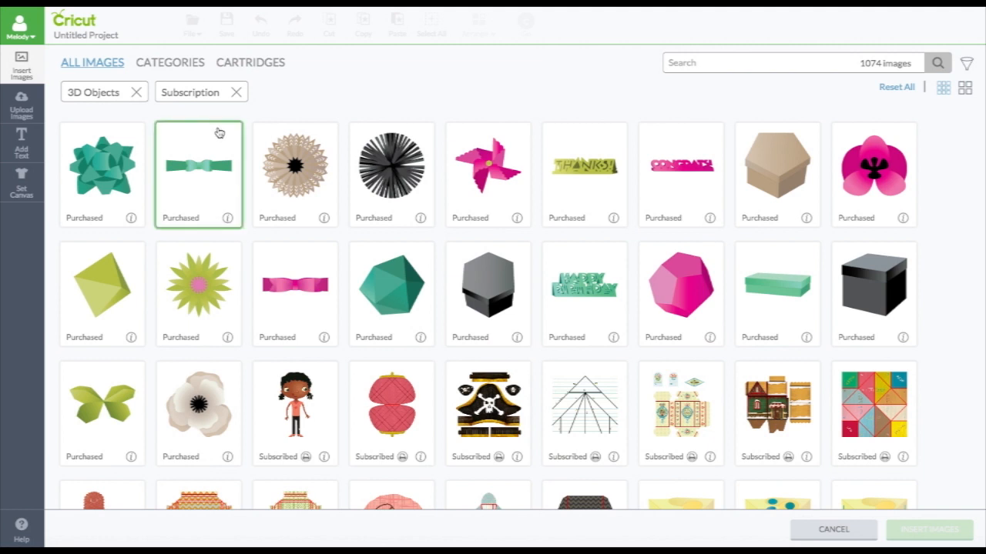